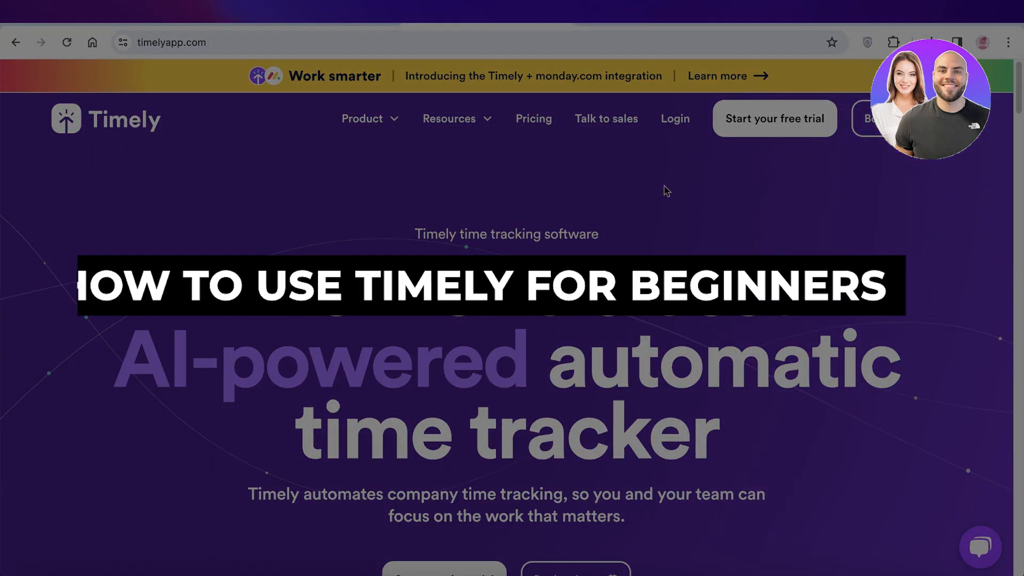
# Step: Scroll through the Timely landing page and start the free-trial sign-up
pyautogui.scroll(-3)
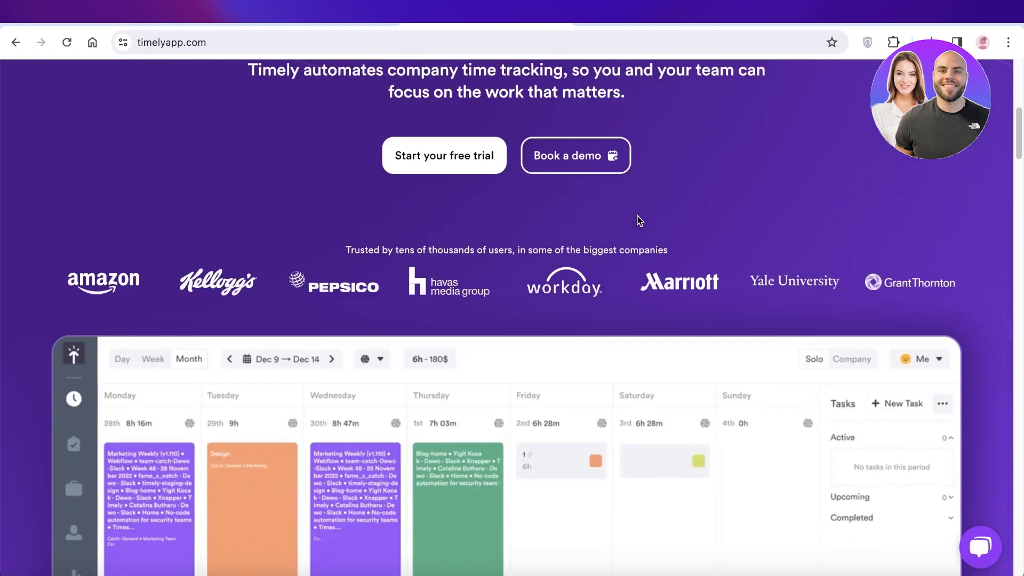
pyautogui.scroll(-3)
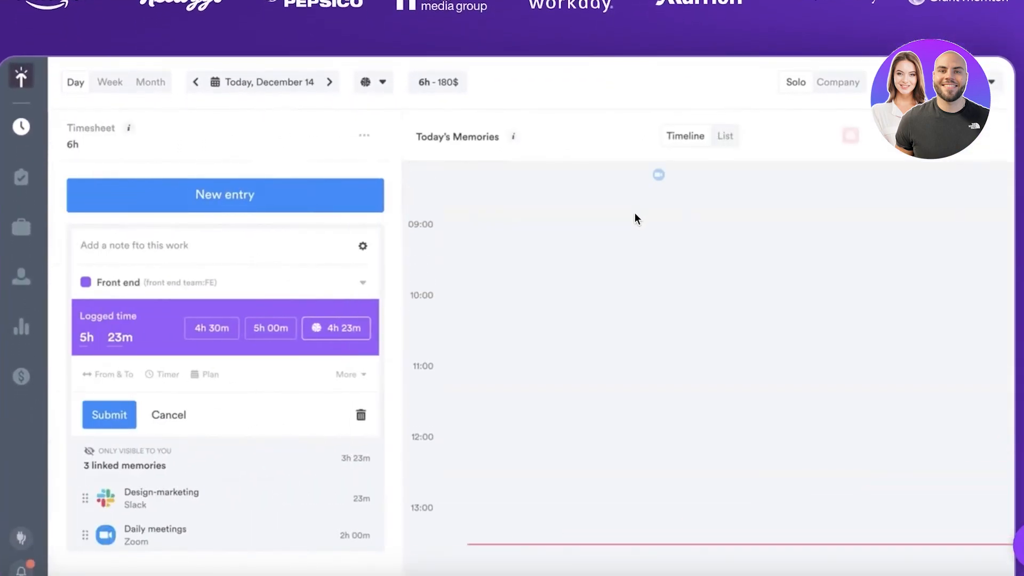
pyautogui.scroll(-3)
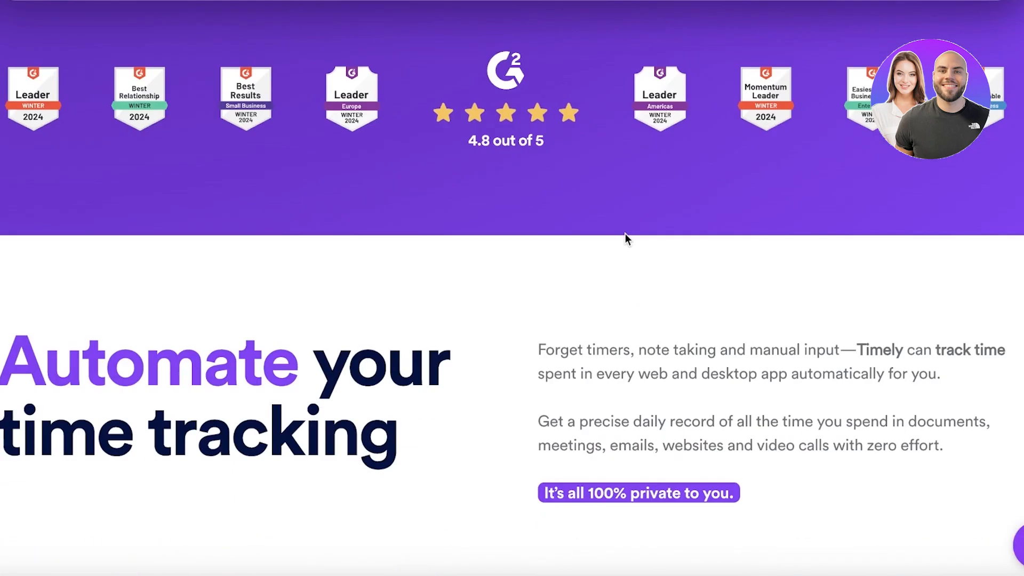
pyautogui.scroll(-3)
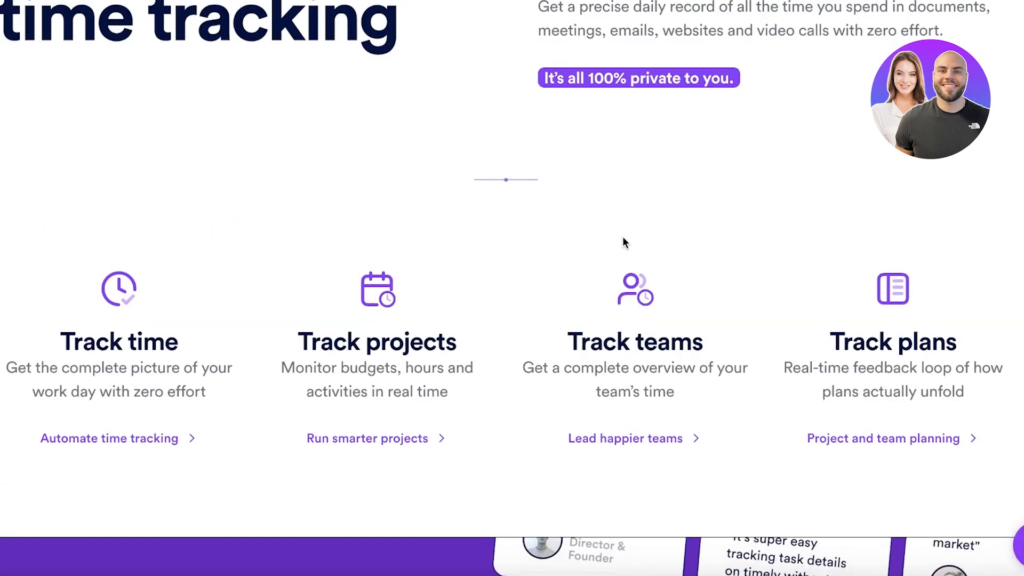
pyautogui.scroll(-3)
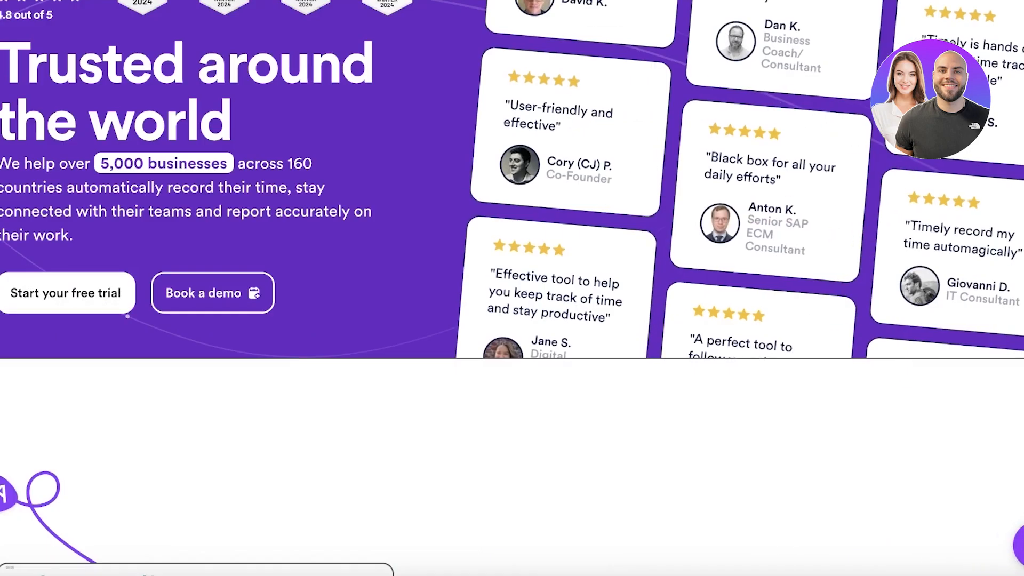
pyautogui.scroll(-3)
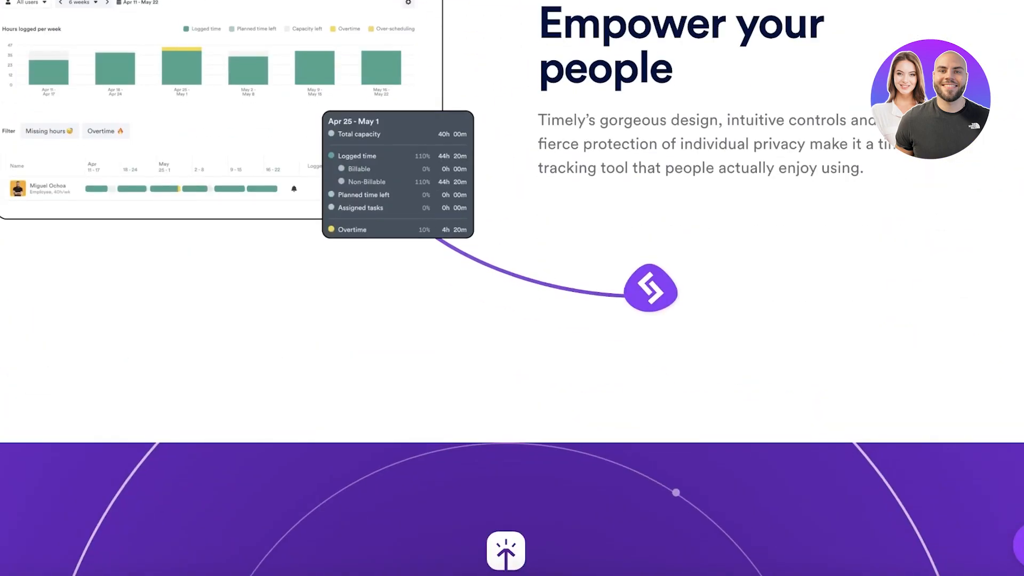
pyautogui.scroll(-3)
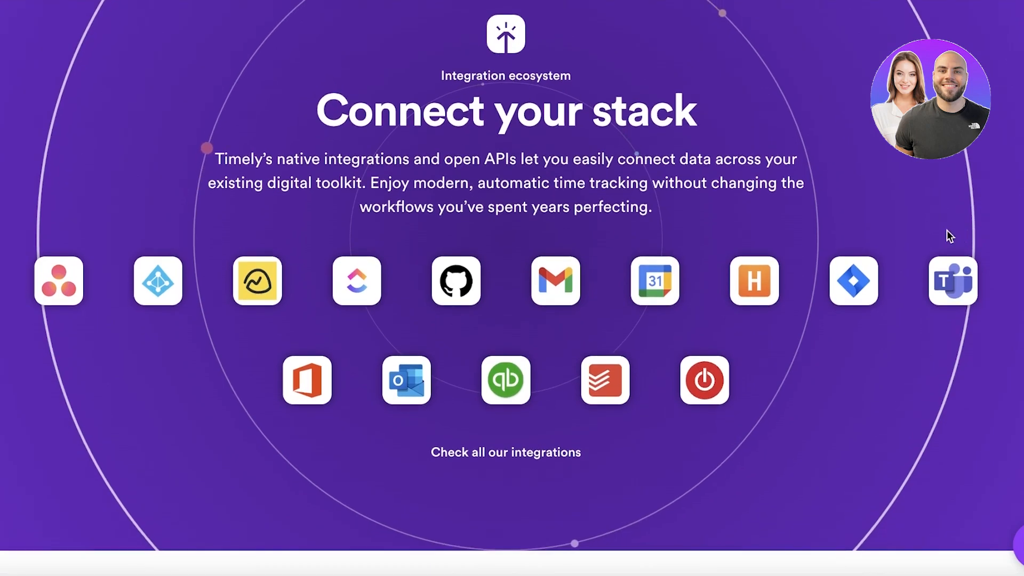
pyautogui.scroll(-3)
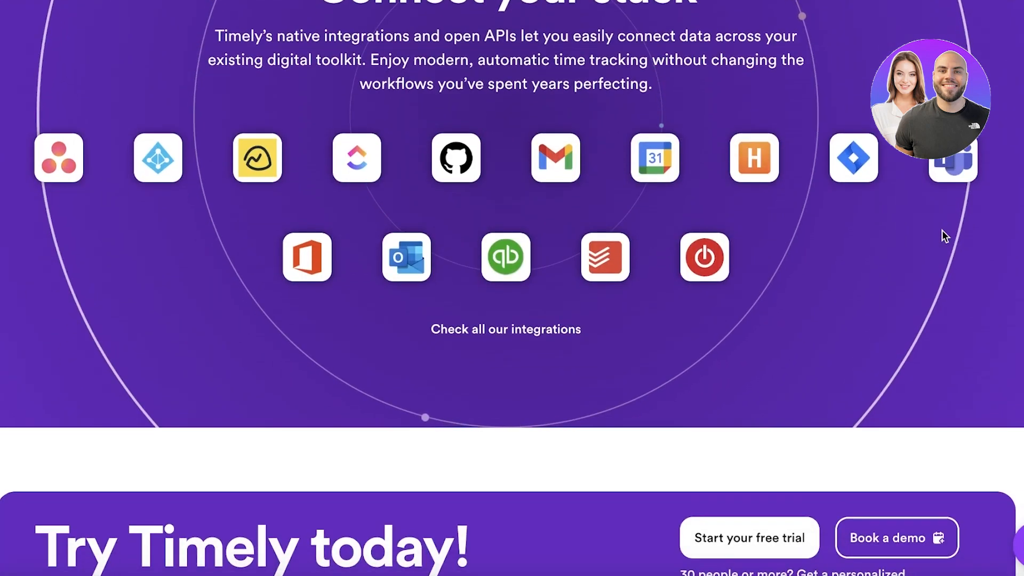
pyautogui.scroll(-3)
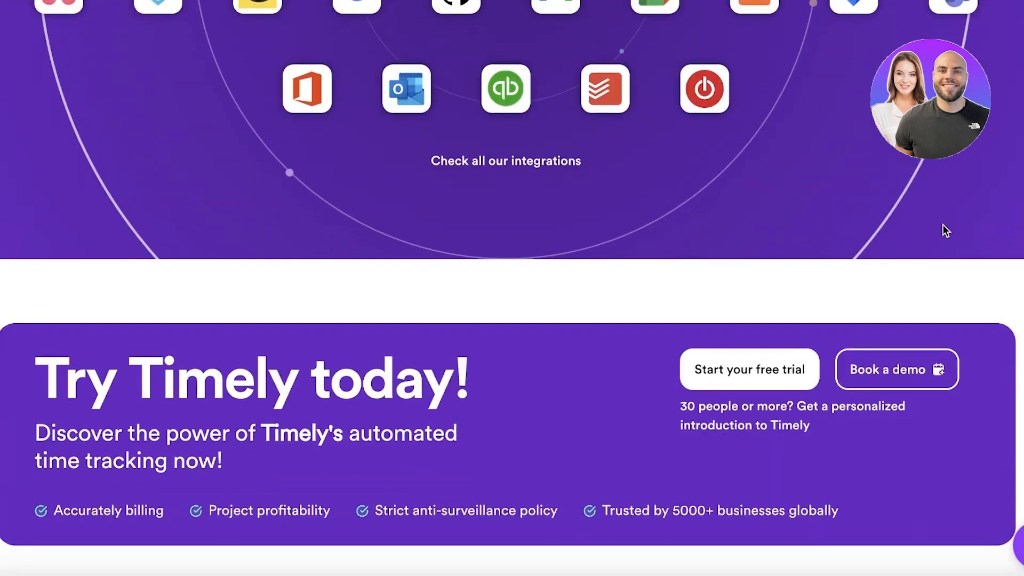
pyautogui.scroll(-3)
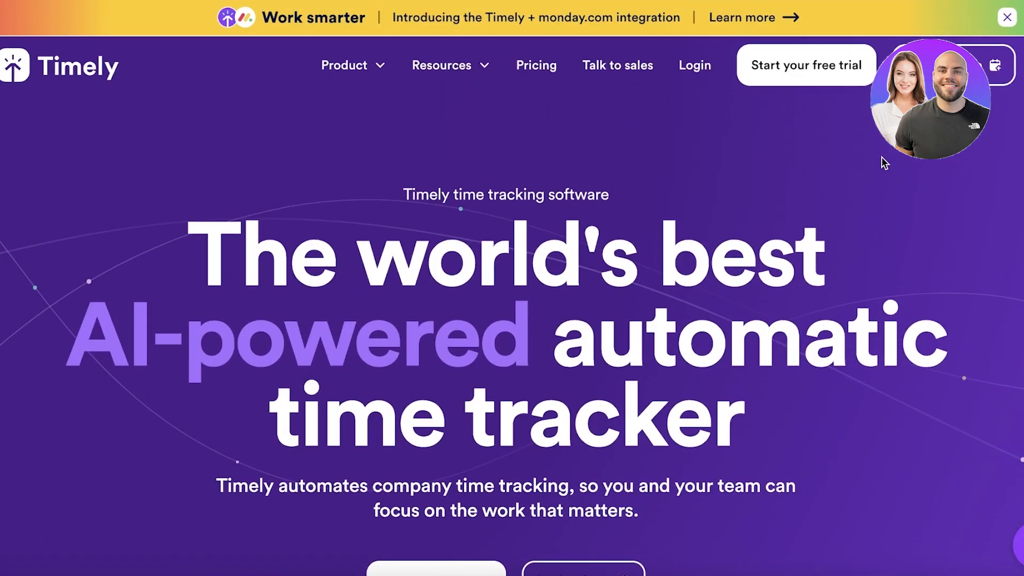
pyautogui.rightClick(536, 65)
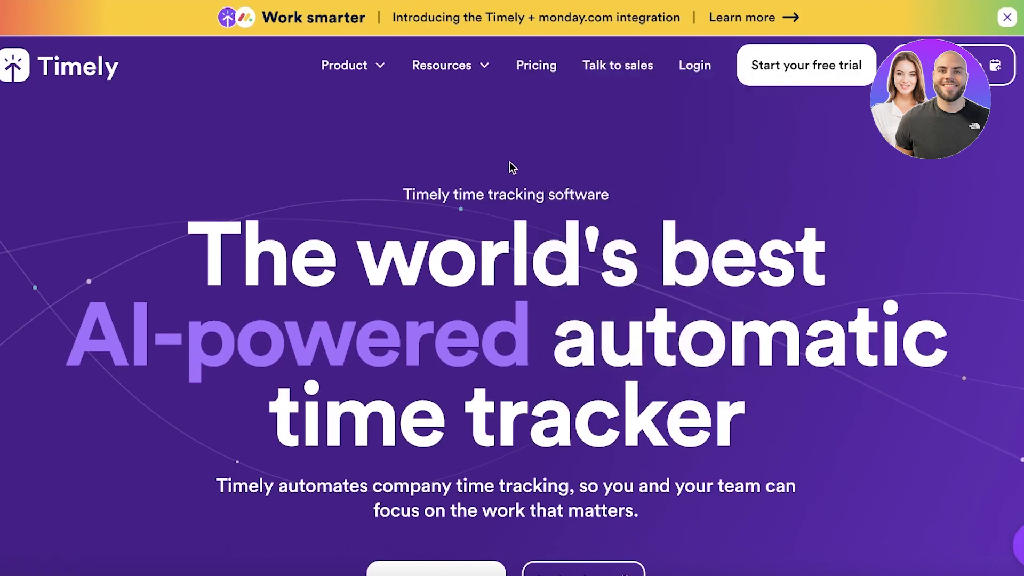
pyautogui.moveTo(506, 180)
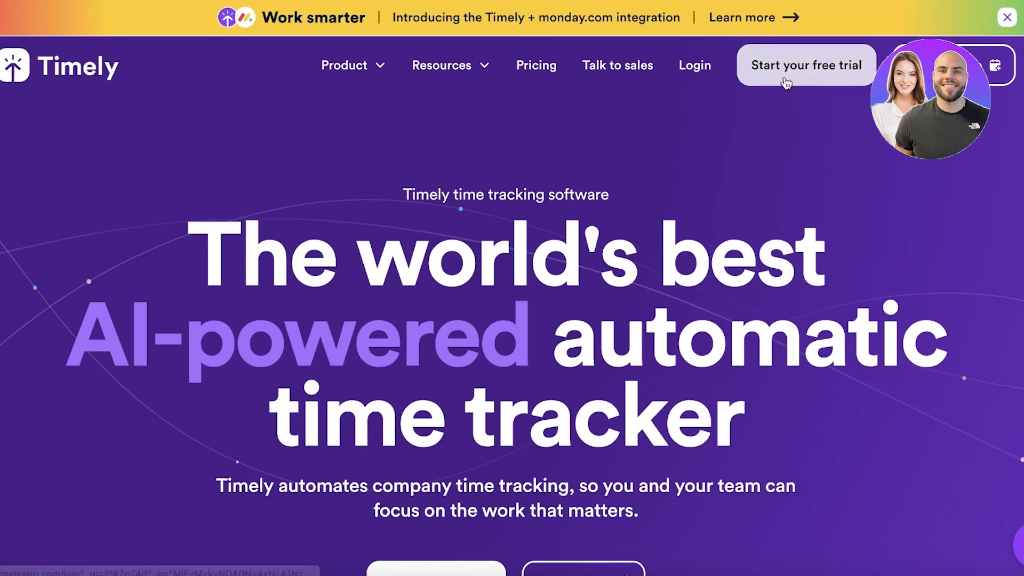
pyautogui.click(805, 65)
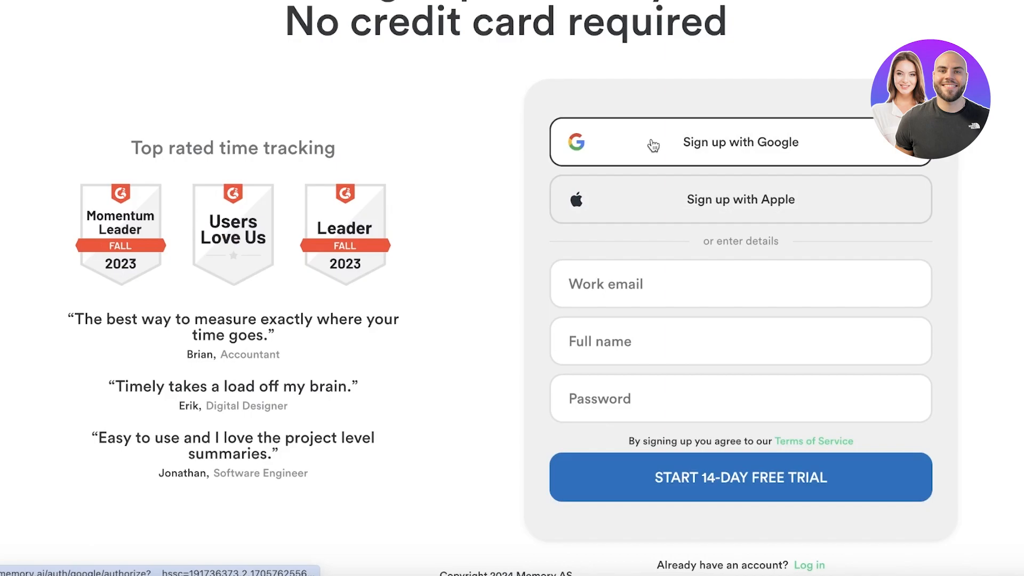
# Step: Sign up with the first Google account and continue into the Day timesheet
pyautogui.click(741, 283)
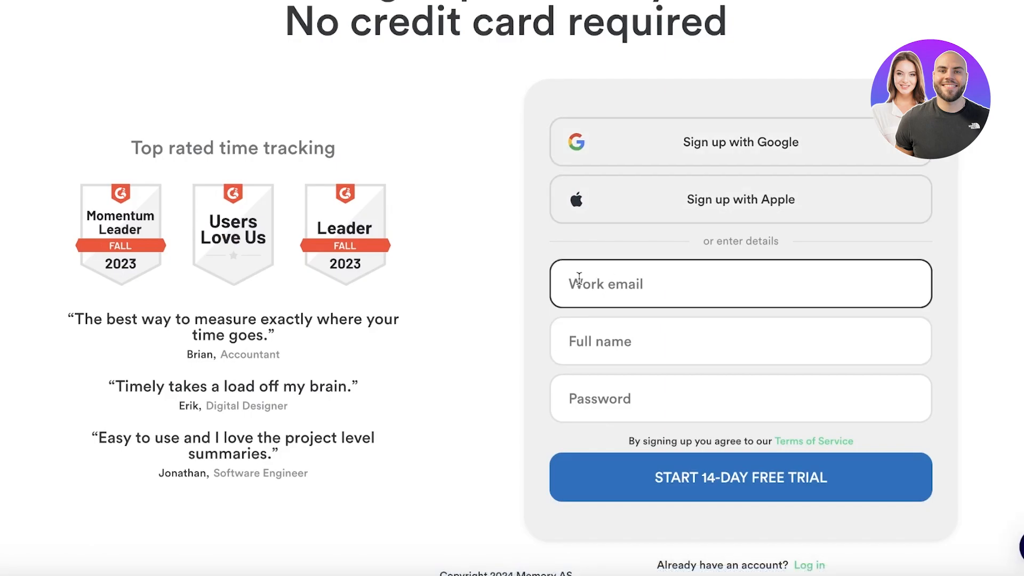
pyautogui.click(740, 142)
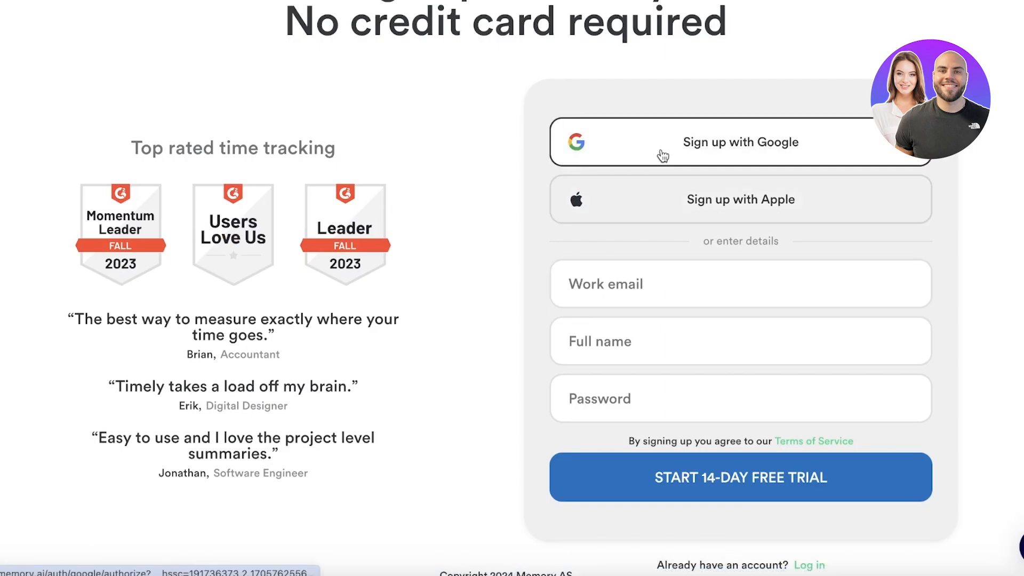
pyautogui.click(739, 142)
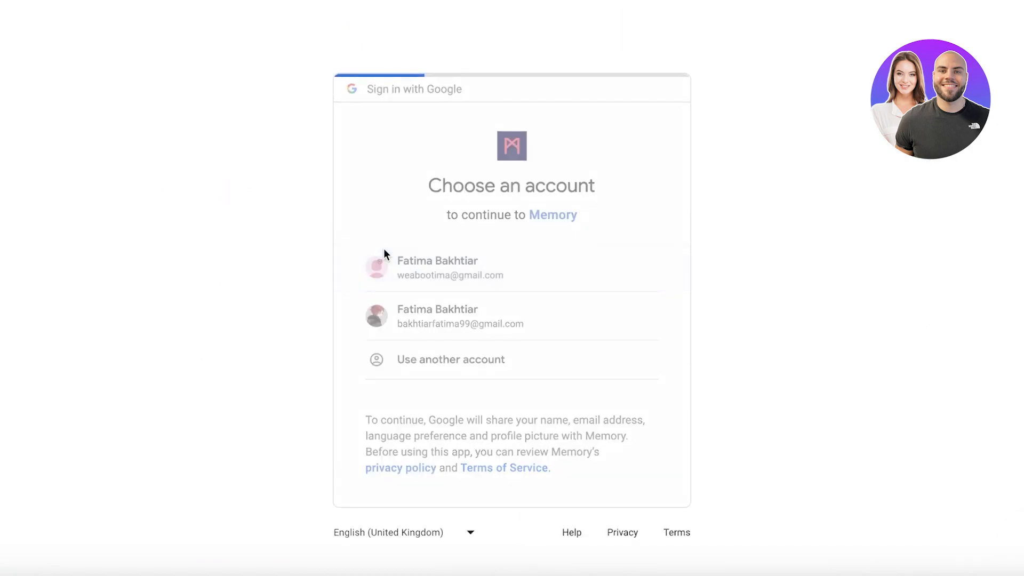
pyautogui.click(437, 267)
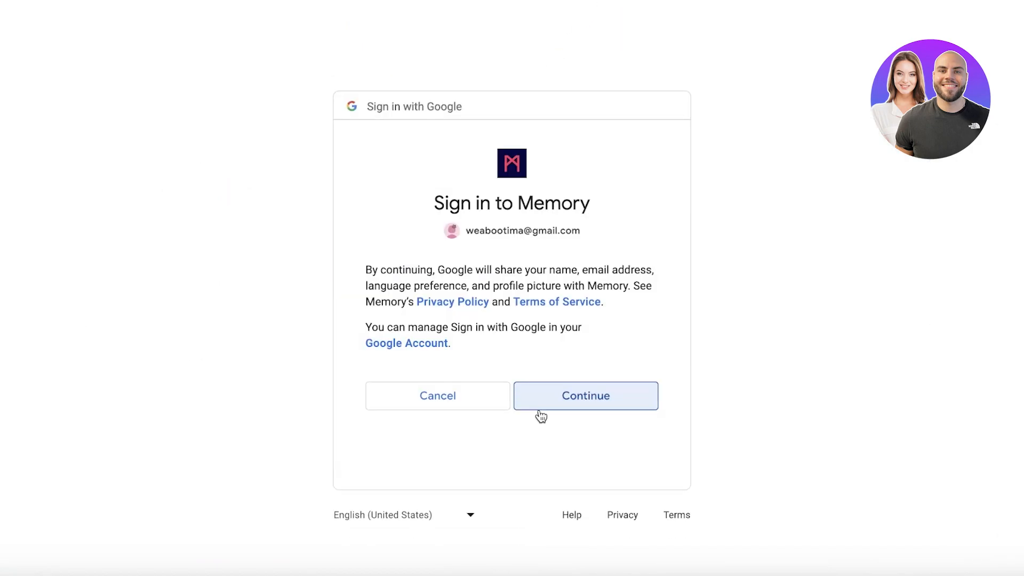
pyautogui.click(584, 396)
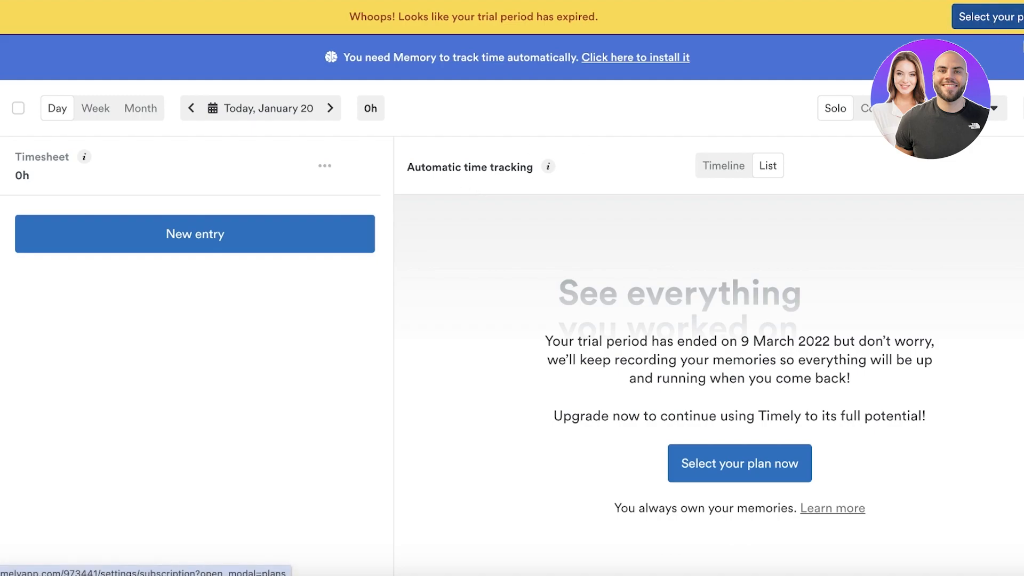
# Step: Sign out of the expired account and return to the Log in to Timely email field
pyautogui.click(738, 463)
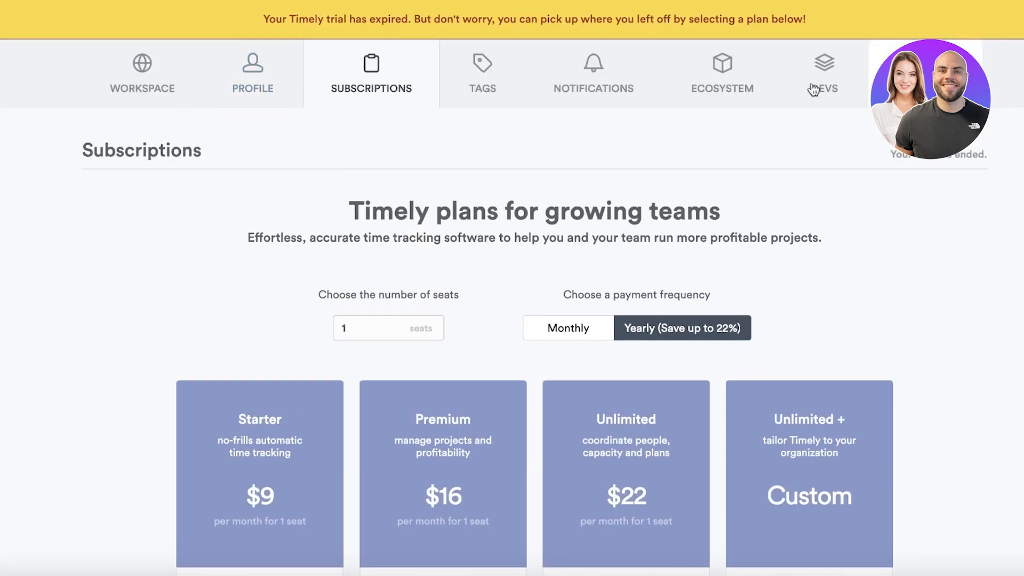
pyautogui.click(924, 99)
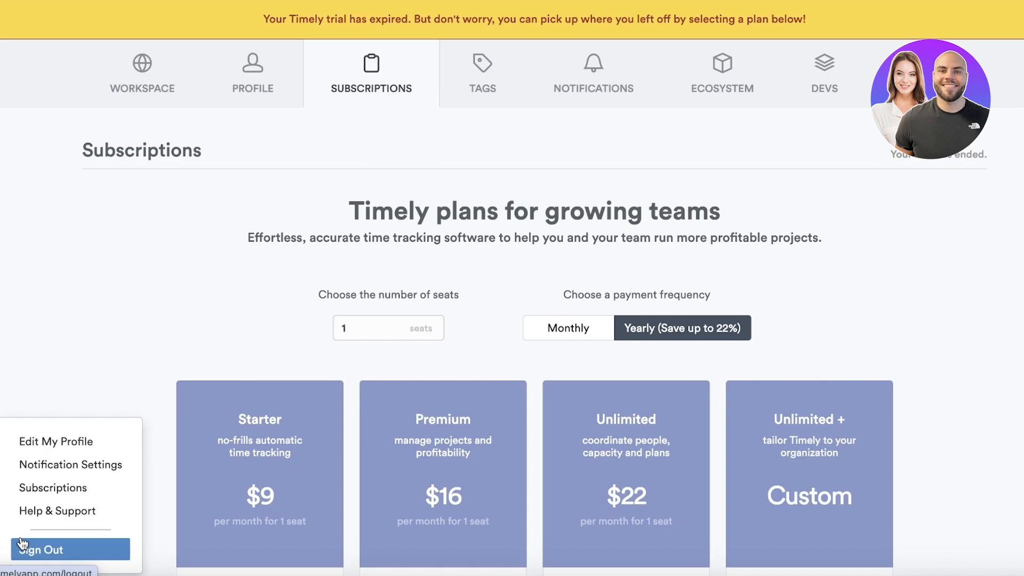
pyautogui.click(42, 549)
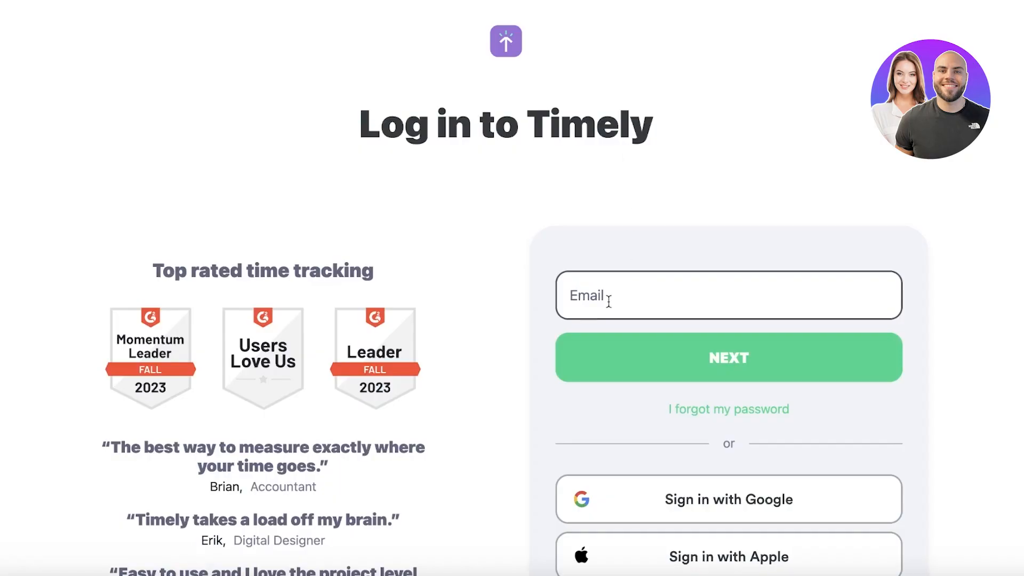
pyautogui.click(727, 499)
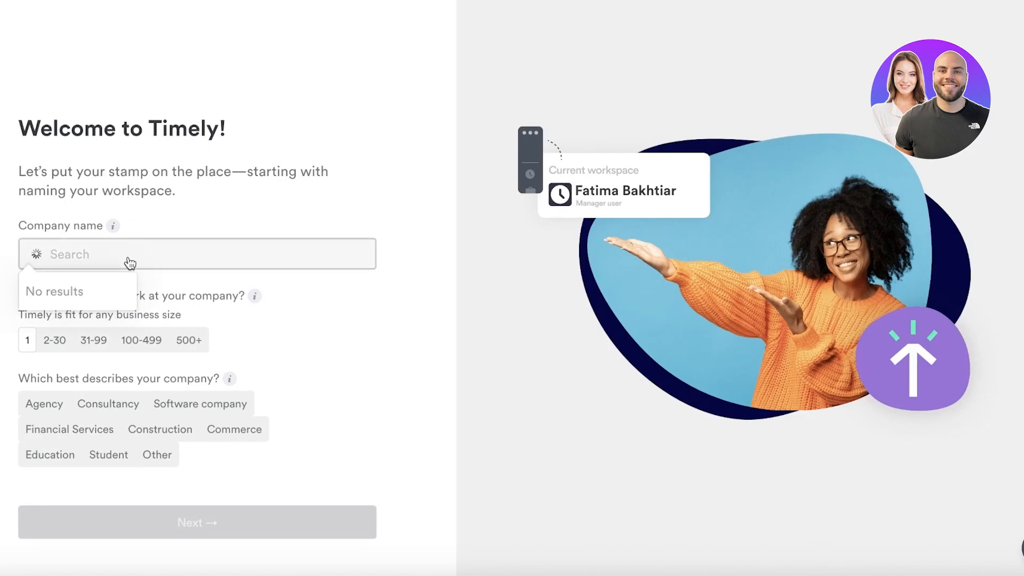
# Step: Name the workspace Durden, mark it an agency, skip phone and Memory steps, and finish onboarding
pyautogui.write('Durdn')
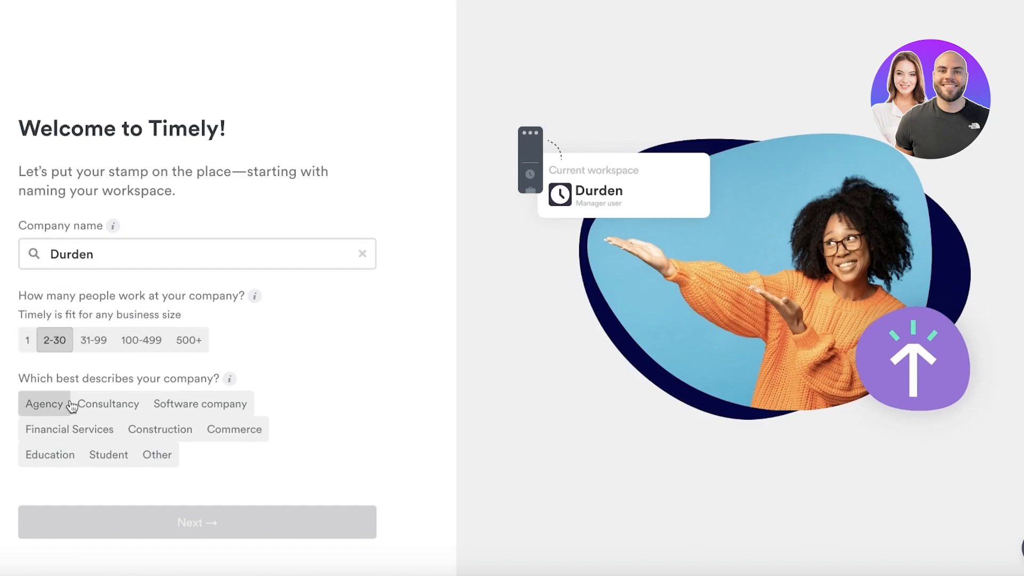
pyautogui.click(157, 454)
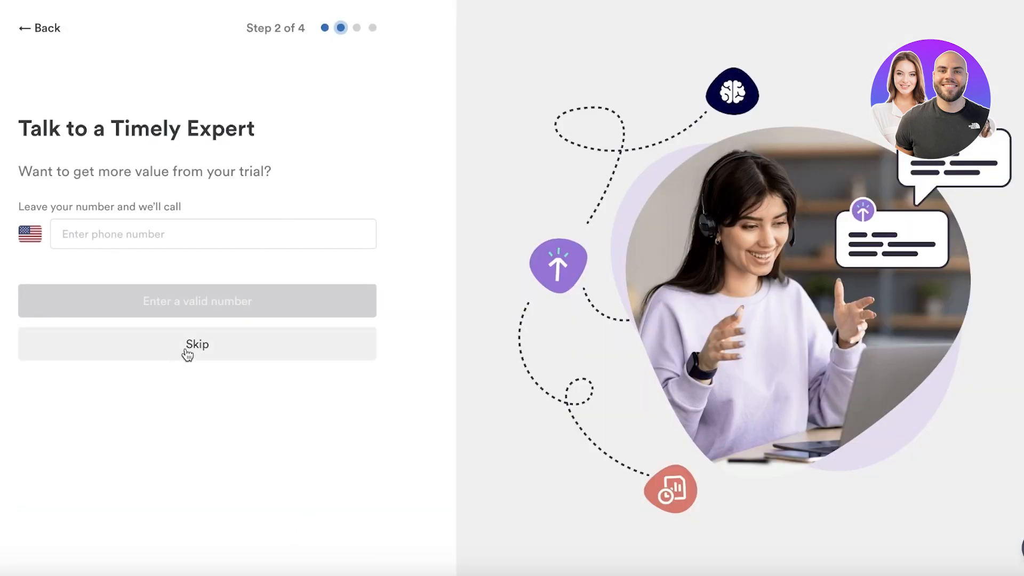
pyautogui.click(197, 344)
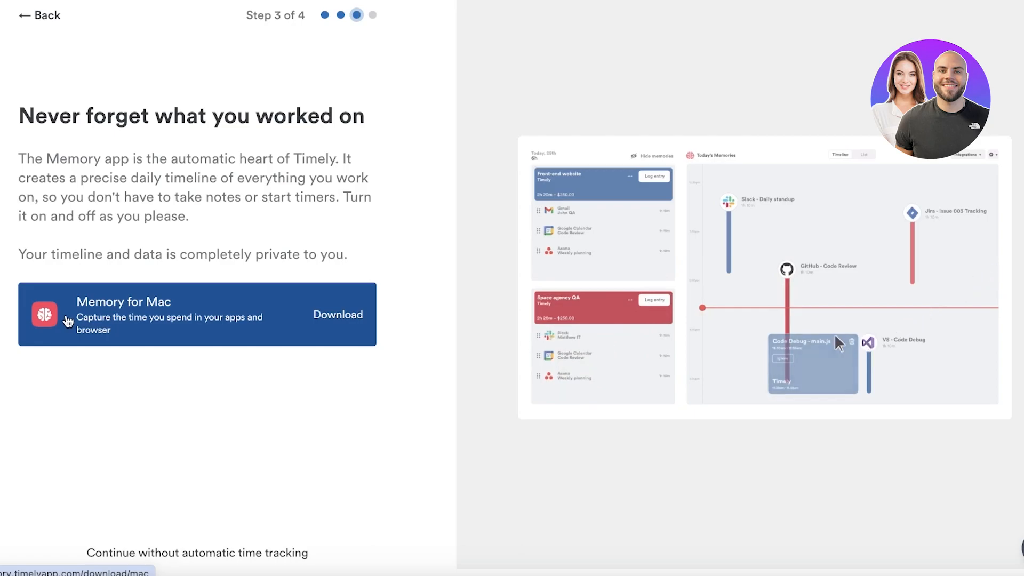
pyautogui.click(195, 552)
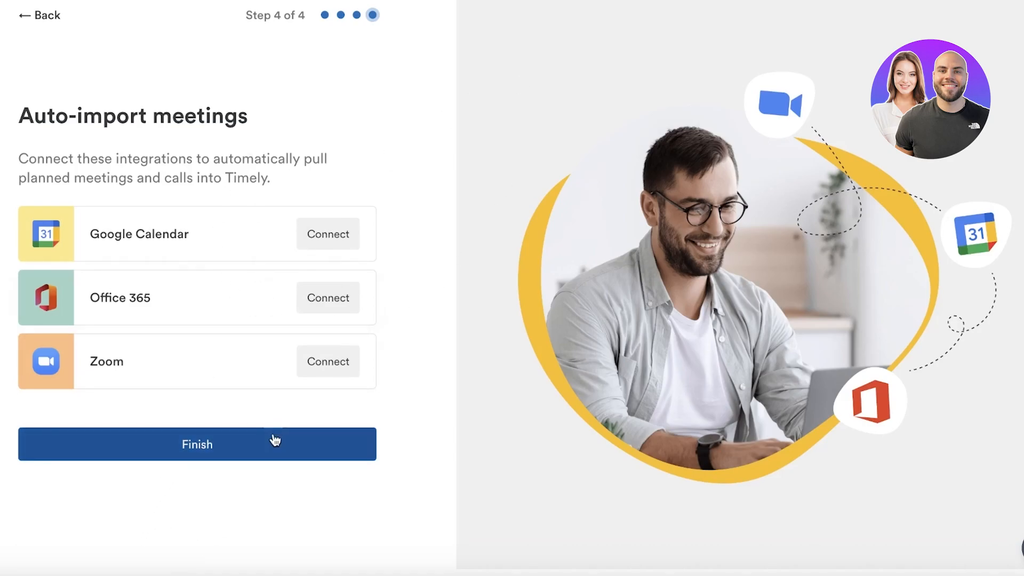
pyautogui.click(197, 443)
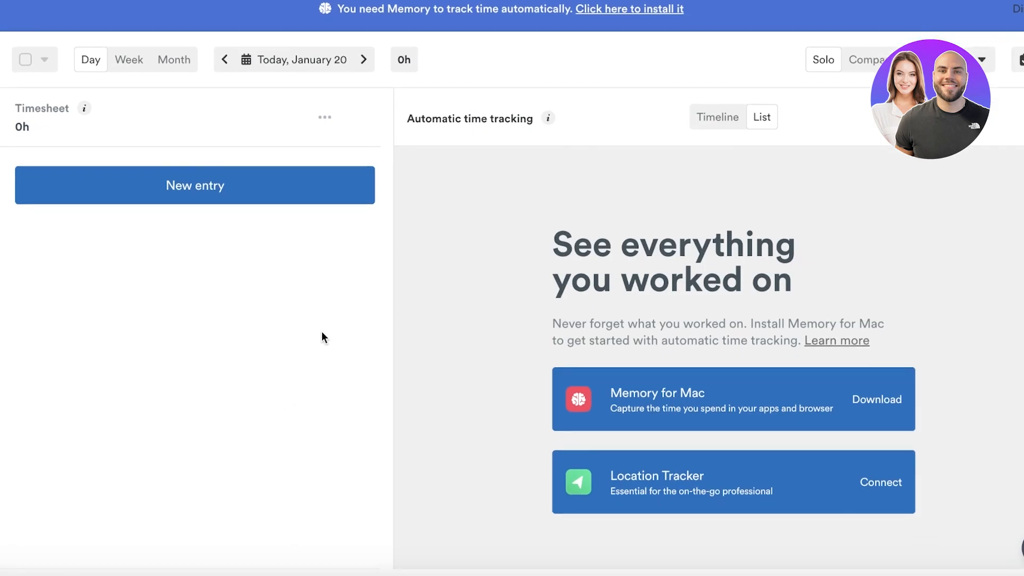
pyautogui.moveTo(285, 355)
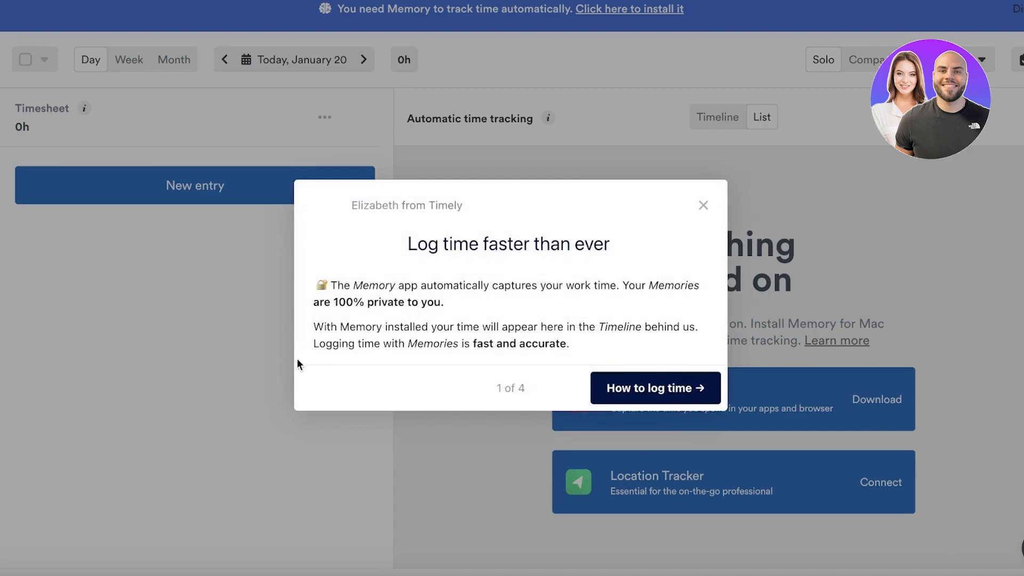
# Step: Dismiss the 'Log time faster than ever' introduction popup
pyautogui.click(703, 205)
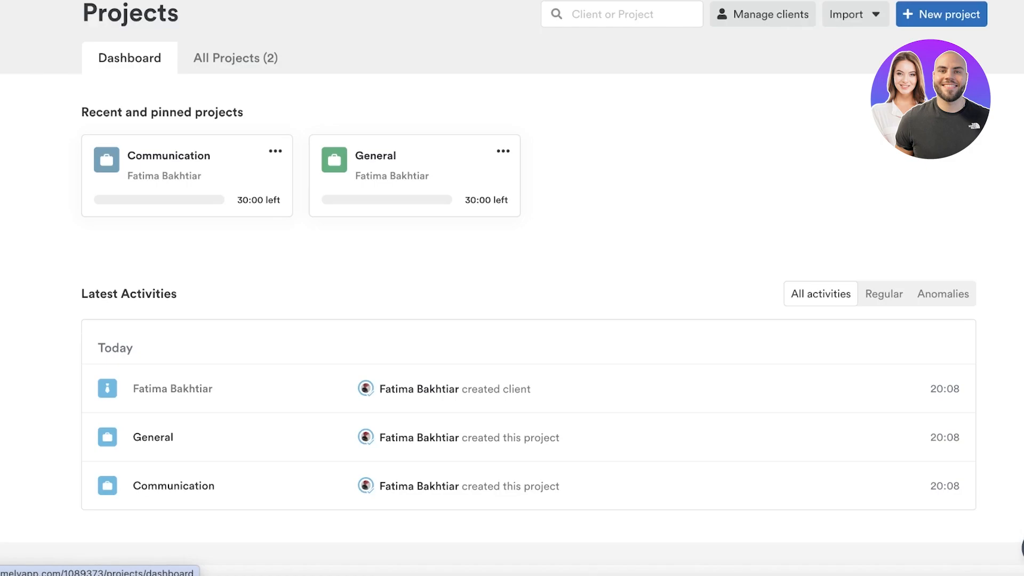
pyautogui.moveTo(156, 416)
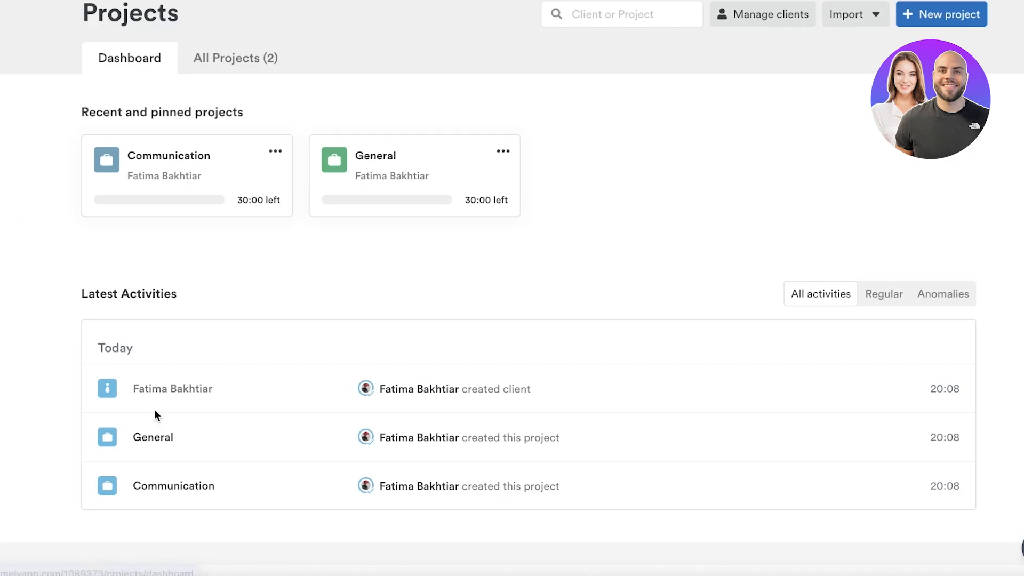
pyautogui.moveTo(359, 320)
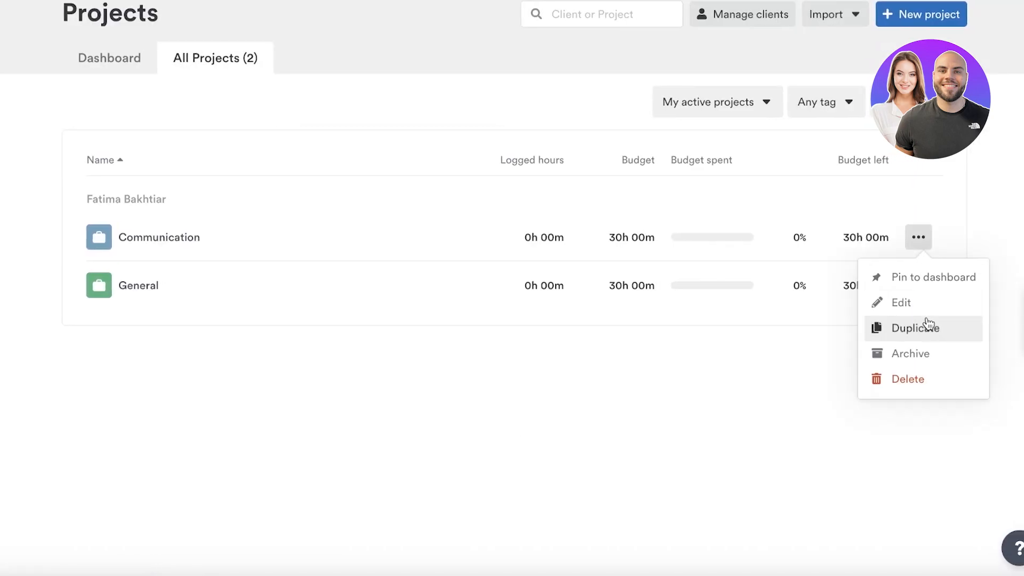
# Step: Permanently delete the Communication project by confirming with DELETE
pyautogui.click(907, 378)
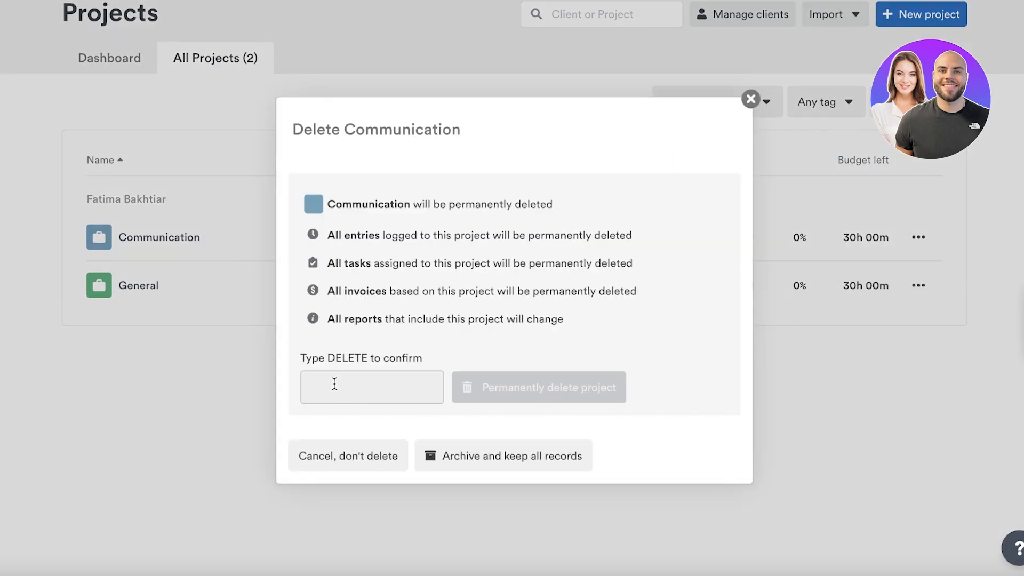
pyautogui.write('De')
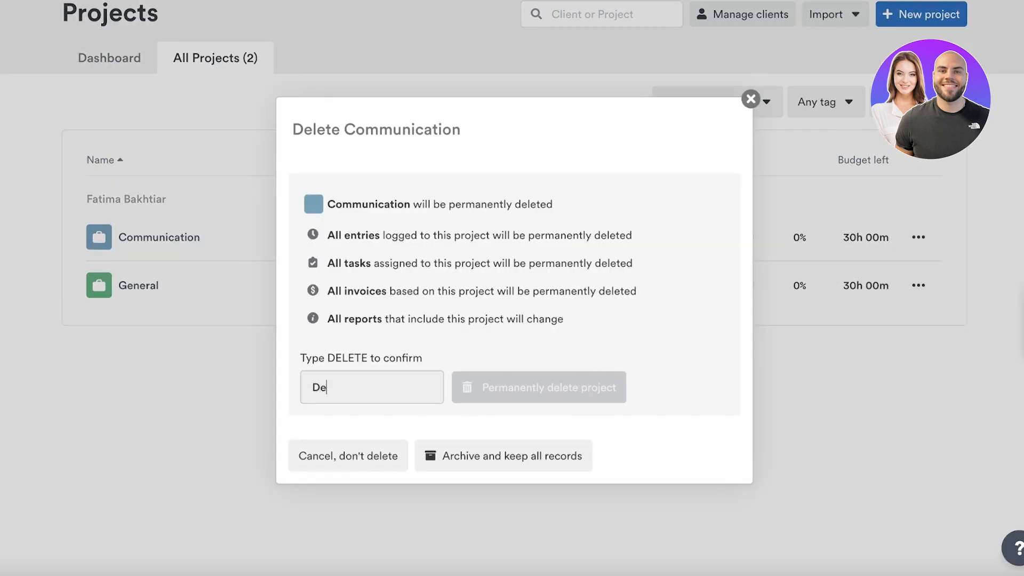
pyautogui.click(537, 386)
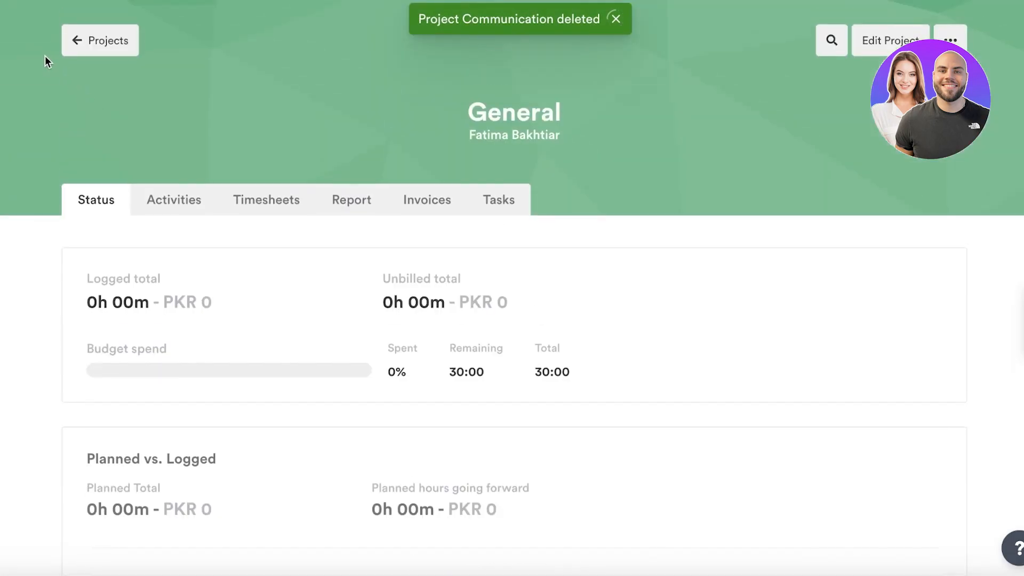
pyautogui.click(100, 40)
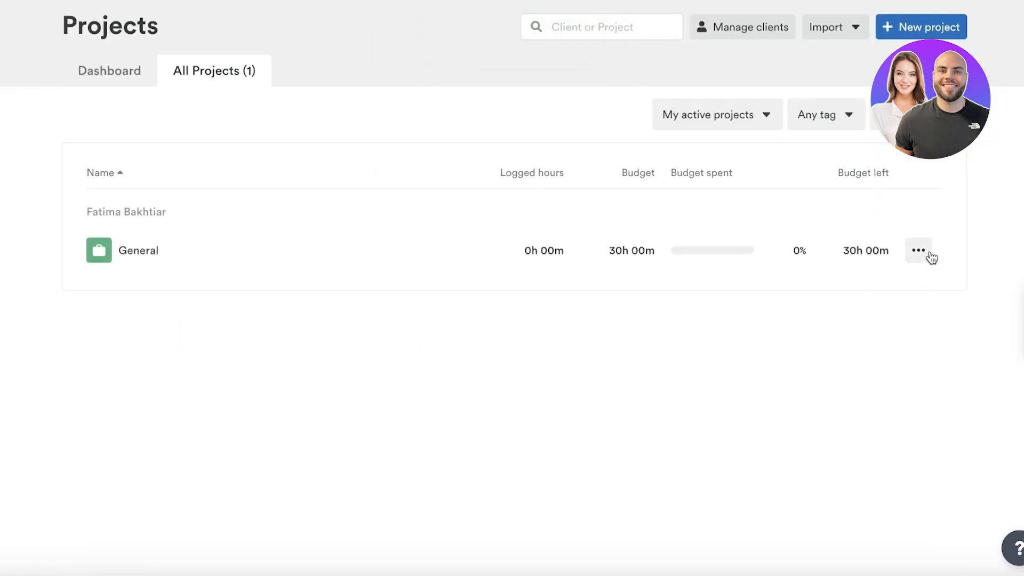
# Step: Permanently delete the General project by confirming with DELETE
pyautogui.click(917, 250)
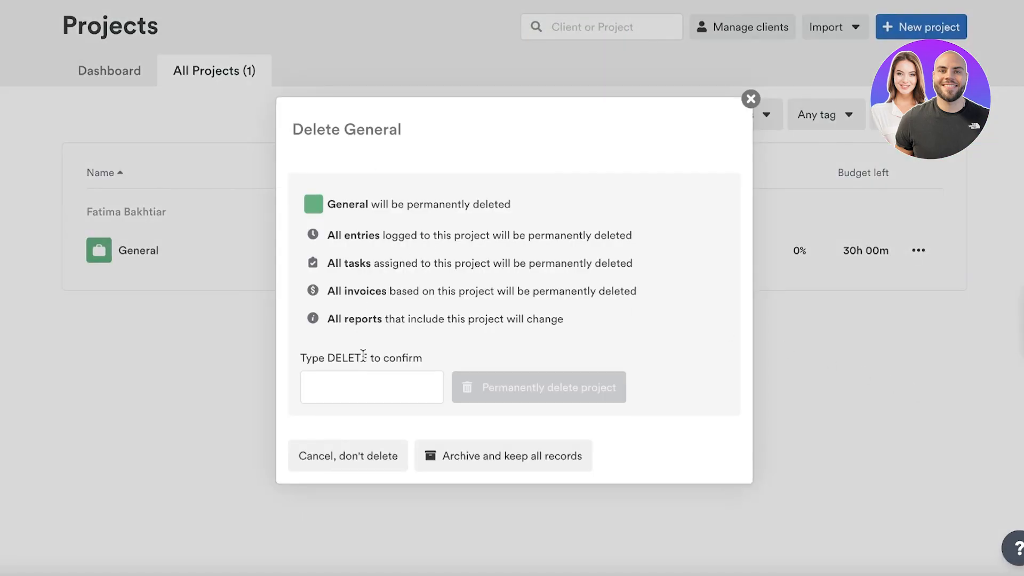
pyautogui.write('DELET')
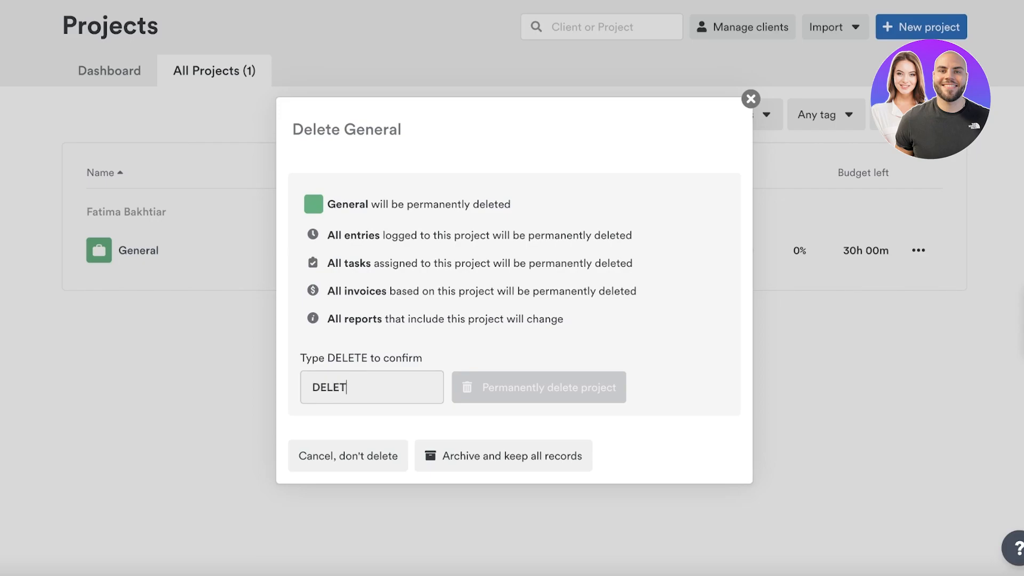
pyautogui.write('E')
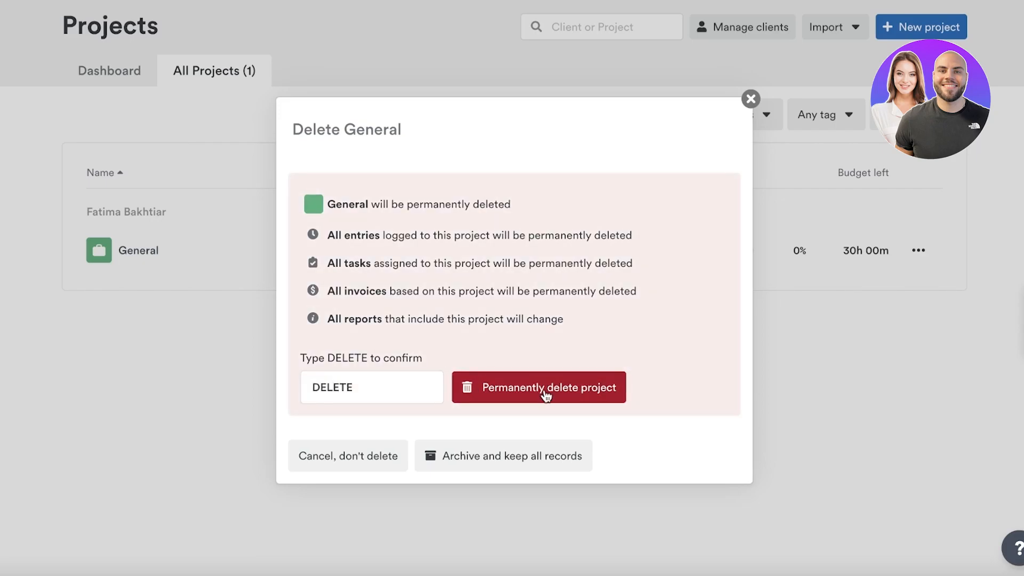
pyautogui.click(538, 387)
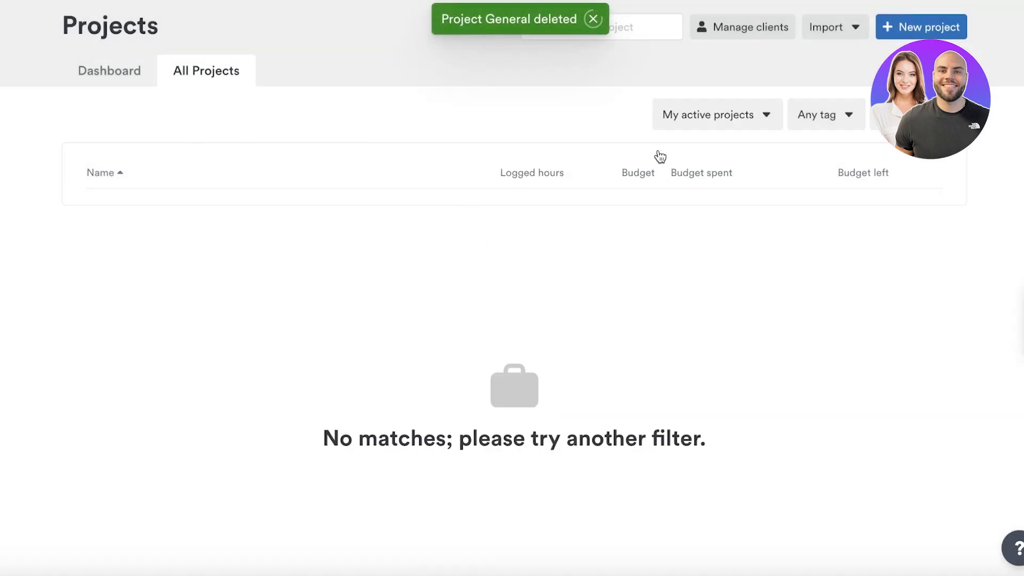
pyautogui.moveTo(681, 190)
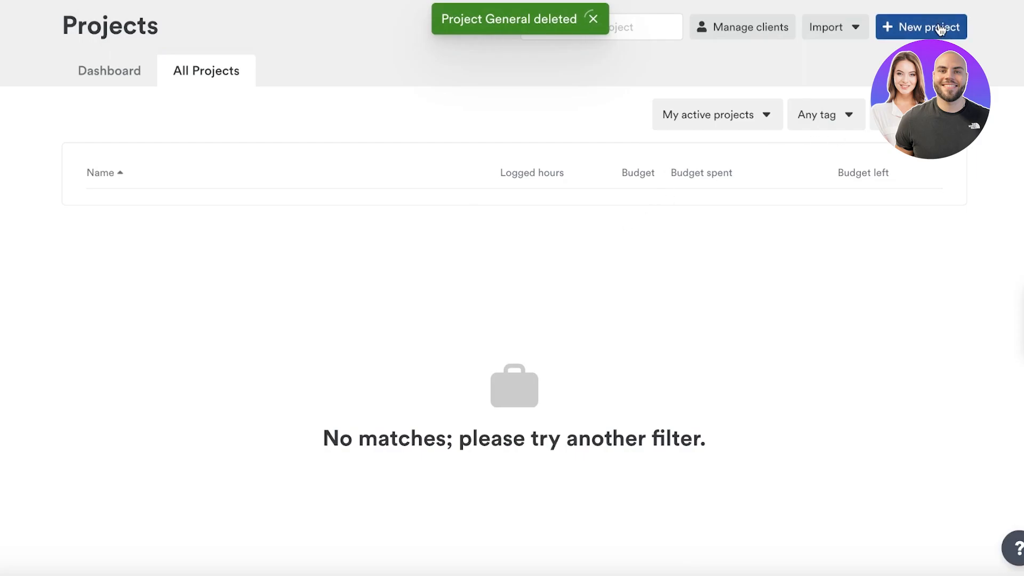
pyautogui.click(921, 27)
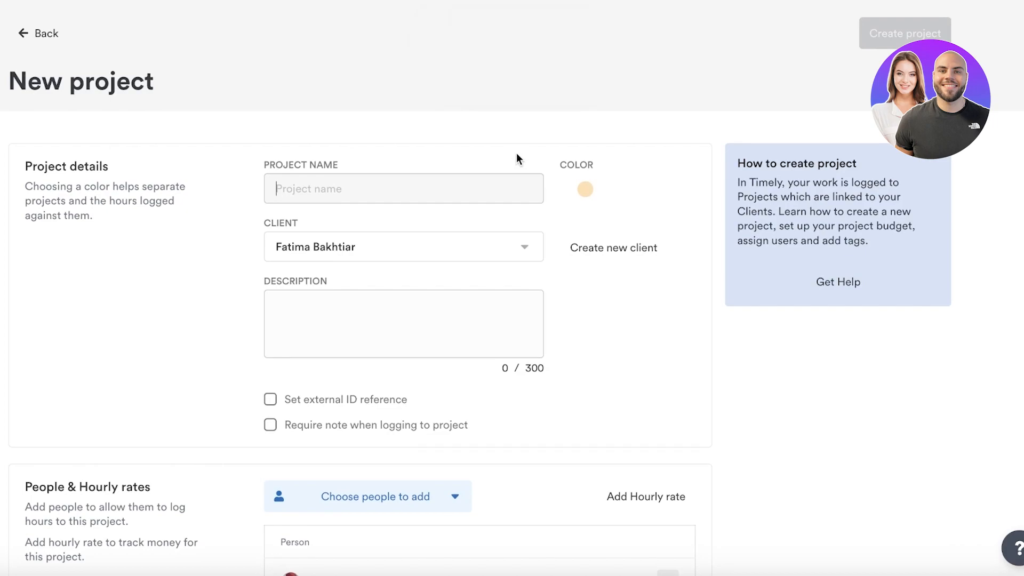
pyautogui.write('Social Media m')
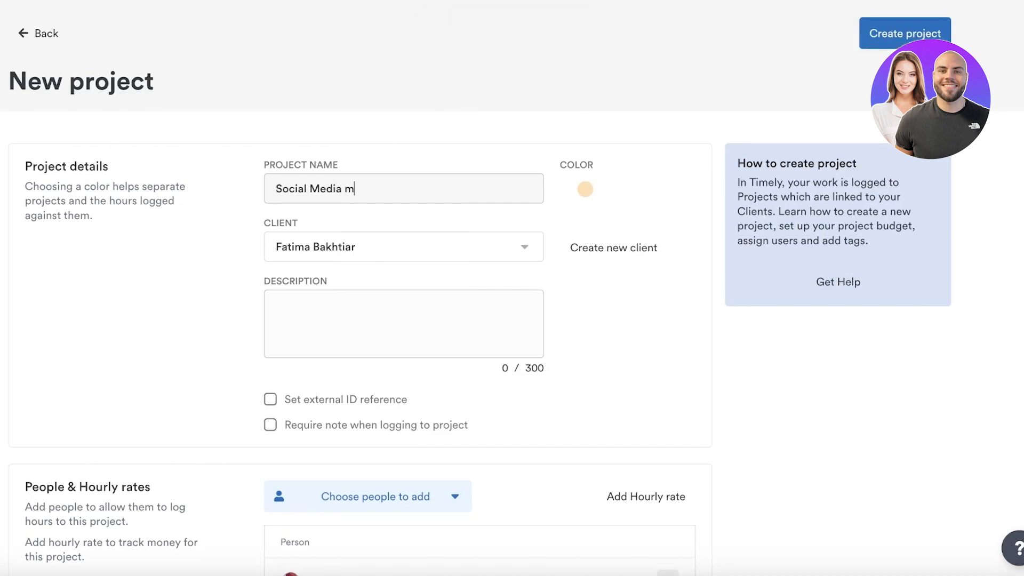
pyautogui.click(403, 246)
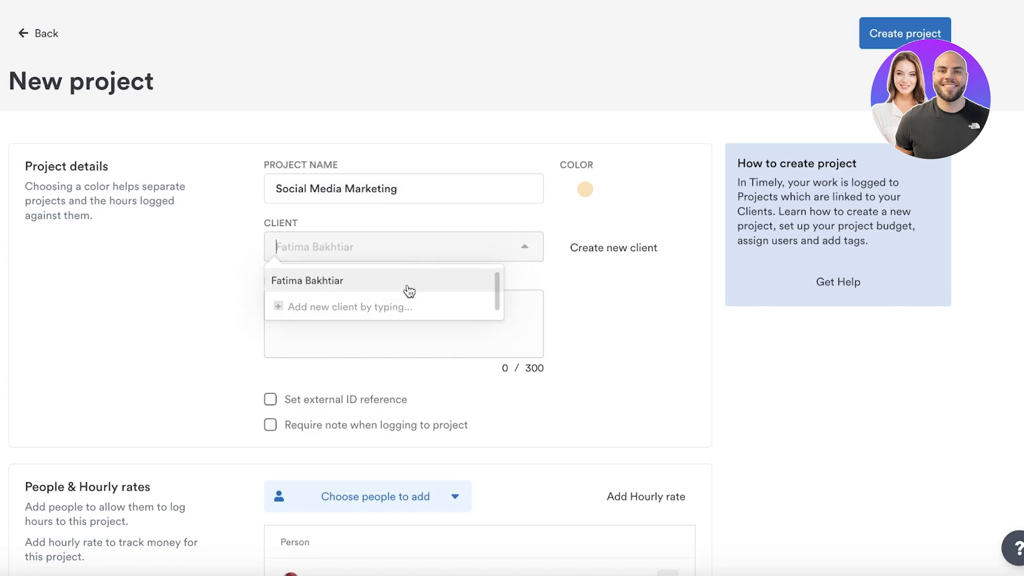
pyautogui.click(307, 280)
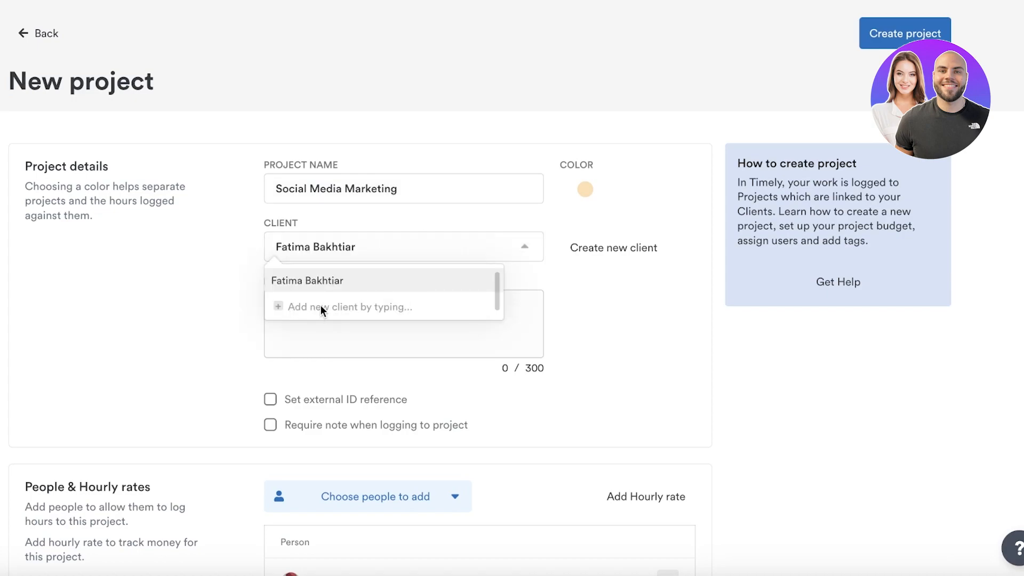
pyautogui.click(307, 280)
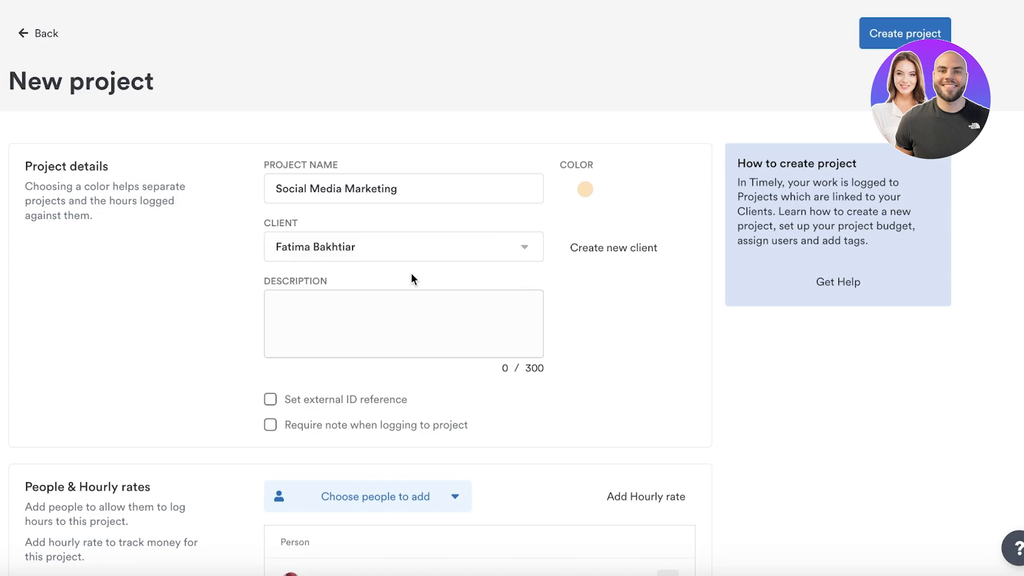
# Step: Add a placeholder '-' description and enable Set external ID reference
pyautogui.click(403, 323)
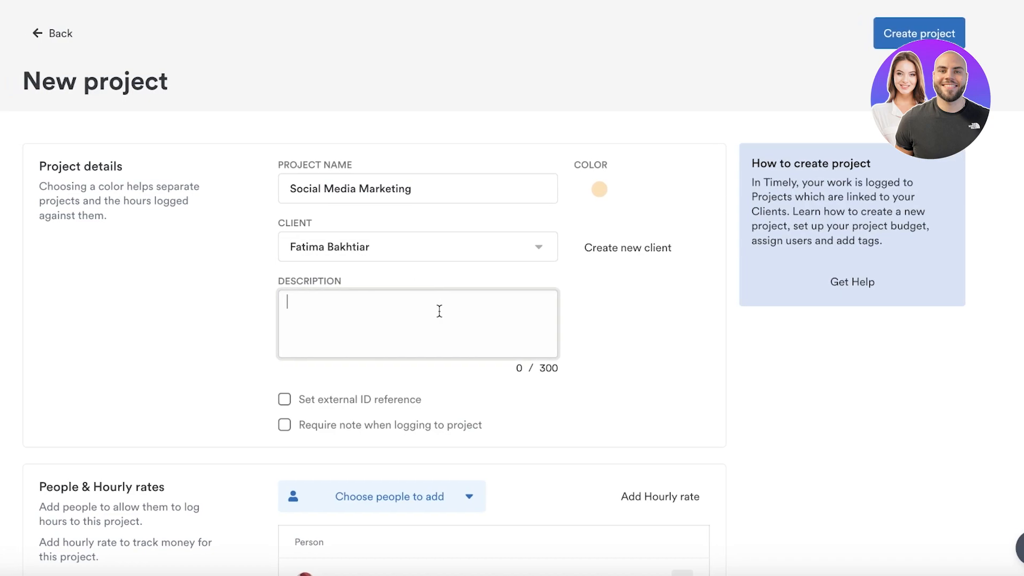
pyautogui.write('-')
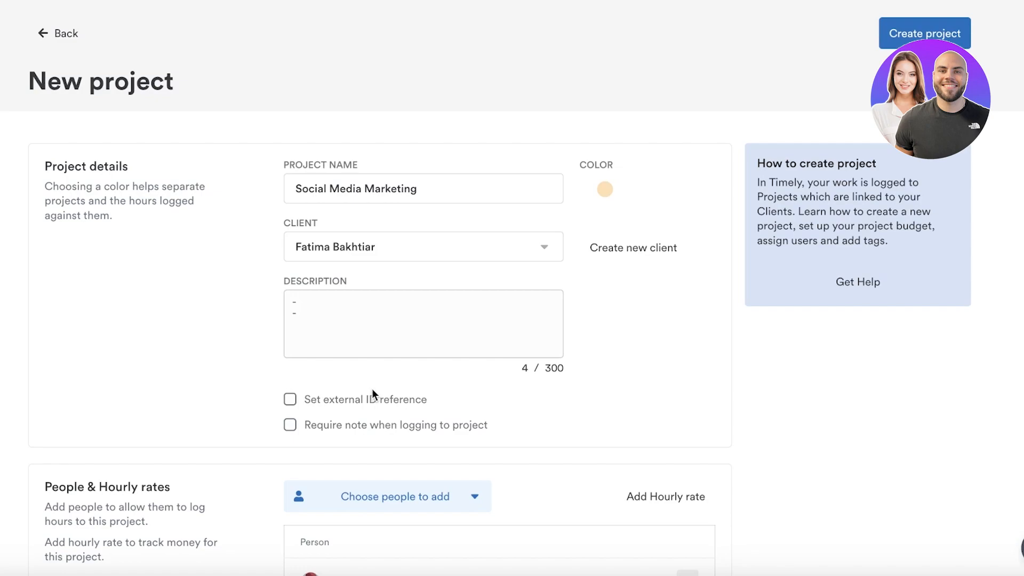
pyautogui.click(290, 399)
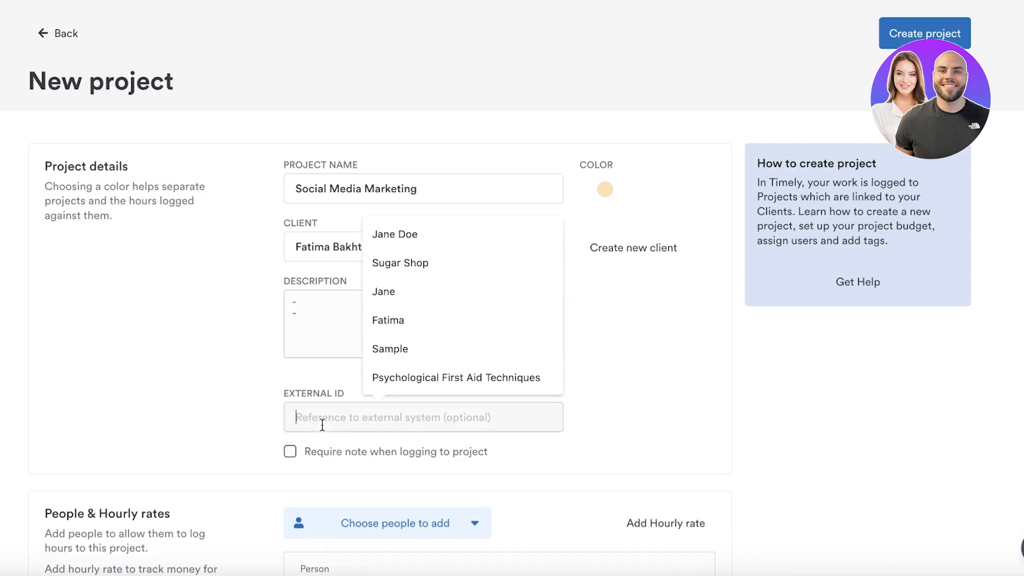
pyautogui.moveTo(291, 370)
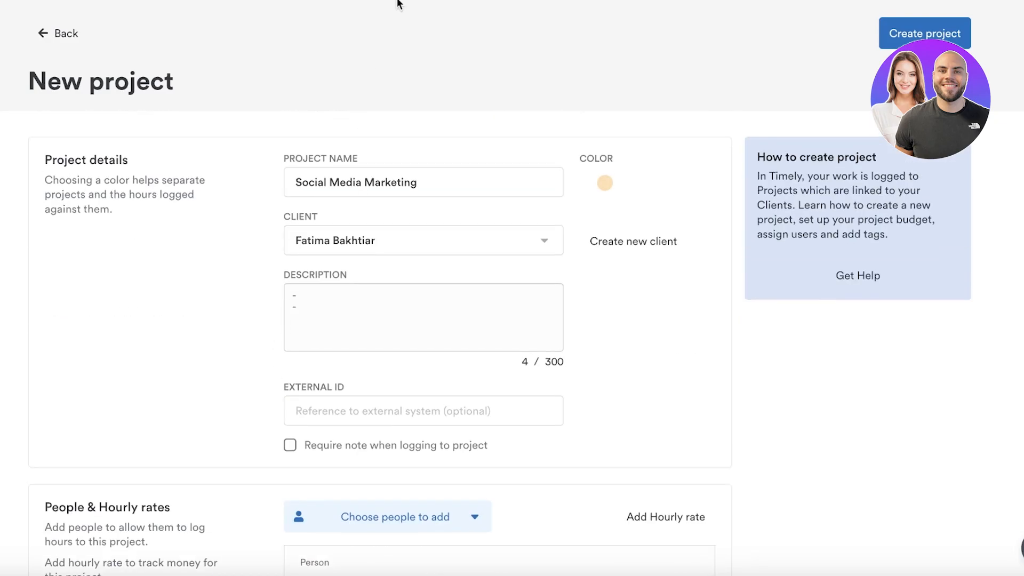
# Step: Add hourly rates to the project using individual billable rates per person
pyautogui.scroll(-3)
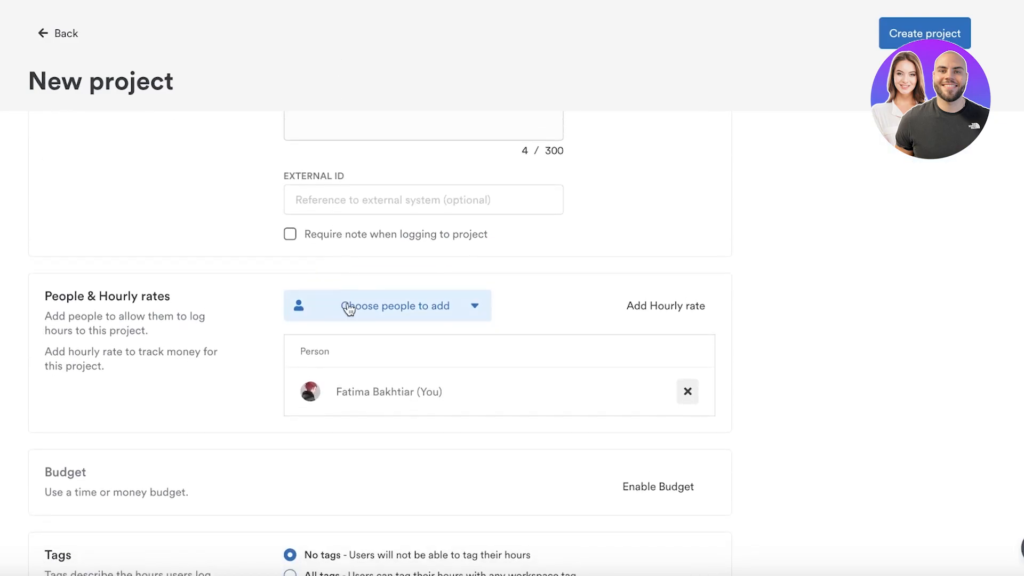
pyautogui.moveTo(149, 308)
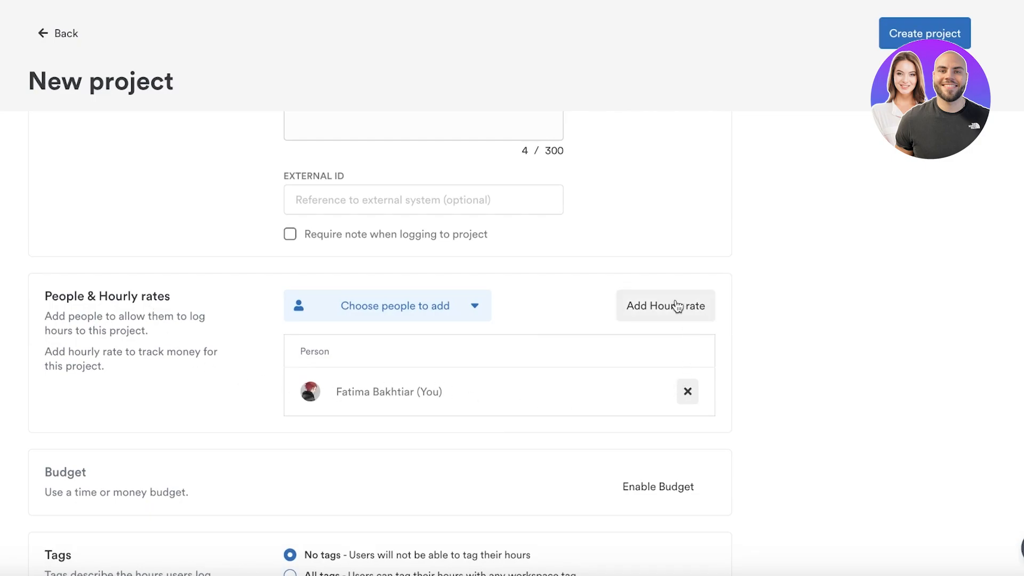
pyautogui.click(388, 305)
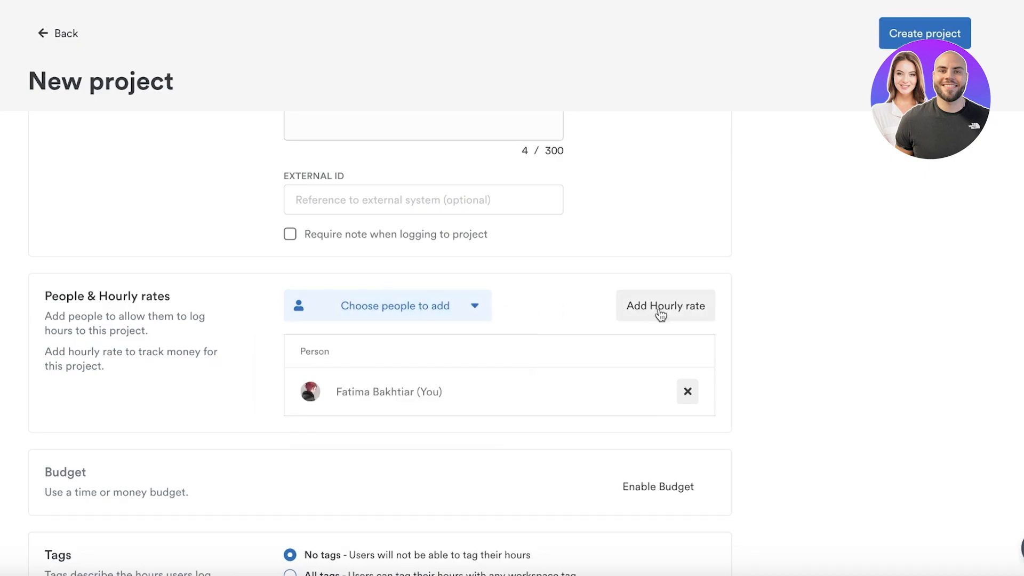
pyautogui.click(665, 305)
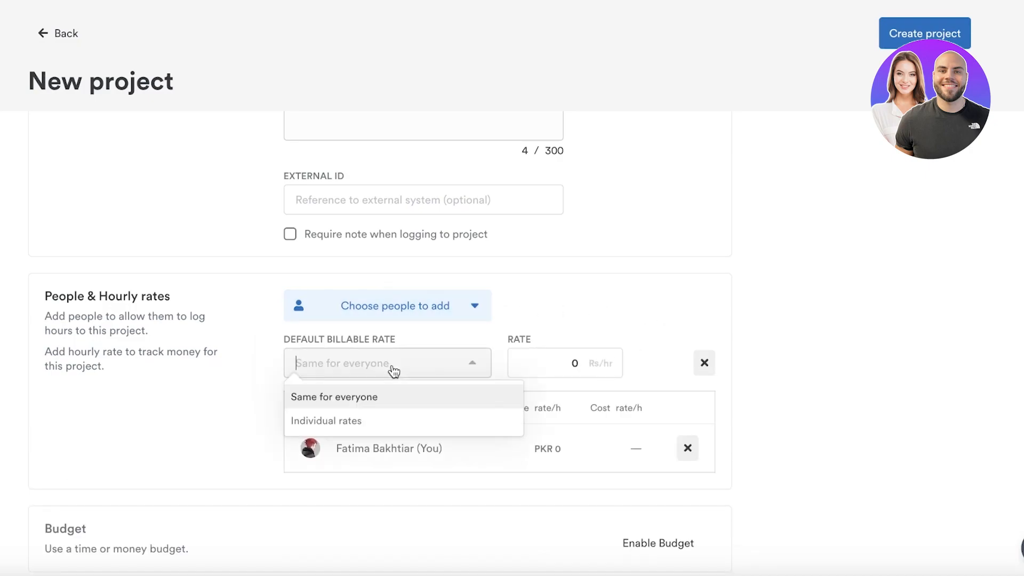
pyautogui.click(326, 419)
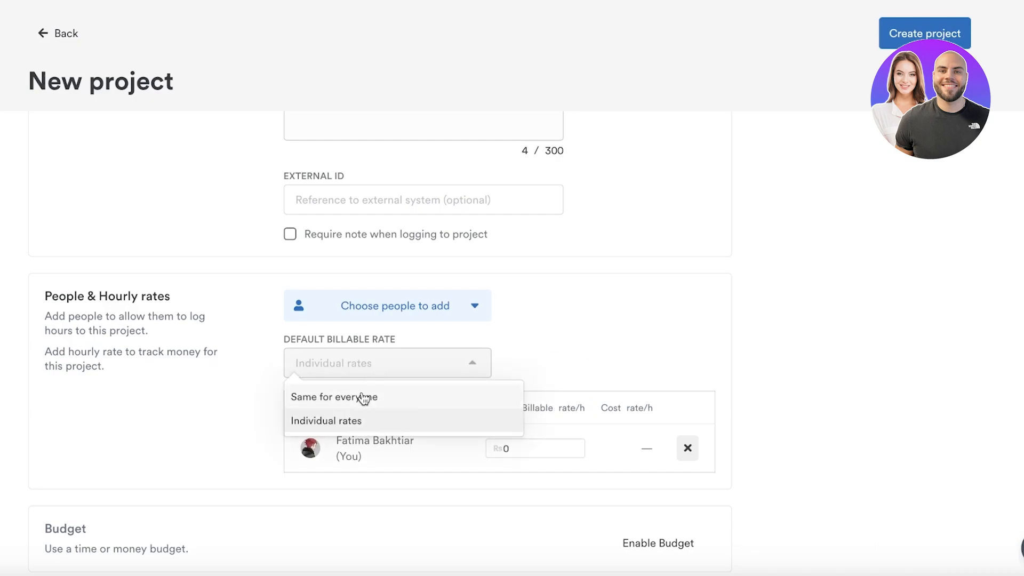
pyautogui.click(326, 420)
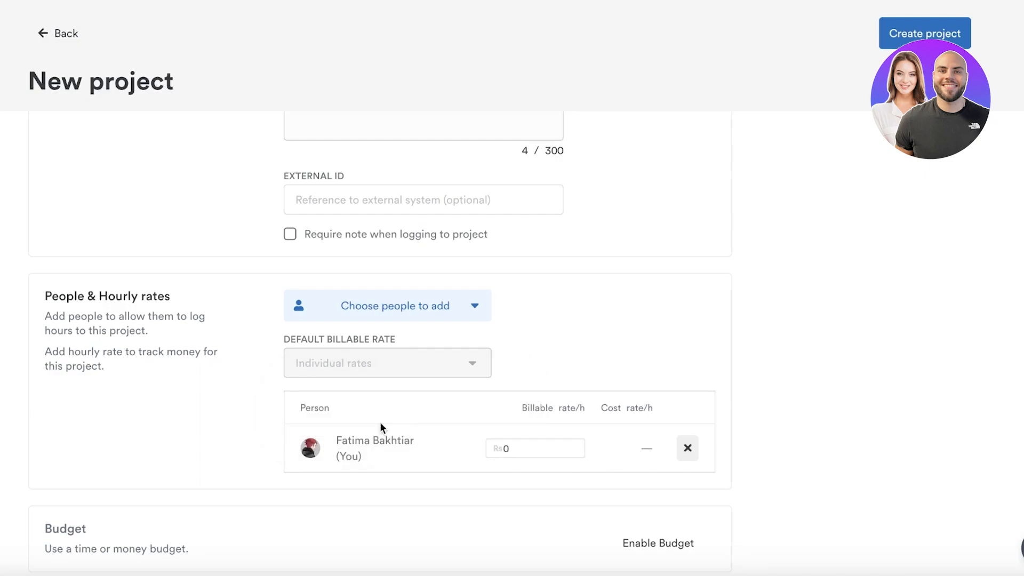
pyautogui.click(386, 363)
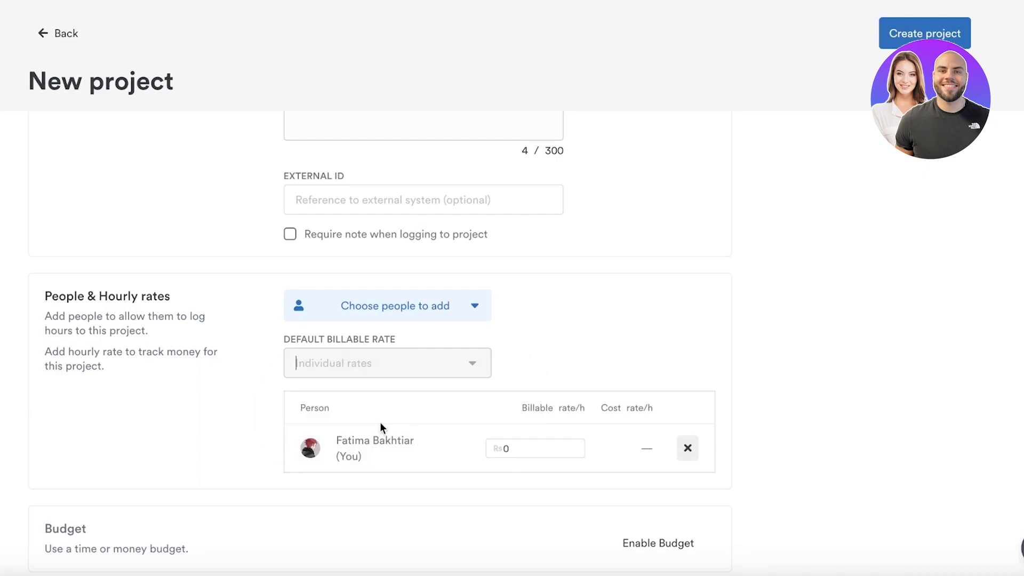
pyautogui.click(534, 448)
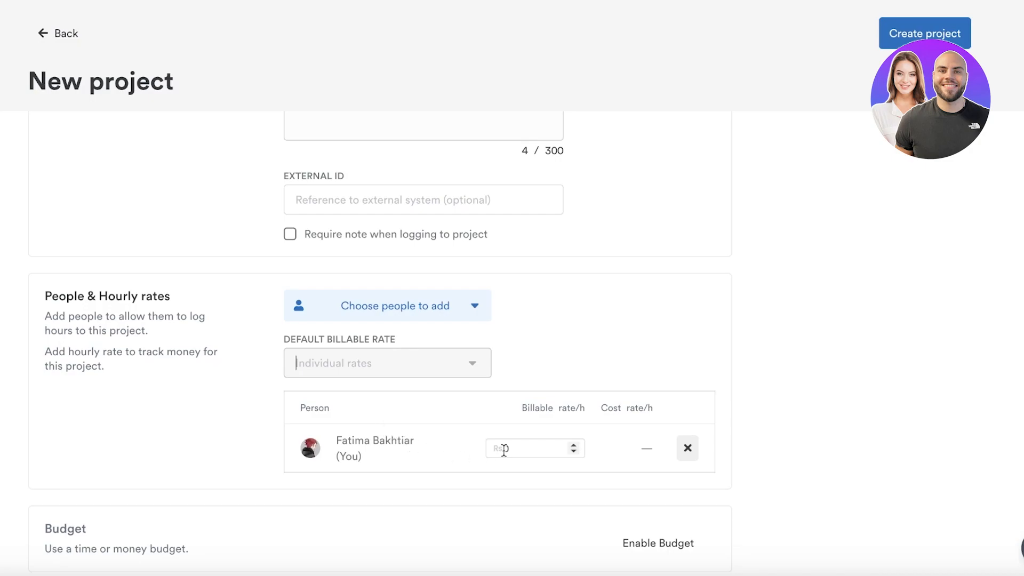
pyautogui.write('0')
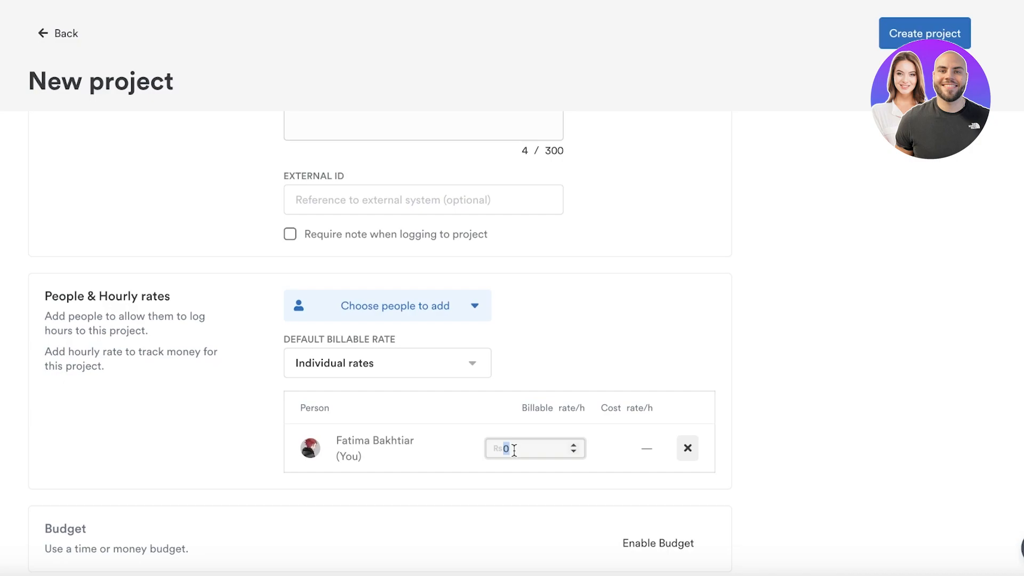
pyautogui.write('100')
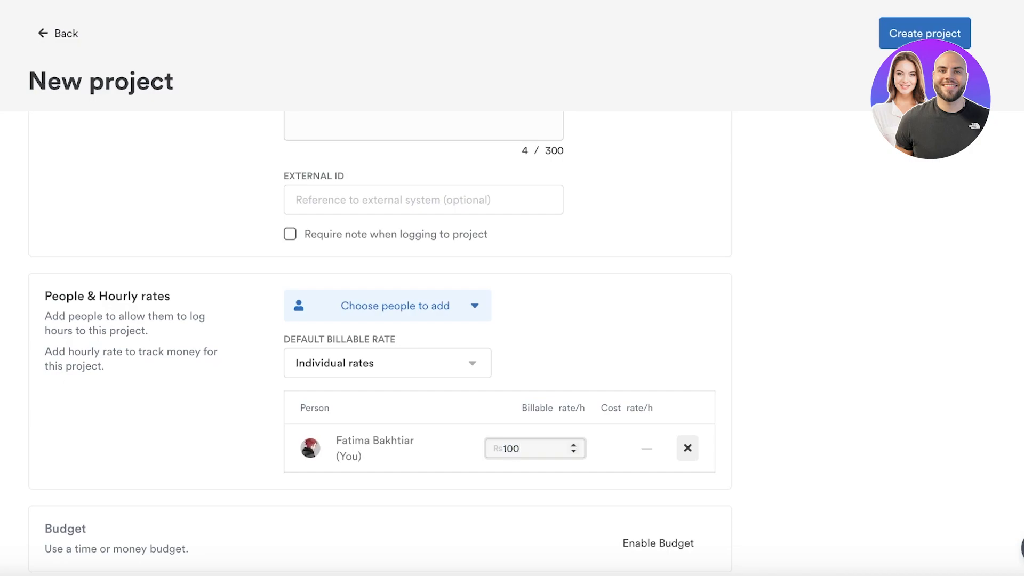
pyautogui.write('50')
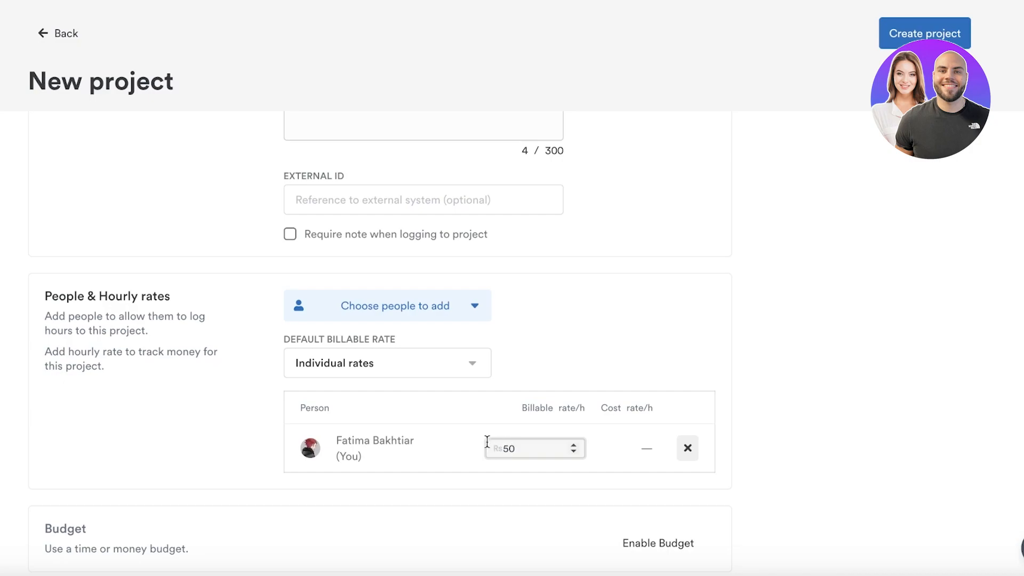
# Step: Enable a money budget of 1,000,000 for the project
pyautogui.scroll(-3)
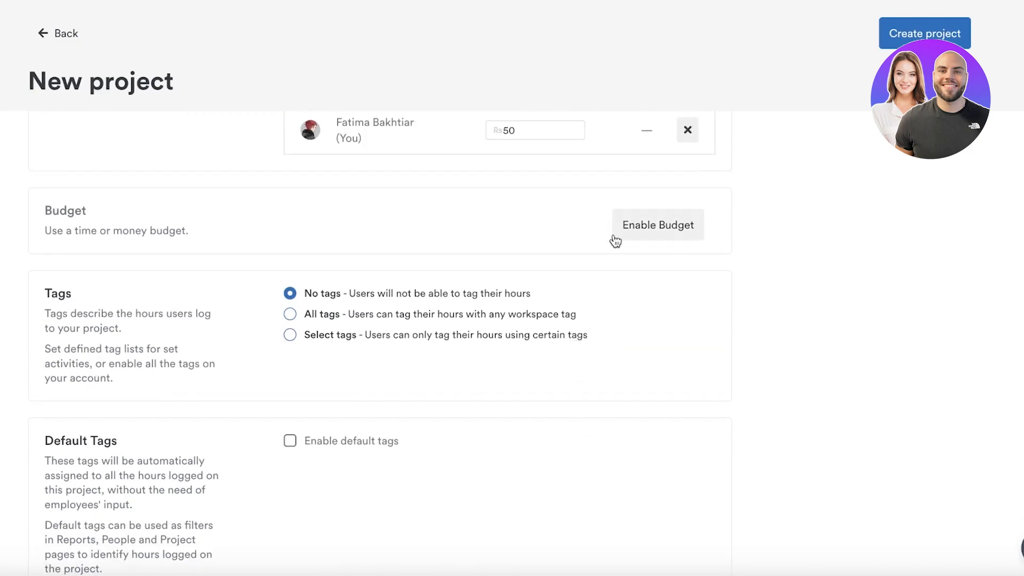
pyautogui.moveTo(300, 290)
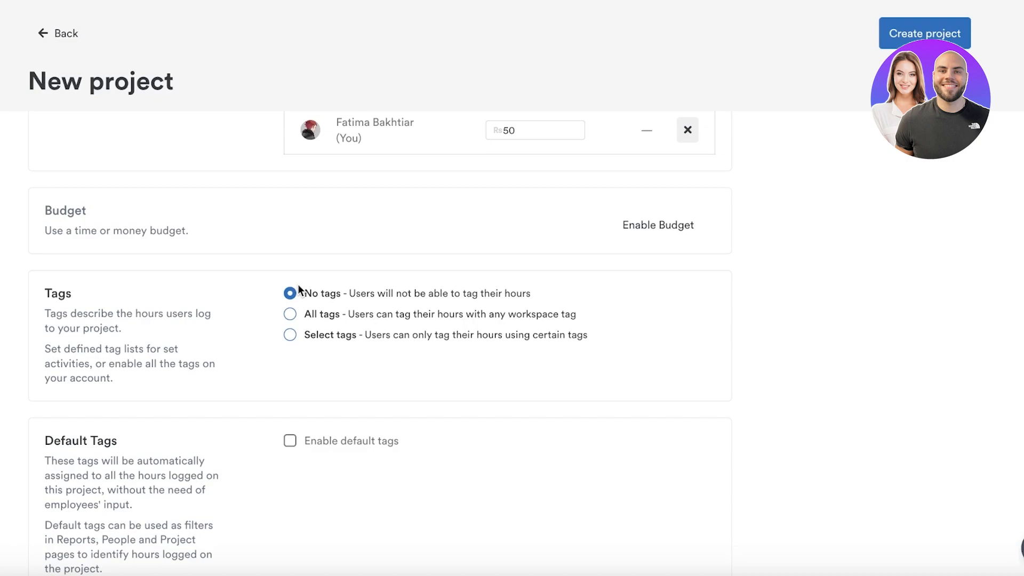
pyautogui.moveTo(646, 249)
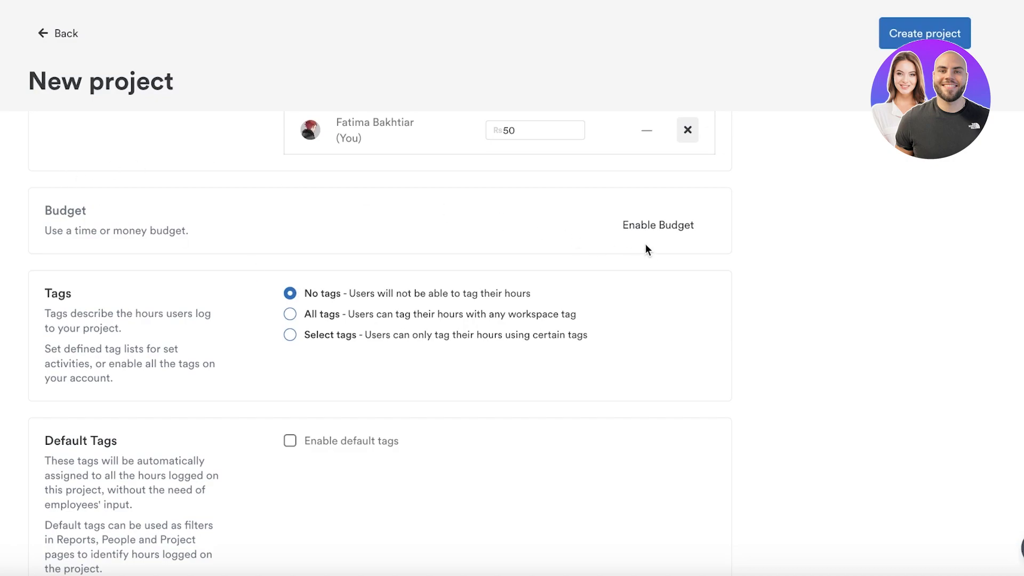
pyautogui.click(657, 224)
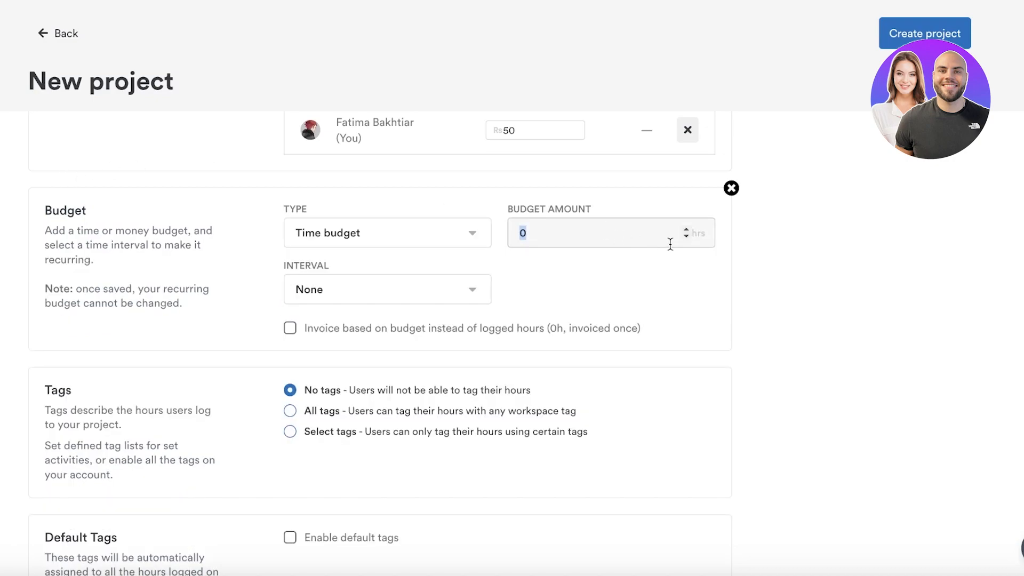
pyautogui.click(387, 233)
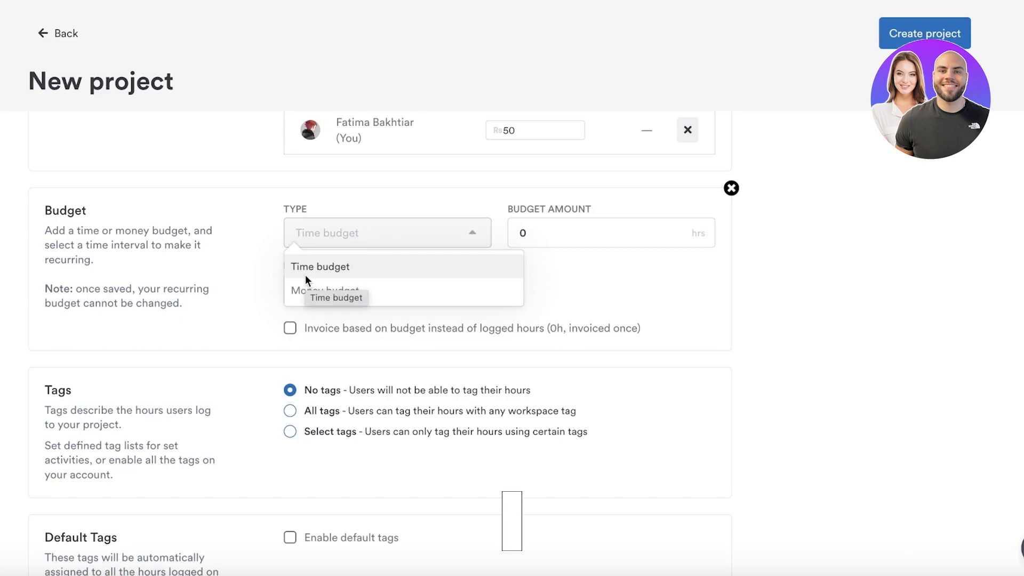
pyautogui.click(340, 290)
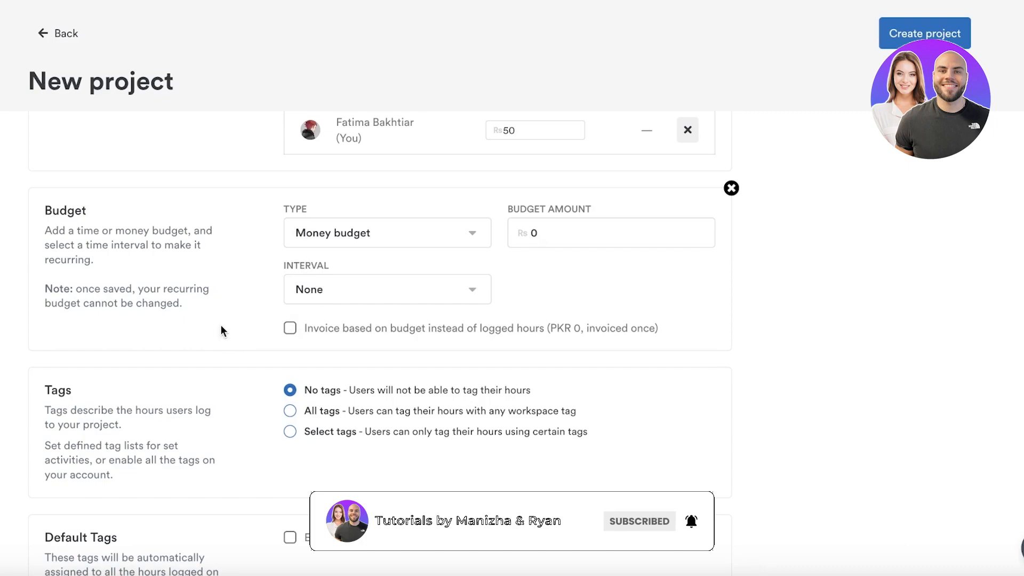
pyautogui.click(611, 233)
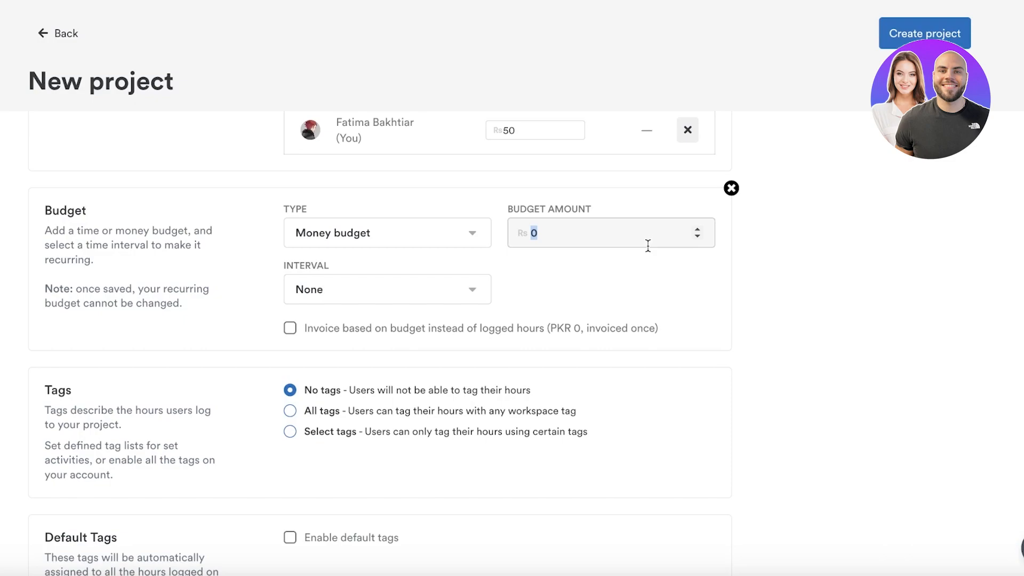
pyautogui.write('1')
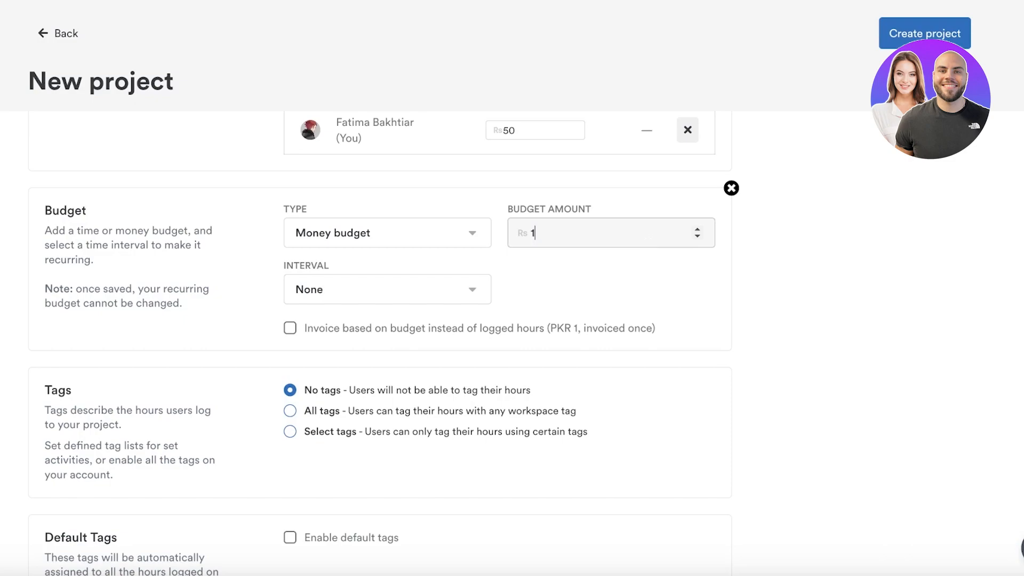
pyautogui.click(387, 288)
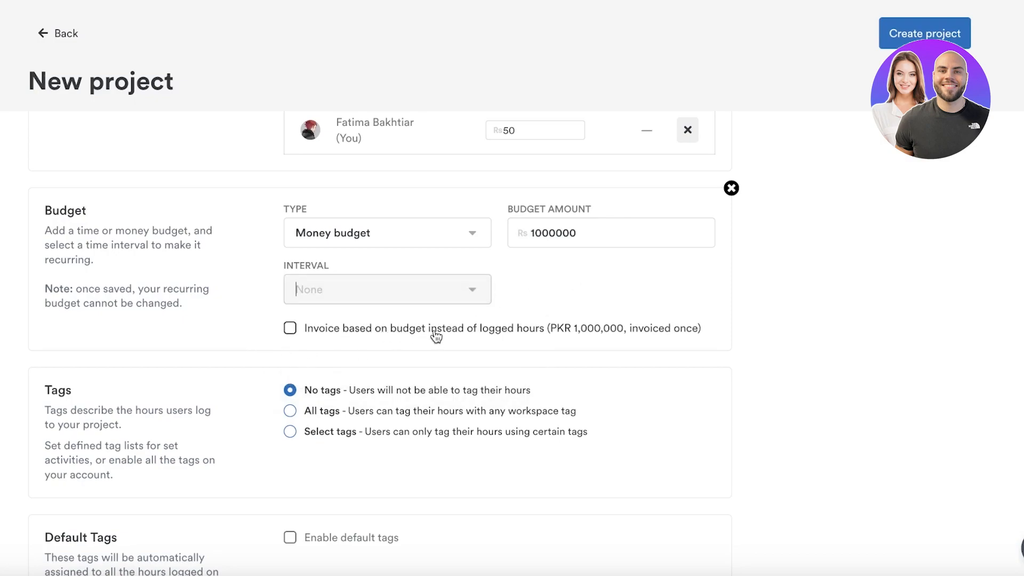
# Step: Toggle 'Invoice based on budget' and leave invoicing on logged hours
pyautogui.click(290, 328)
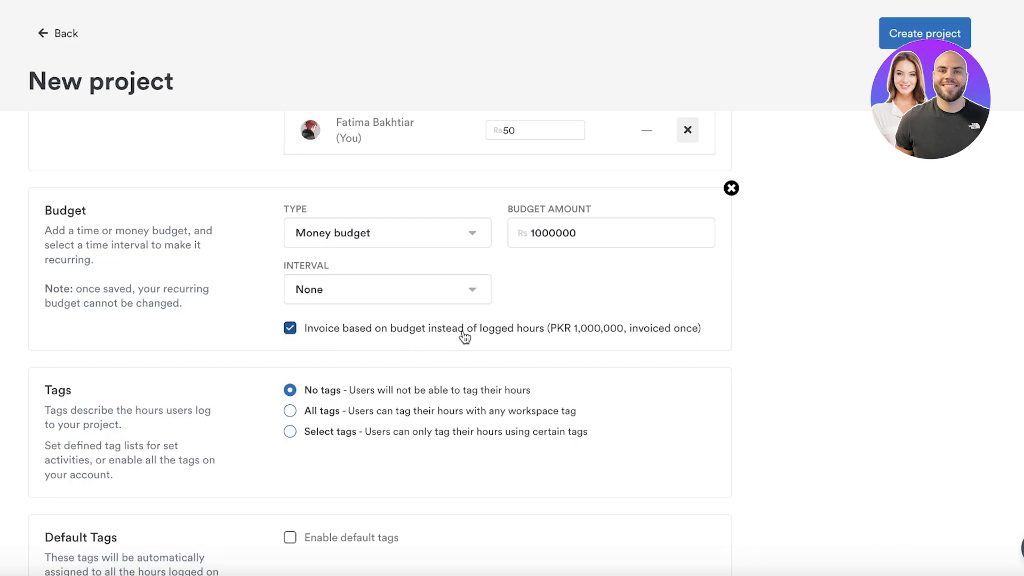
pyautogui.click(291, 328)
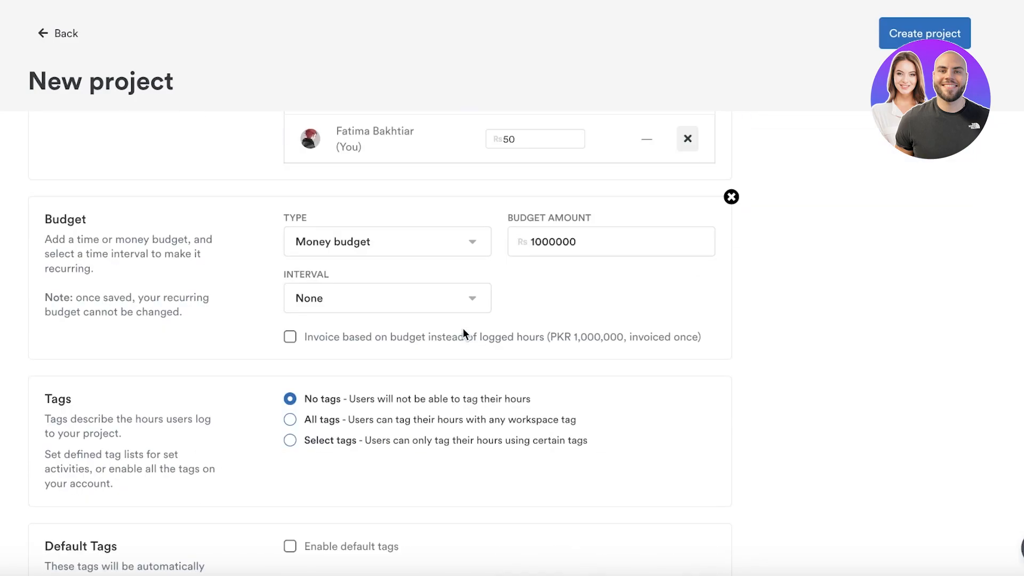
pyautogui.click(290, 337)
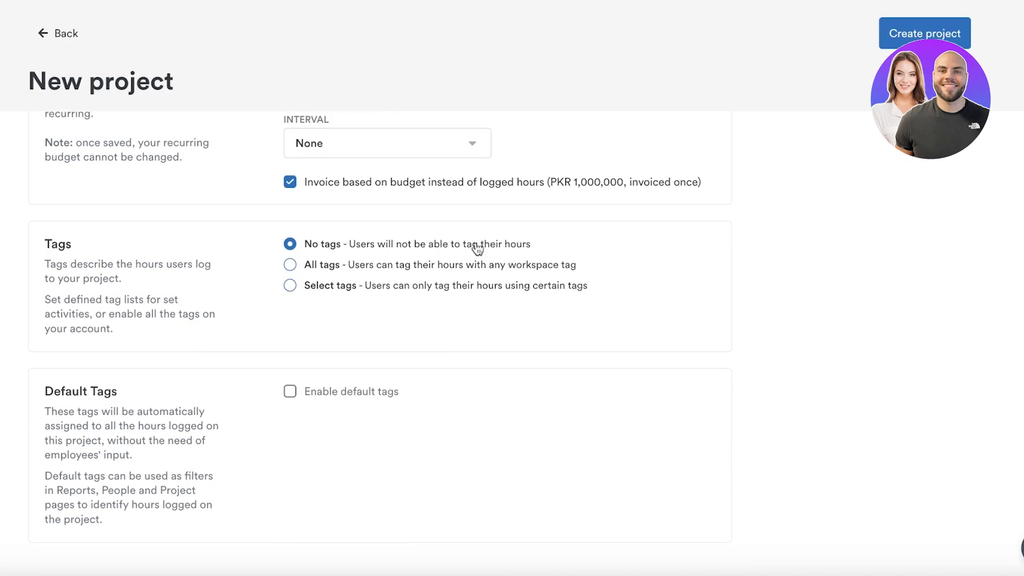
pyautogui.click(289, 181)
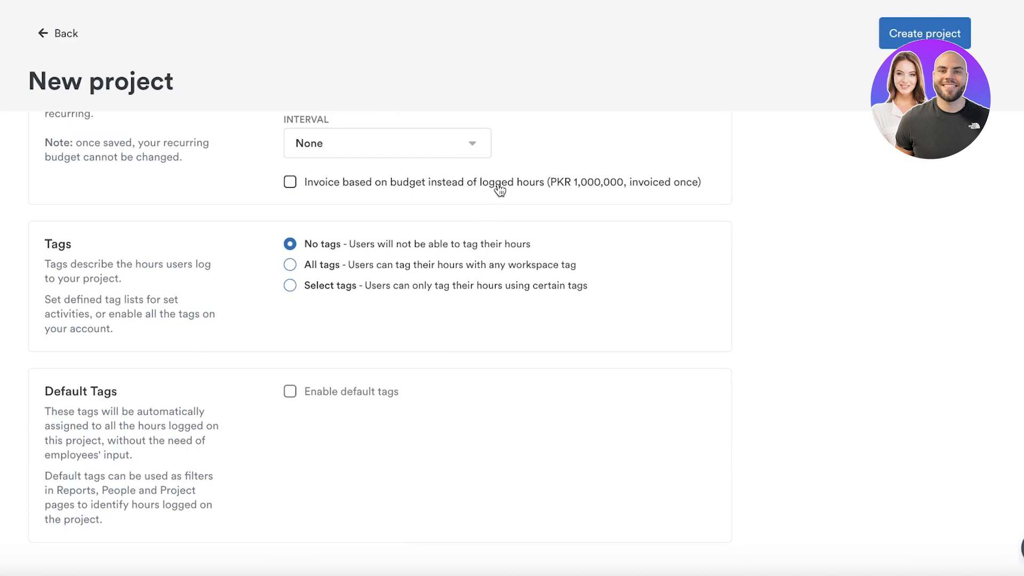
pyautogui.moveTo(382, 261)
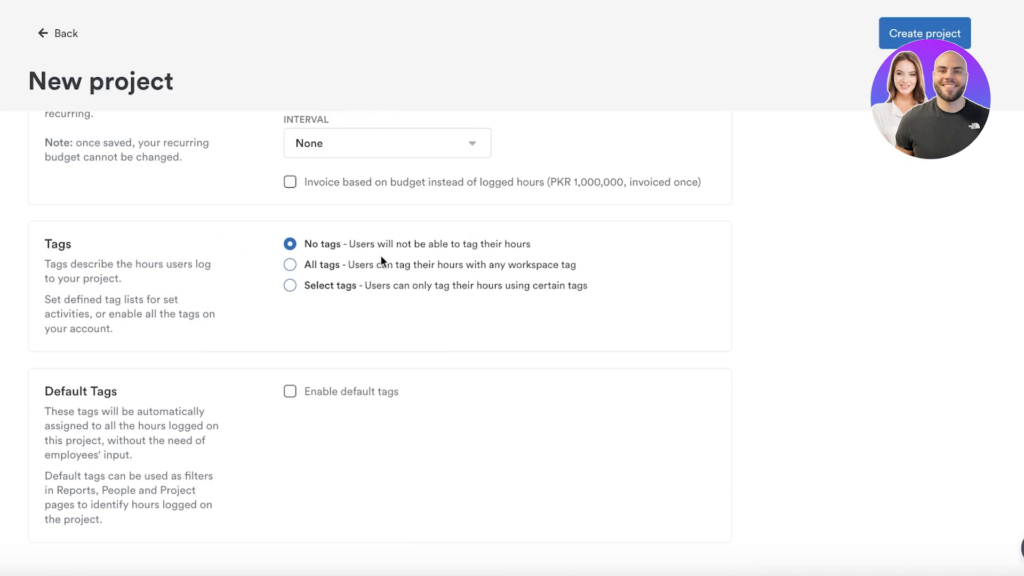
# Step: Leave default tags off and create the Social Media Marketing project
pyautogui.scroll(-3)
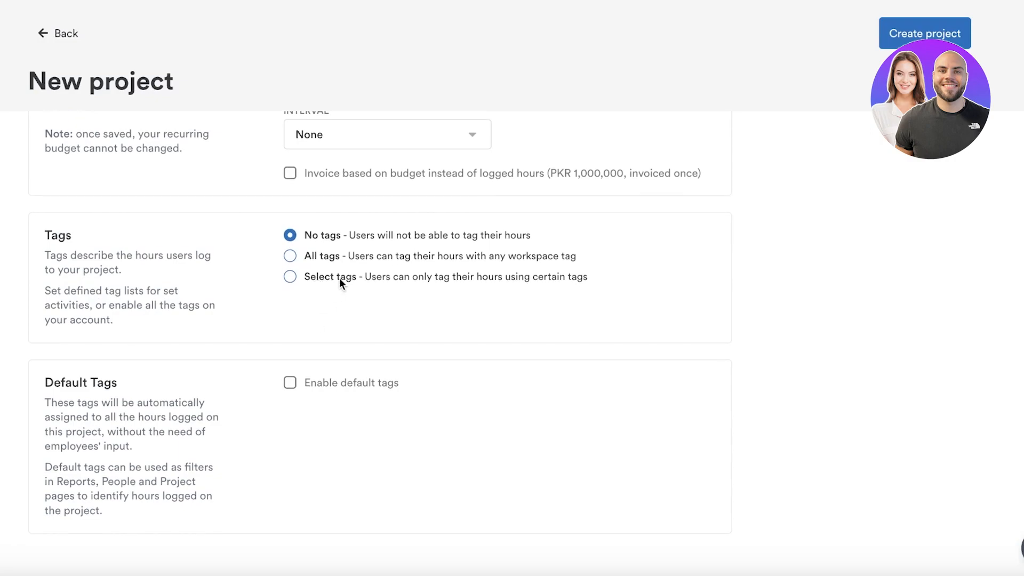
pyautogui.moveTo(492, 244)
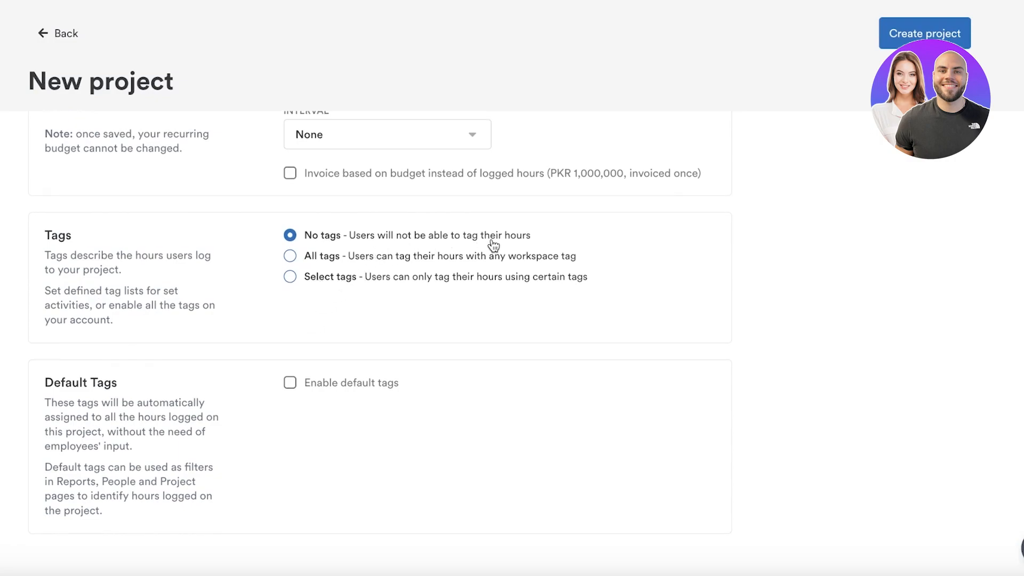
pyautogui.moveTo(499, 267)
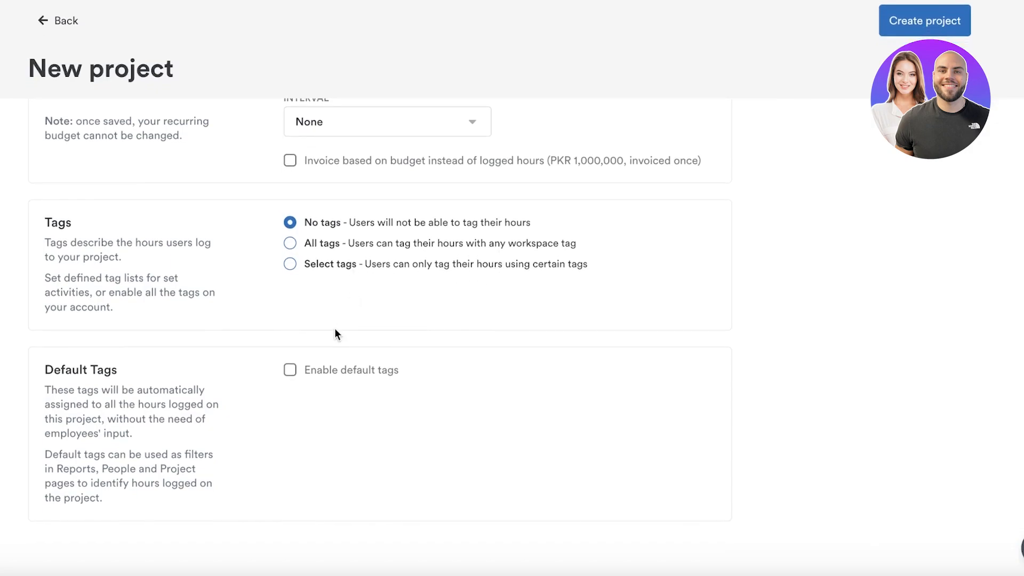
pyautogui.click(290, 370)
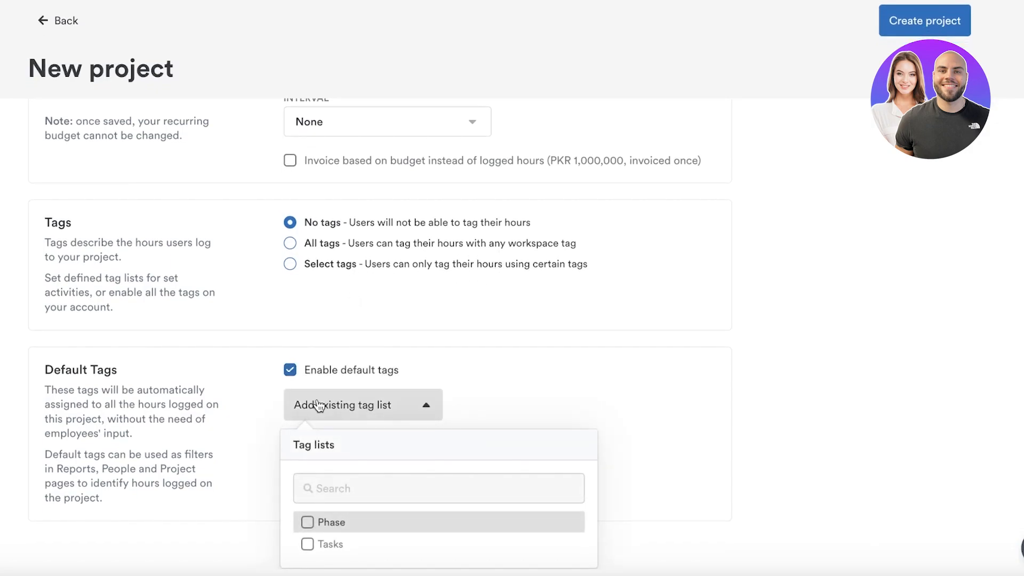
pyautogui.click(290, 370)
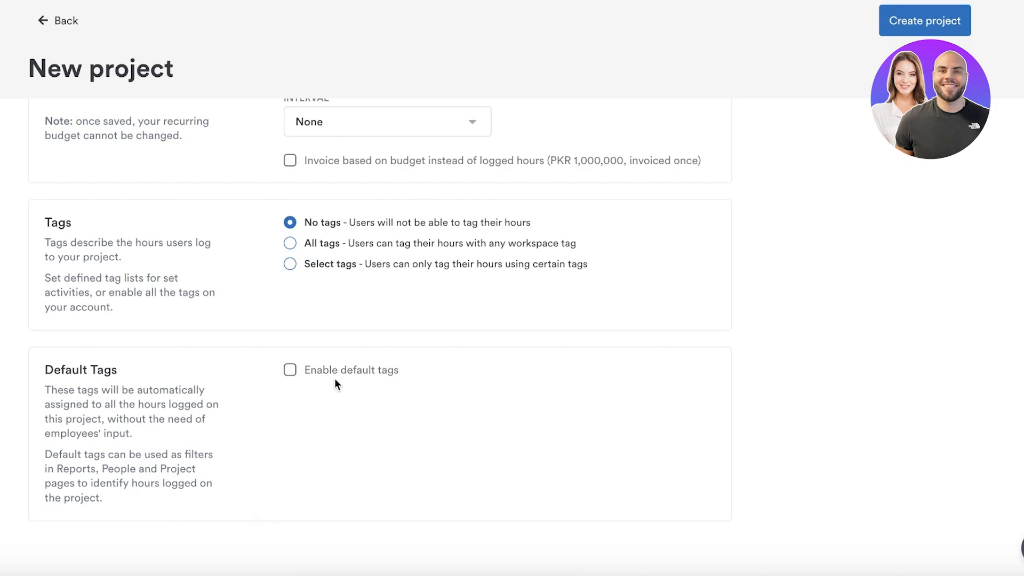
pyautogui.moveTo(479, 289)
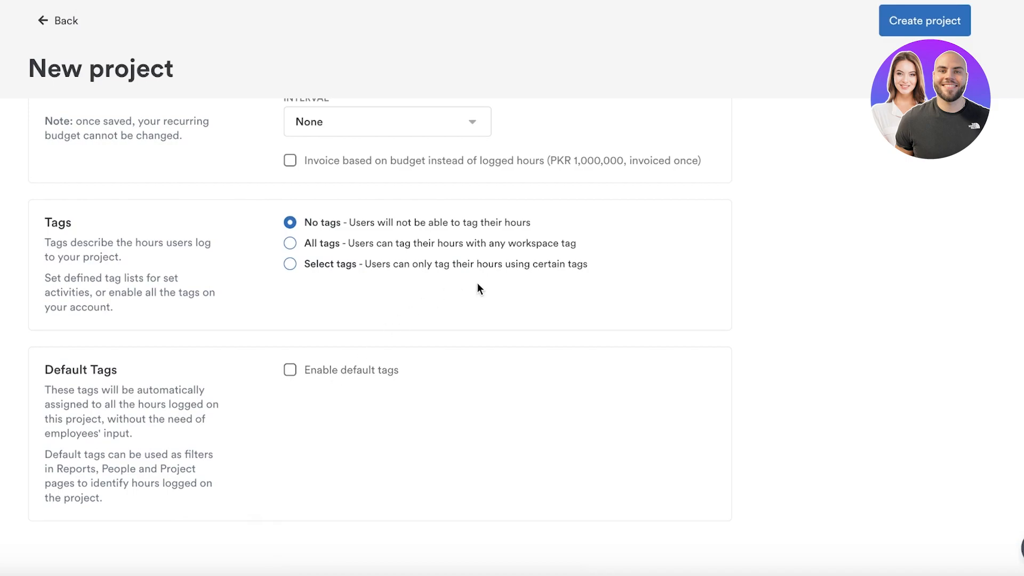
pyautogui.moveTo(470, 296)
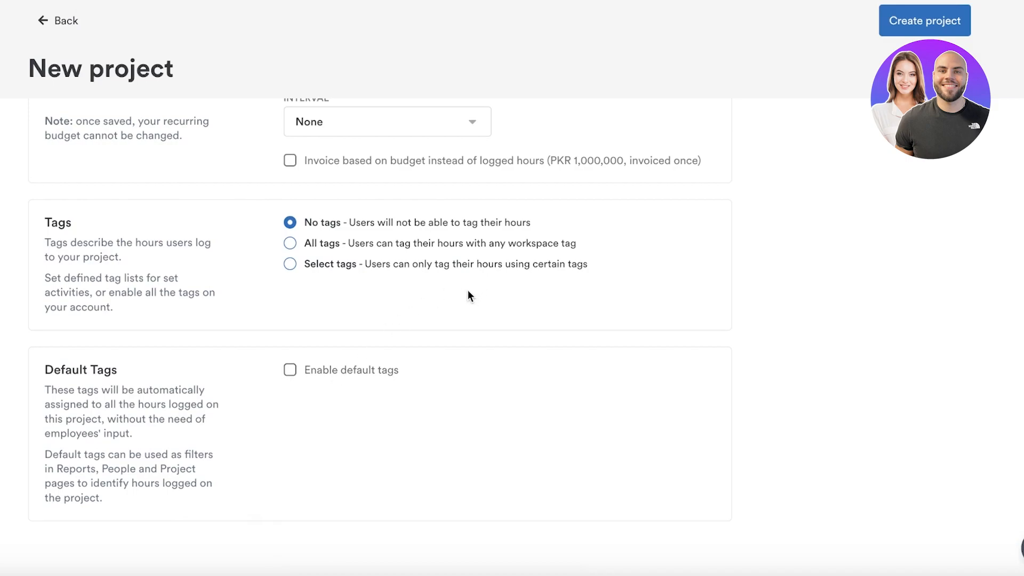
pyautogui.moveTo(992, 82)
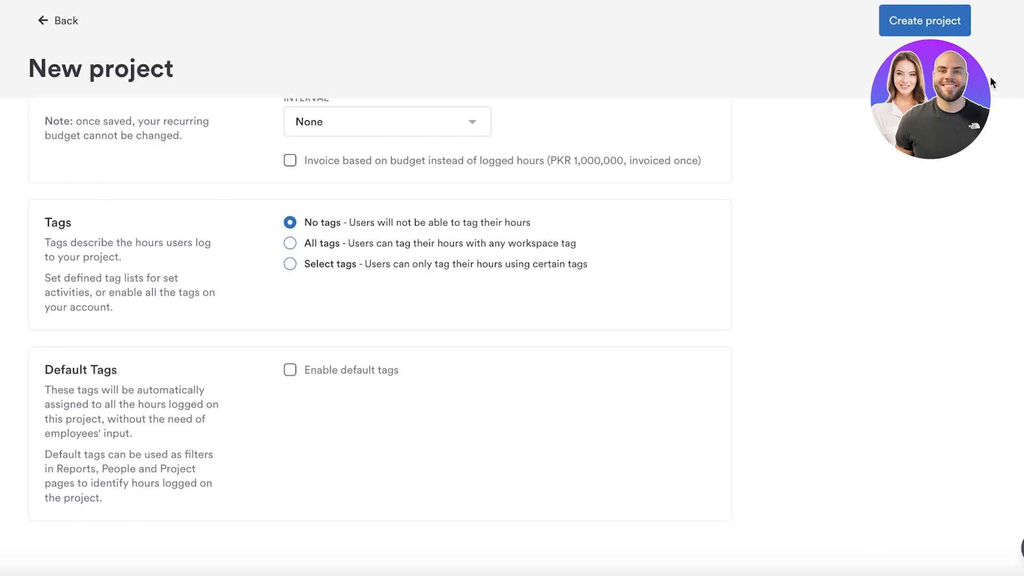
pyautogui.click(923, 21)
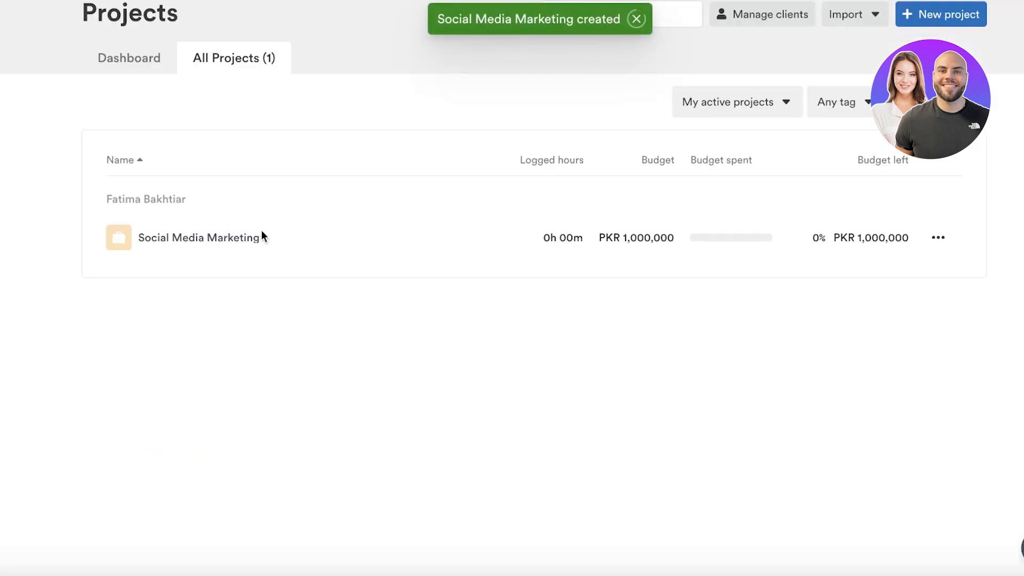
# Step: Start the 14-day Tasks trial and dismiss its details to reach Task Planning
pyautogui.scroll(-3)
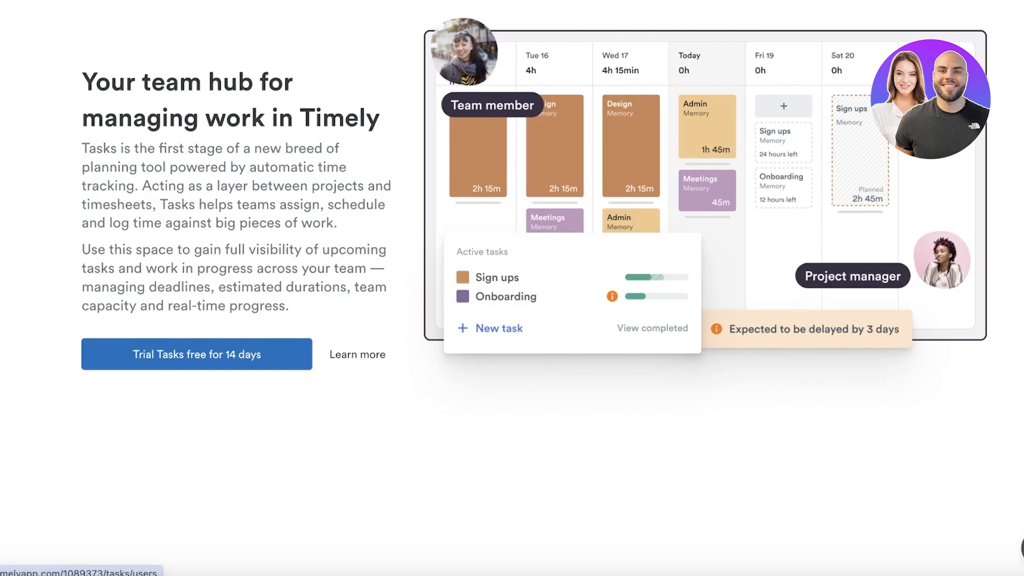
pyautogui.click(195, 354)
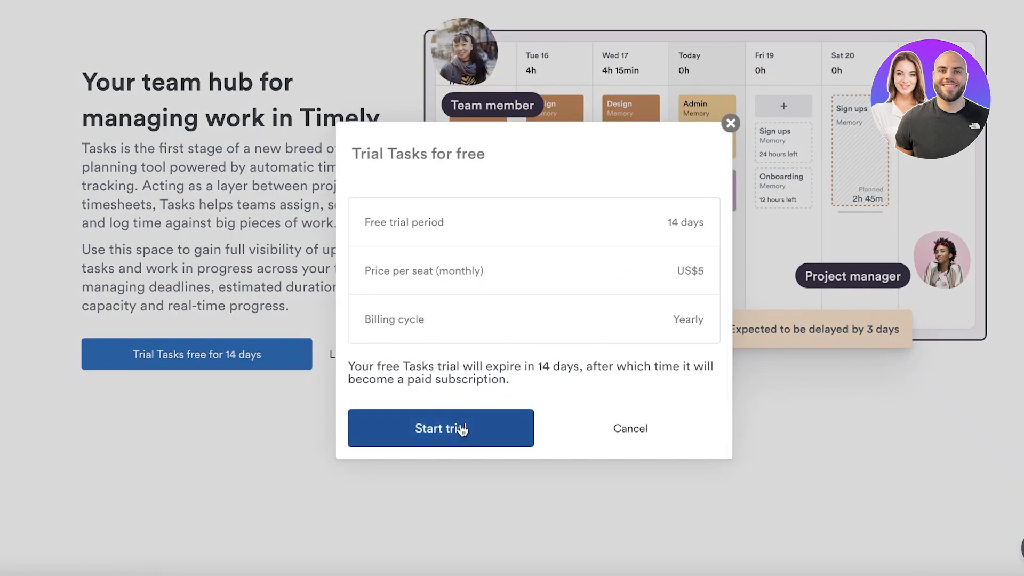
pyautogui.click(439, 428)
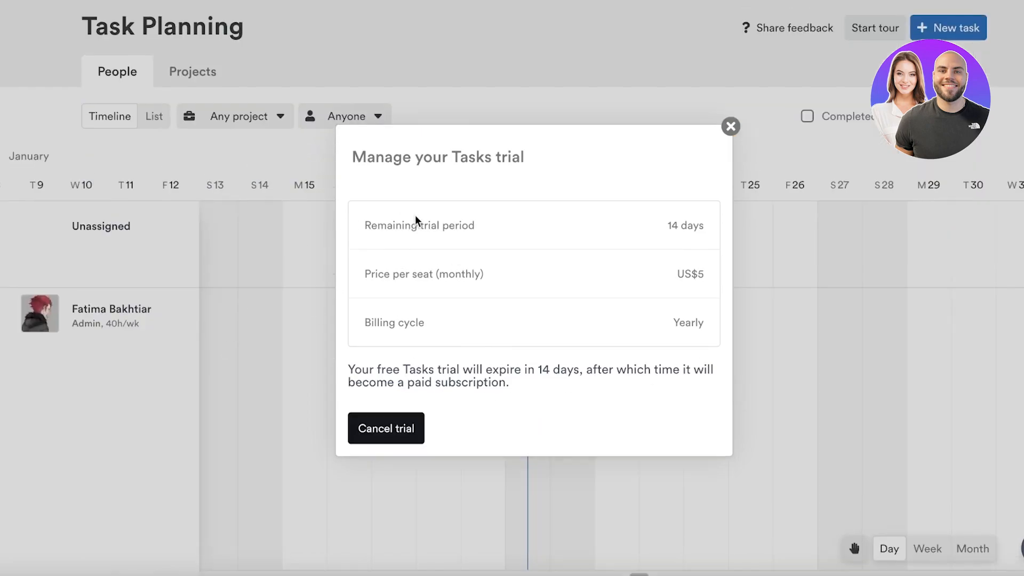
pyautogui.click(730, 126)
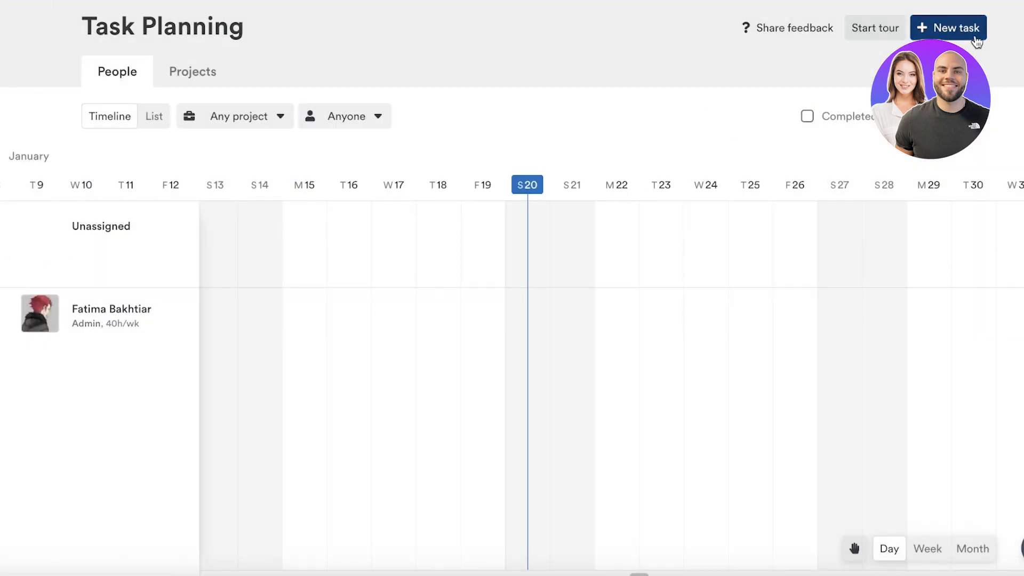
# Step: Start a new task titled 'content creation for instagram ads' with a description, assigned to Social Media Marketing
pyautogui.click(947, 28)
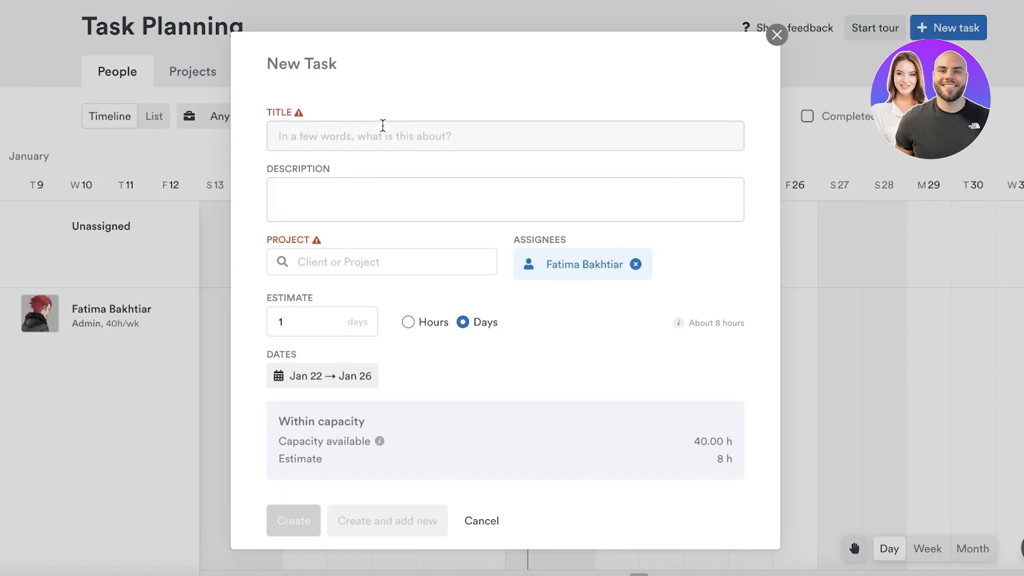
pyautogui.write('content creation o')
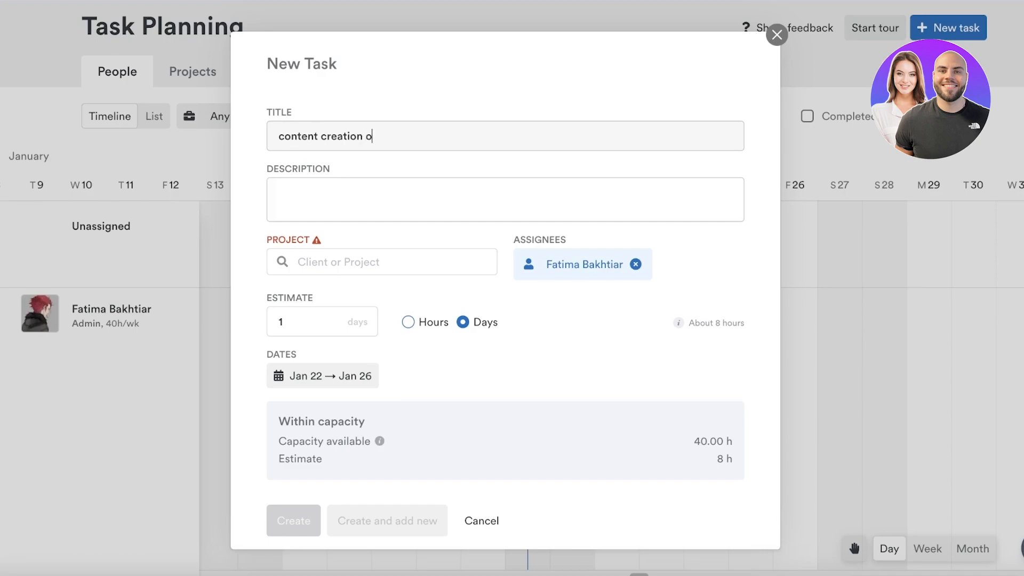
pyautogui.write('for instagram')
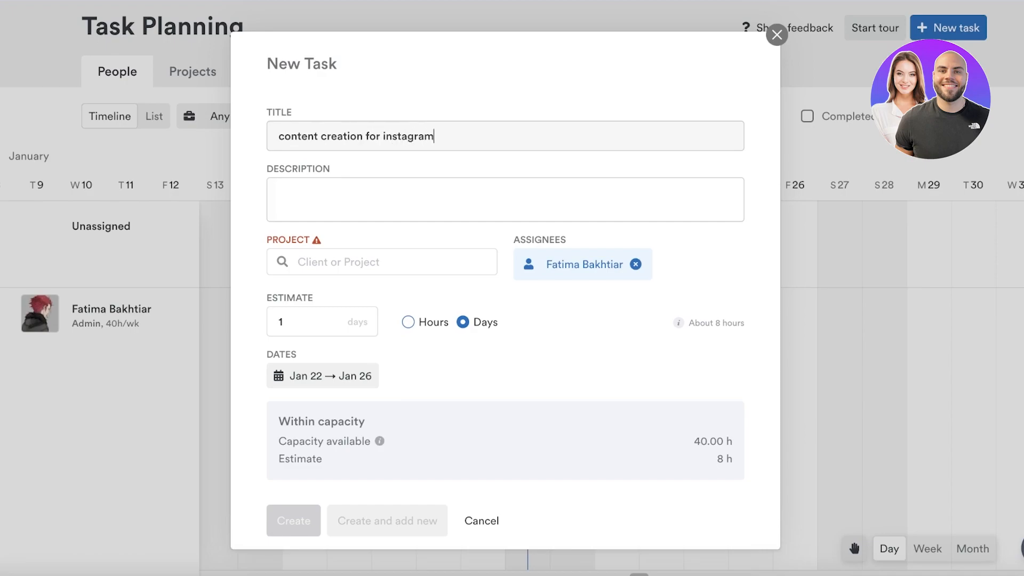
pyautogui.write('ads')
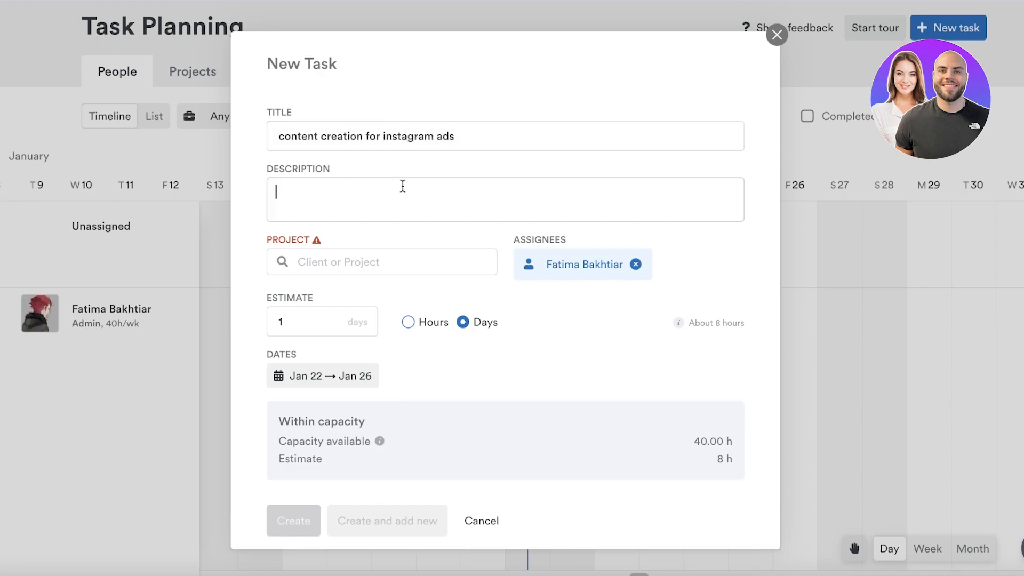
pyautogui.write('...')
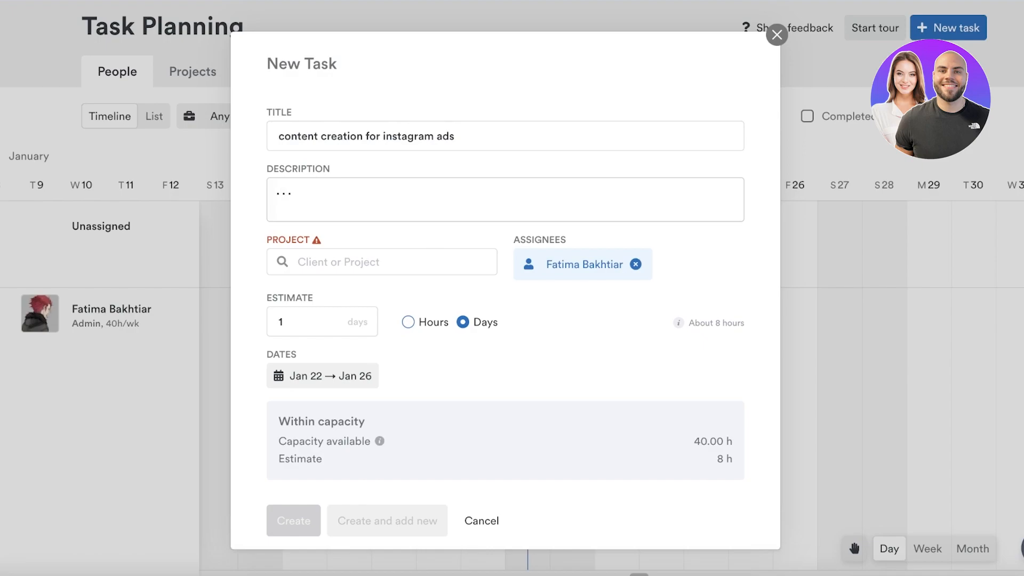
pyautogui.click(381, 261)
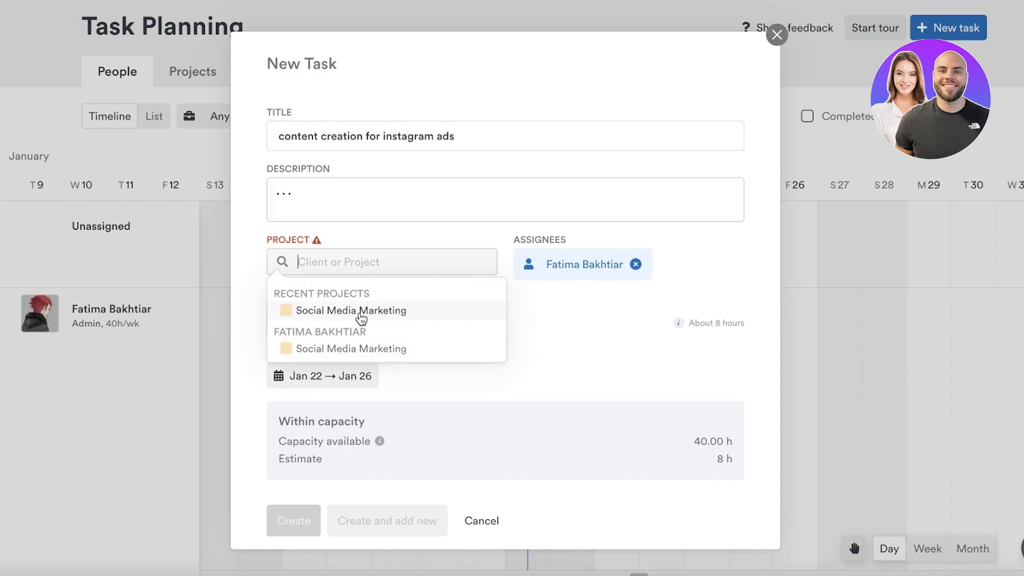
pyautogui.click(351, 311)
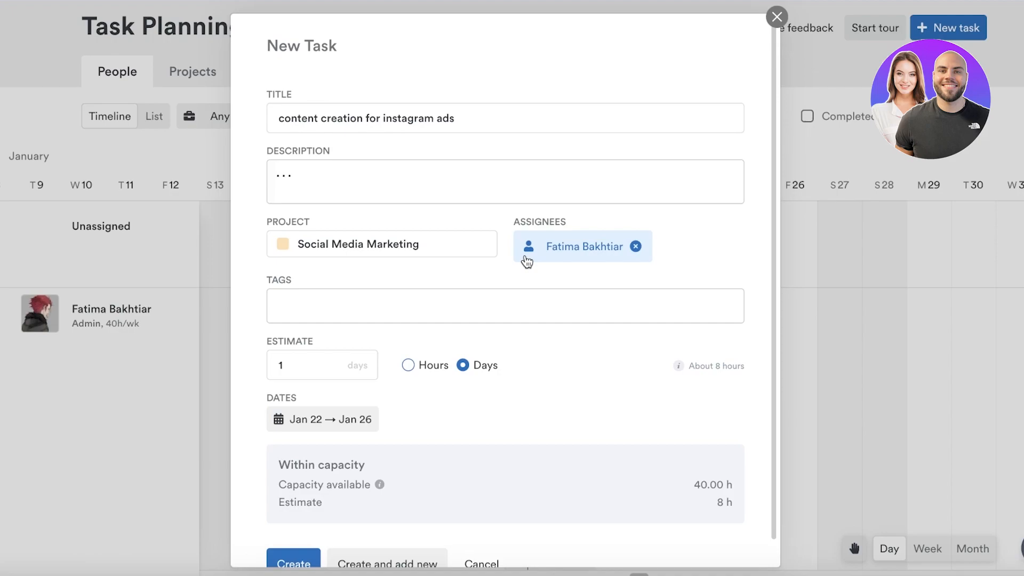
pyautogui.moveTo(492, 259)
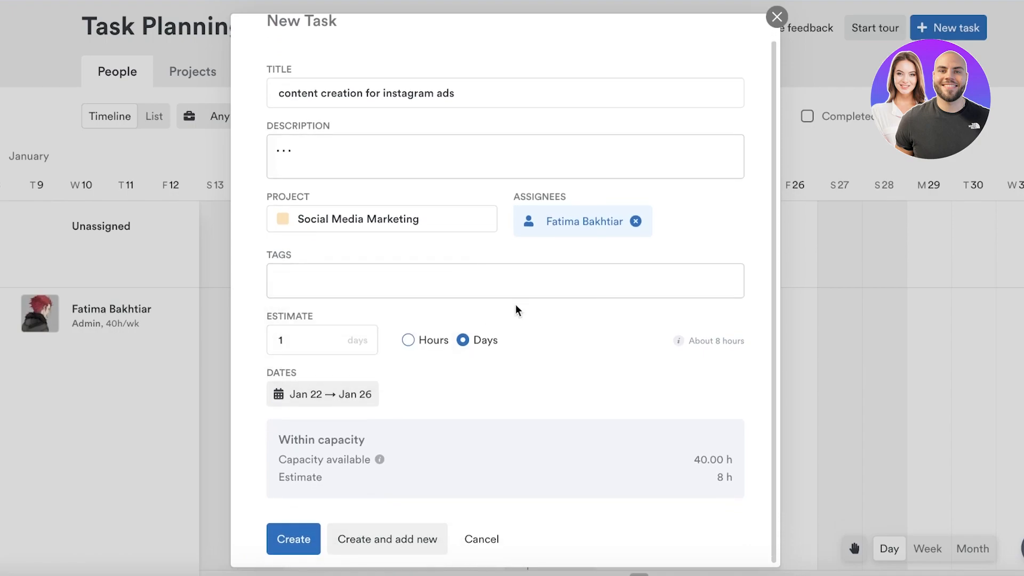
# Step: Estimate the task at 6 hours, make it due on a single day (today), and create it
pyautogui.click(504, 281)
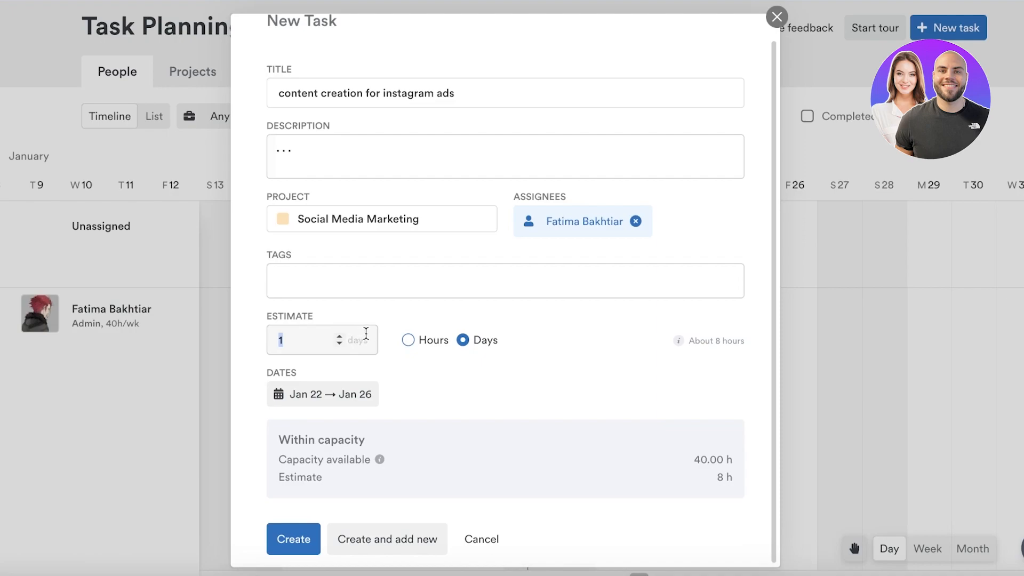
pyautogui.click(406, 340)
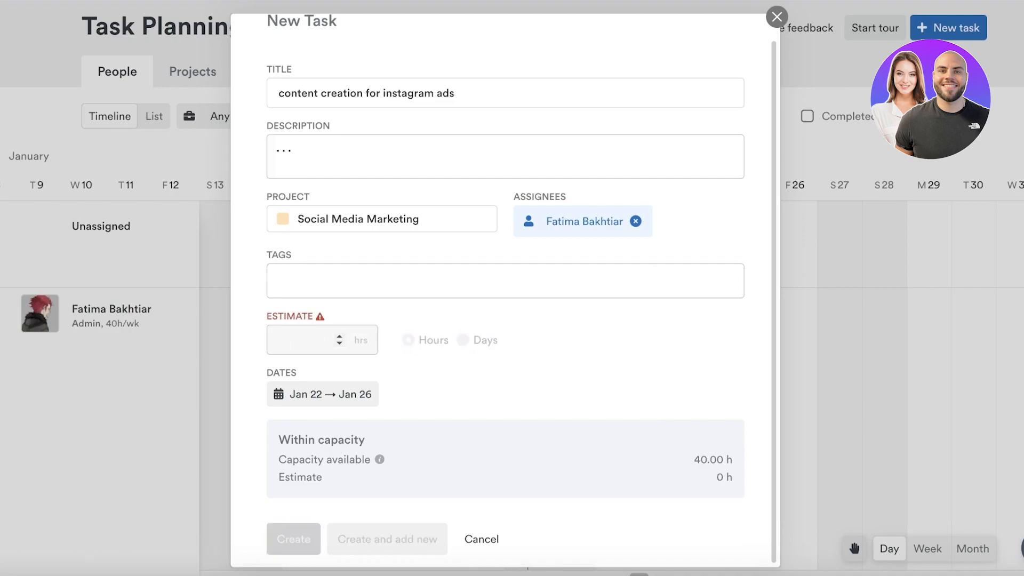
pyautogui.write('6')
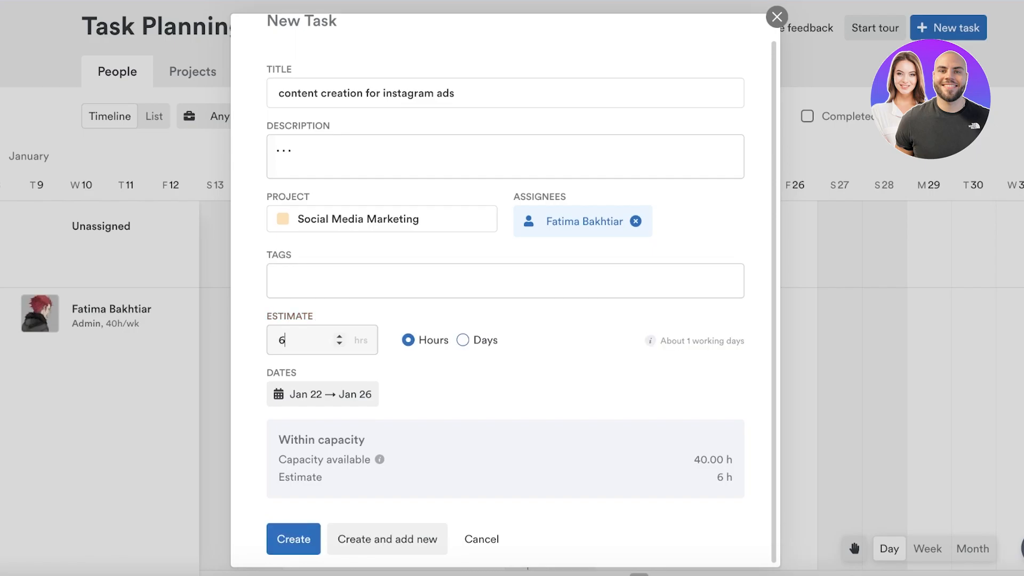
pyautogui.click(323, 393)
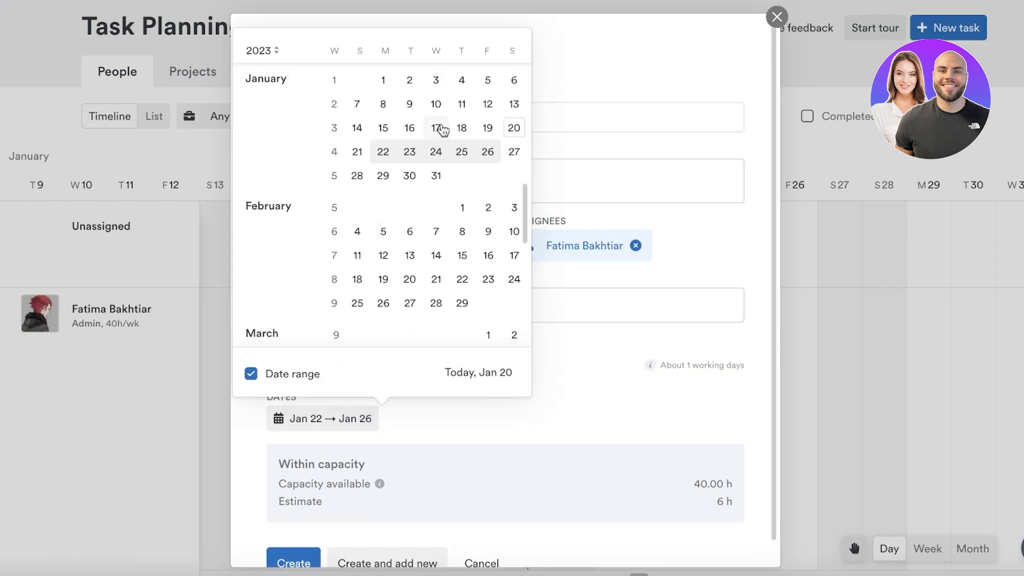
pyautogui.click(513, 127)
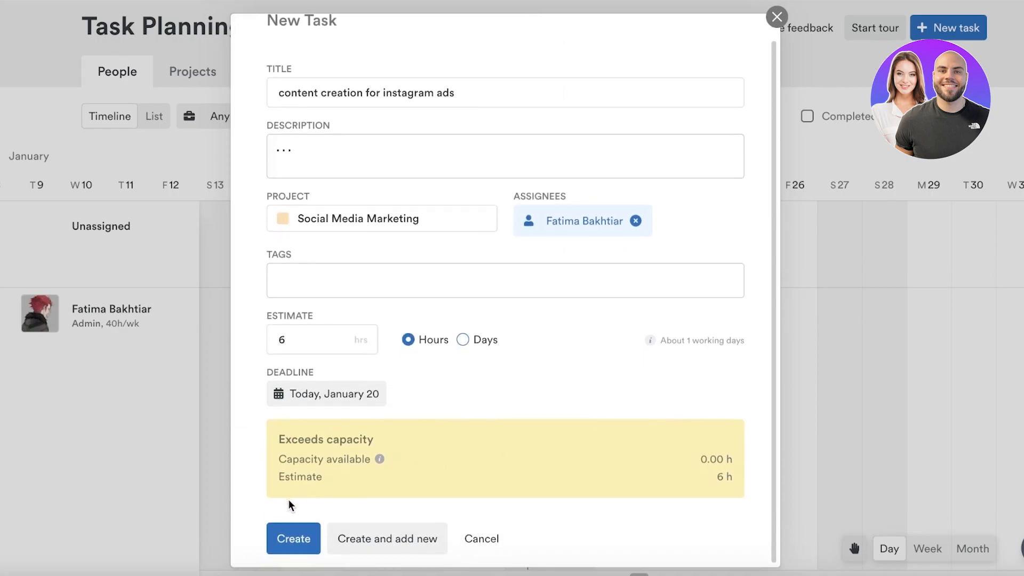
pyautogui.click(293, 538)
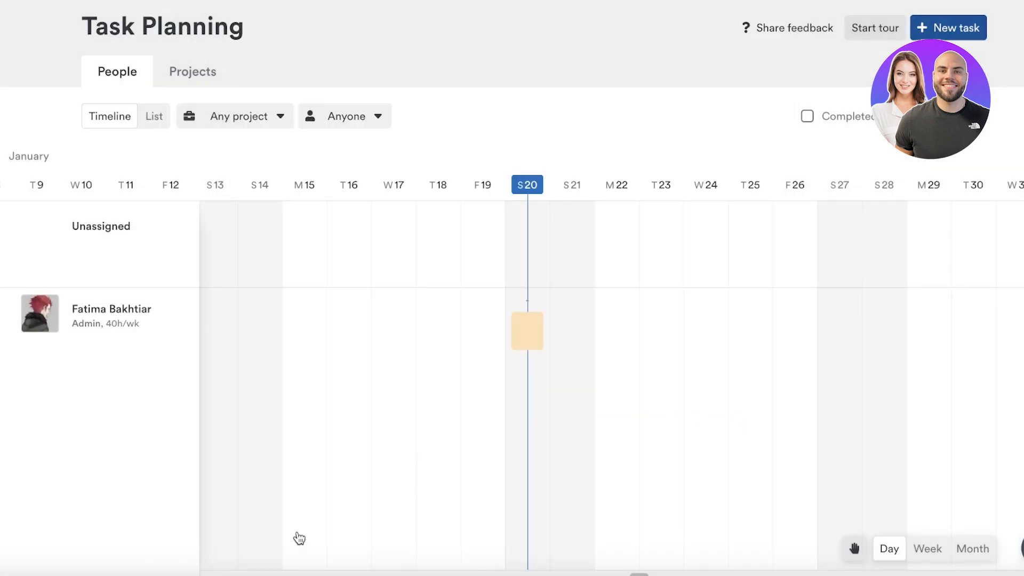
# Step: Review the new task's details and view the plan grouped by project, then by people again
pyautogui.click(526, 330)
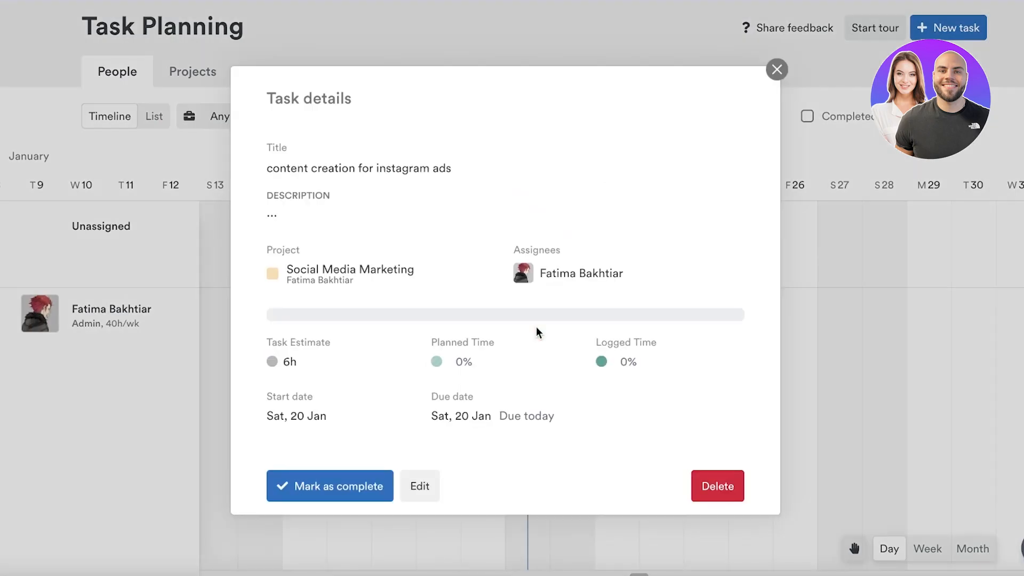
pyautogui.click(777, 69)
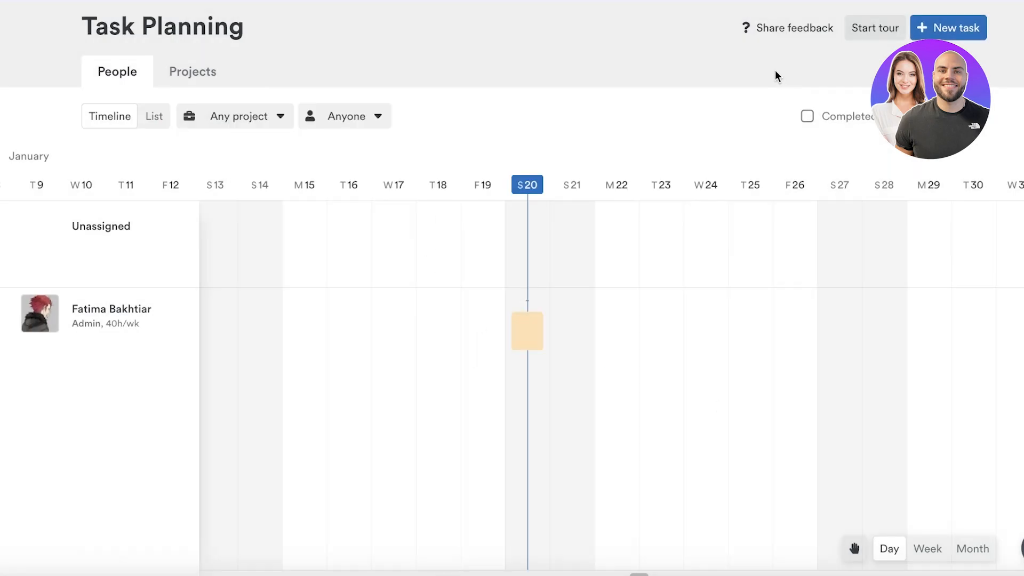
pyautogui.moveTo(192, 70)
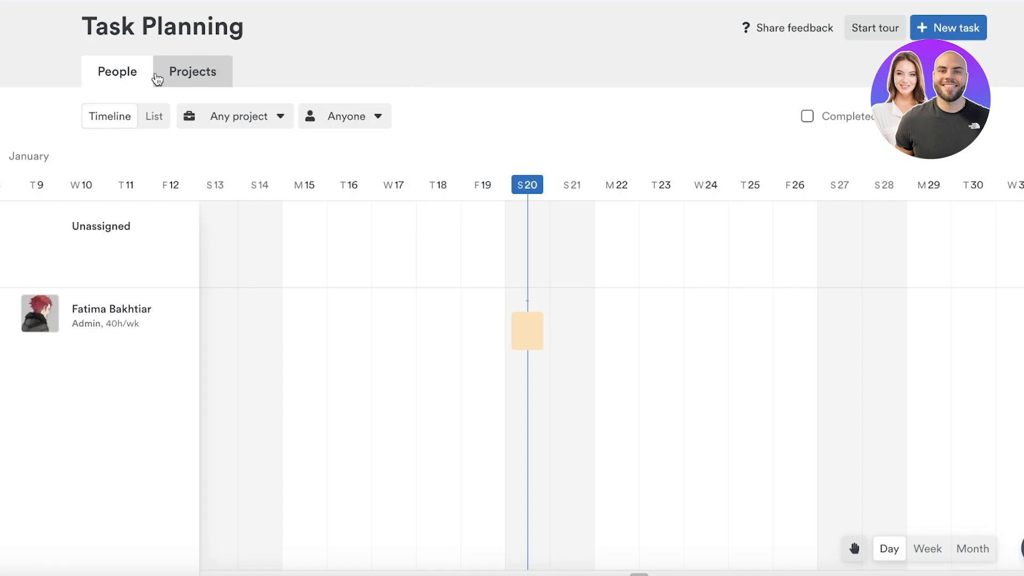
pyautogui.moveTo(203, 58)
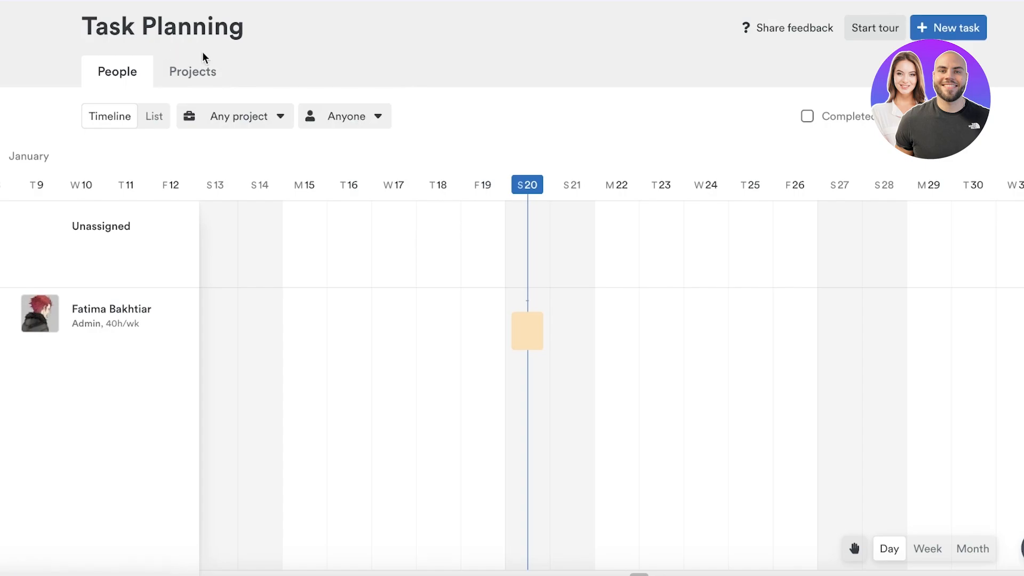
pyautogui.click(191, 71)
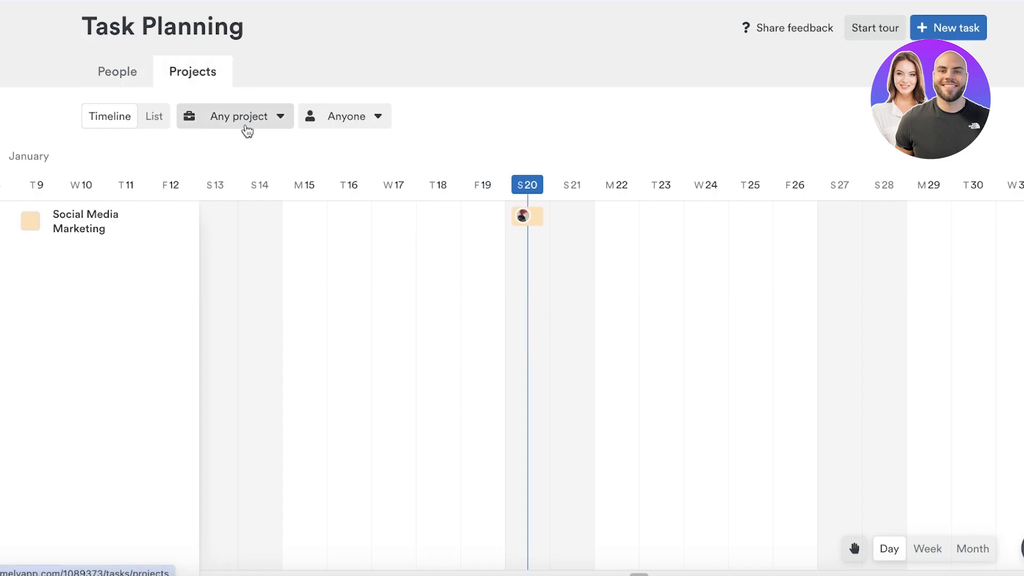
pyautogui.click(117, 71)
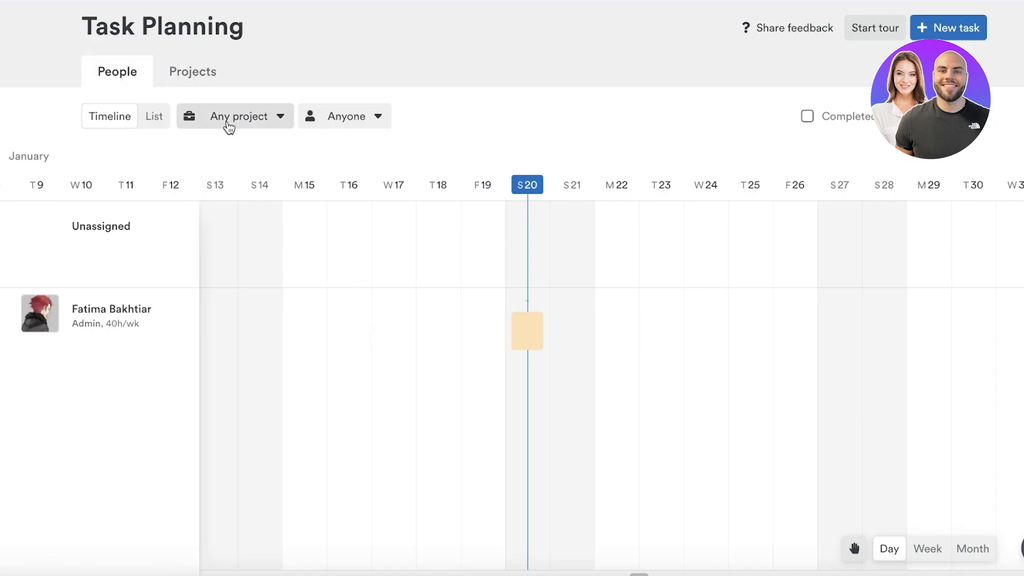
# Step: Check the project and assignee filters, then go to the Hours timesheet for today, January 20
pyautogui.click(235, 116)
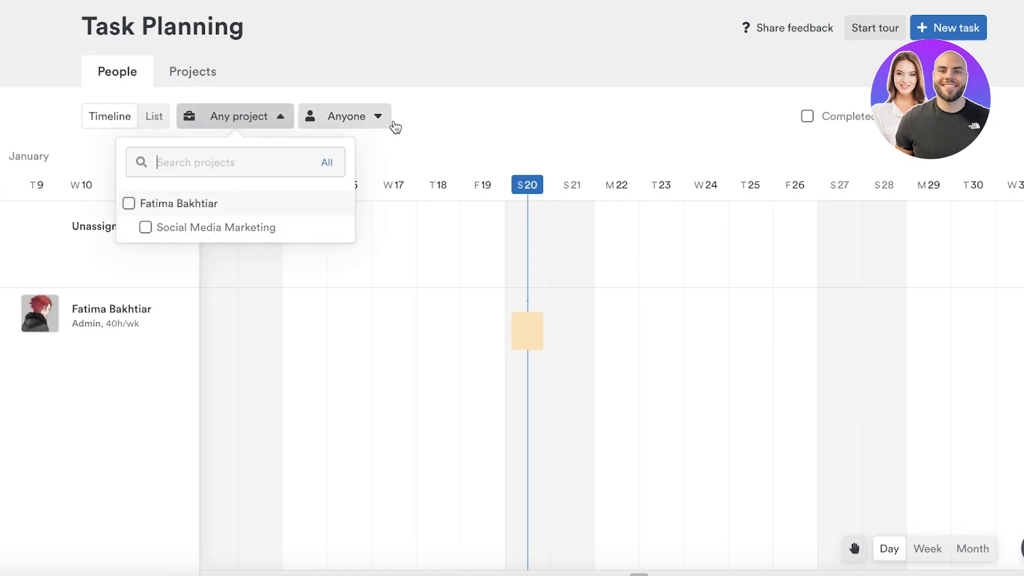
pyautogui.click(344, 116)
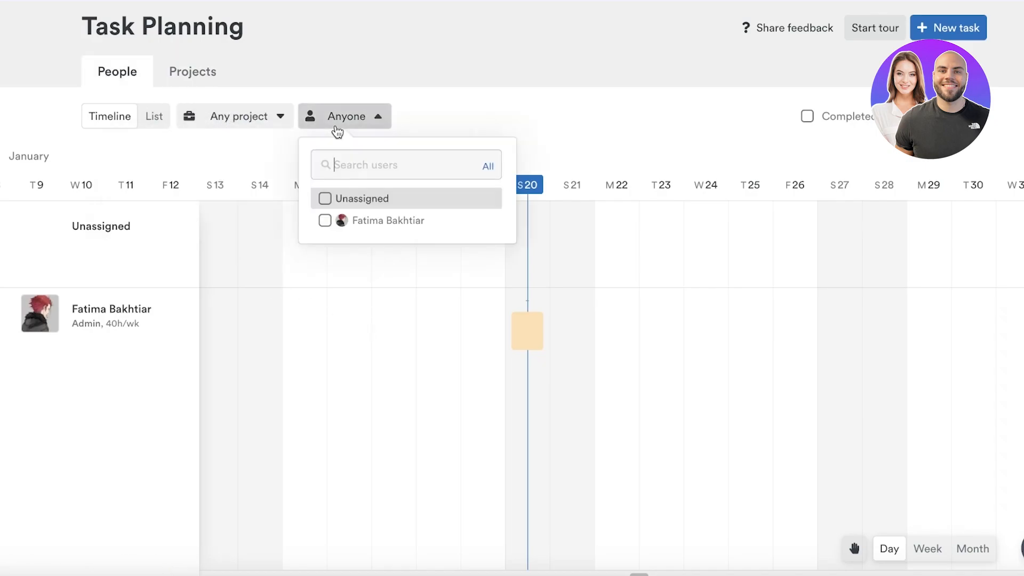
pyautogui.click(503, 98)
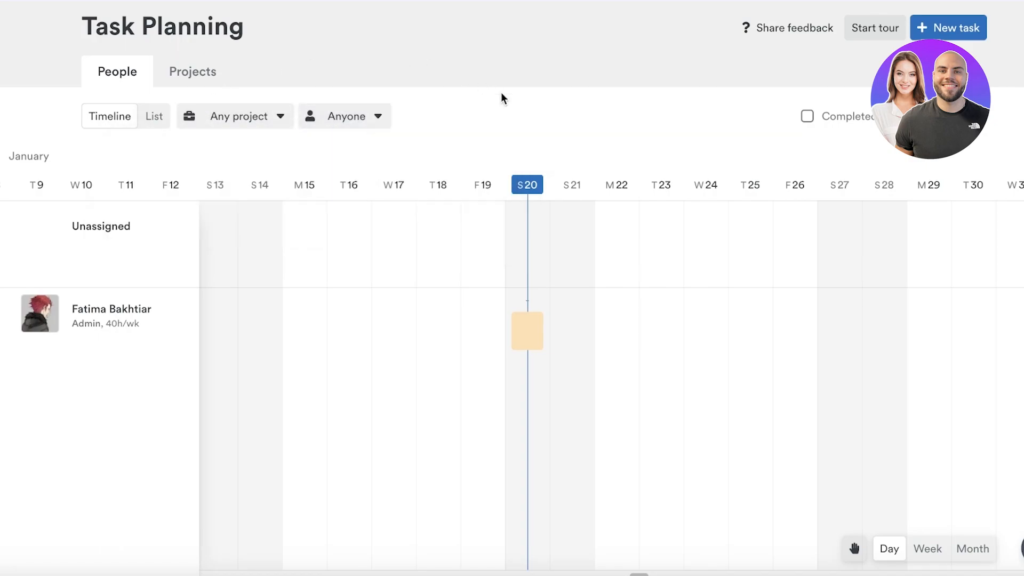
pyautogui.moveTo(314, 150)
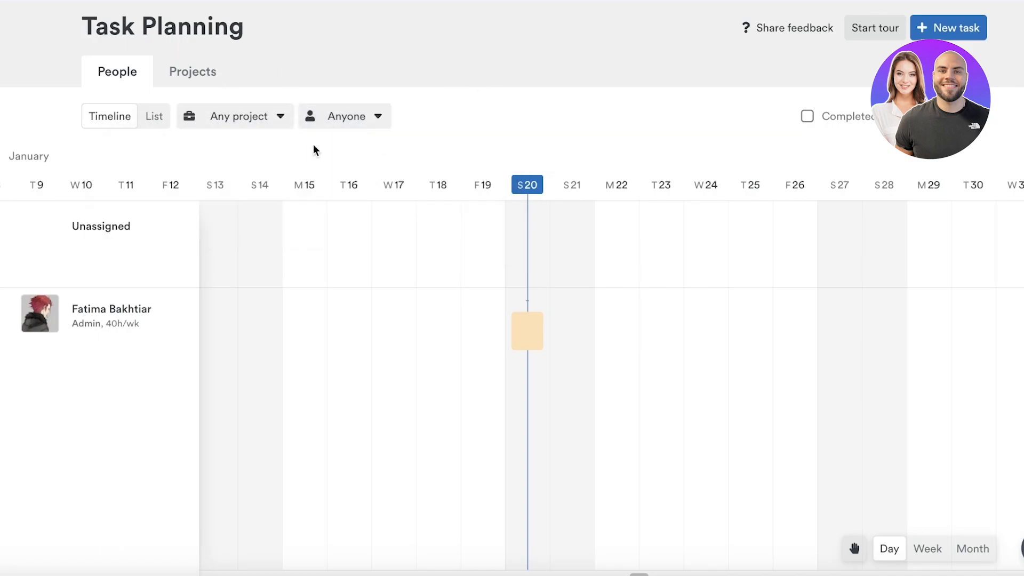
pyautogui.click(235, 115)
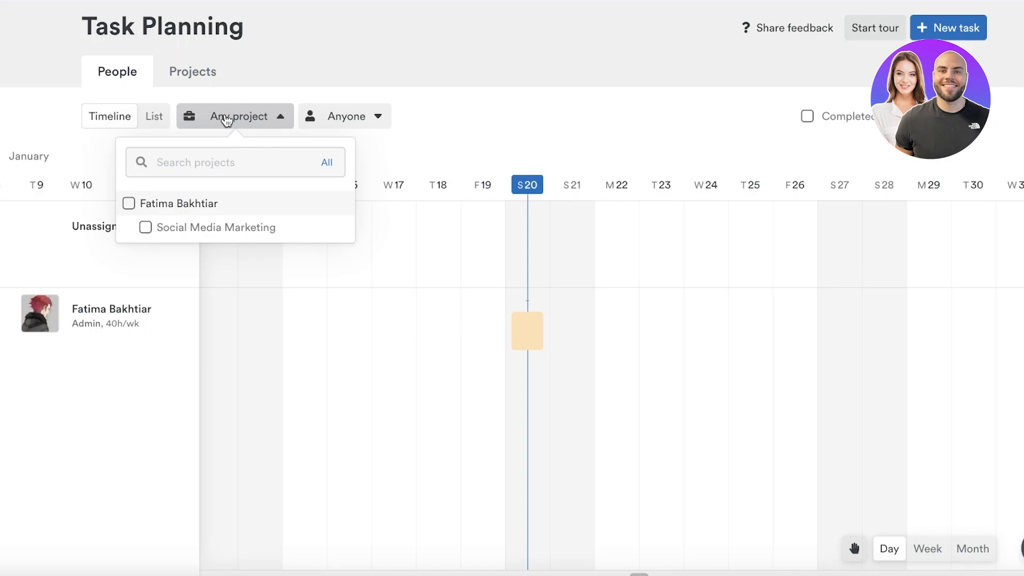
pyautogui.click(145, 227)
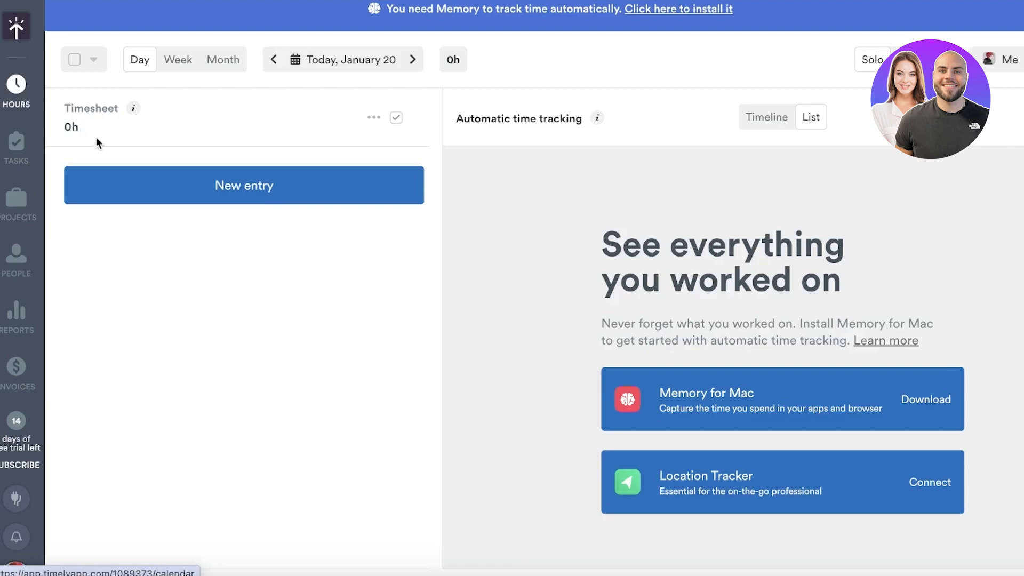
# Step: Log a 6-hour entry on the content creation for instagram ads task
pyautogui.click(244, 185)
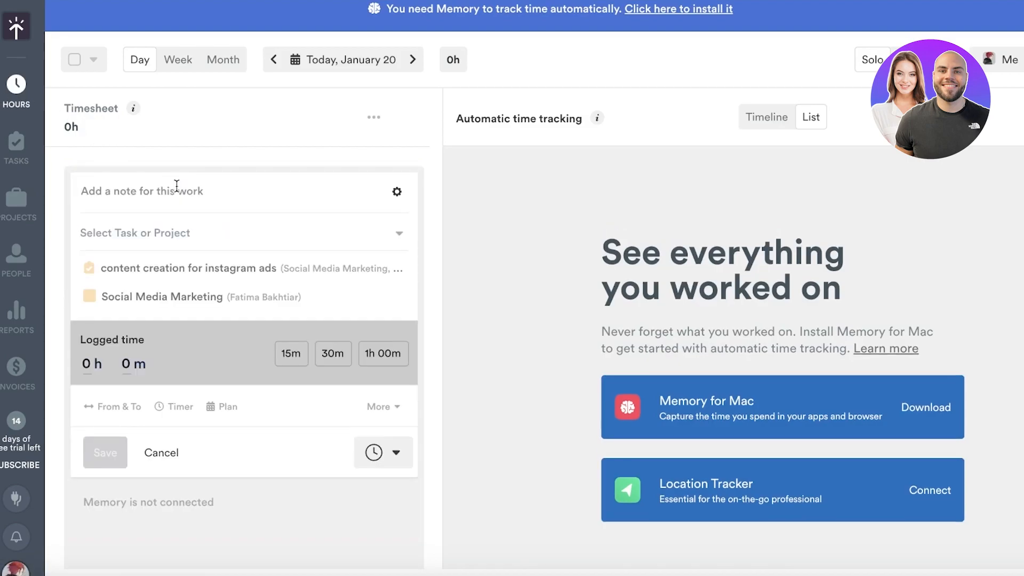
pyautogui.moveTo(189, 269)
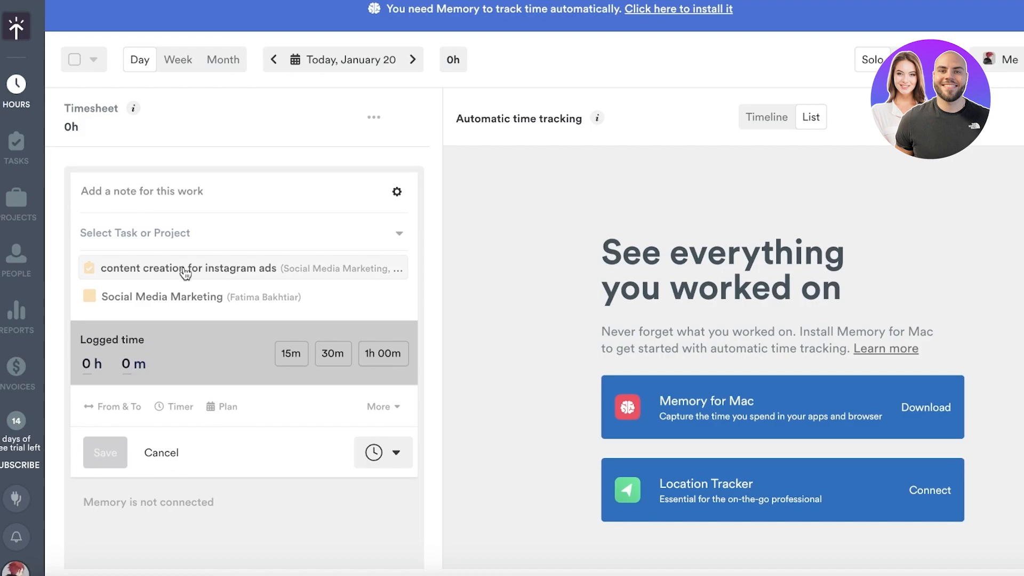
pyautogui.moveTo(165, 282)
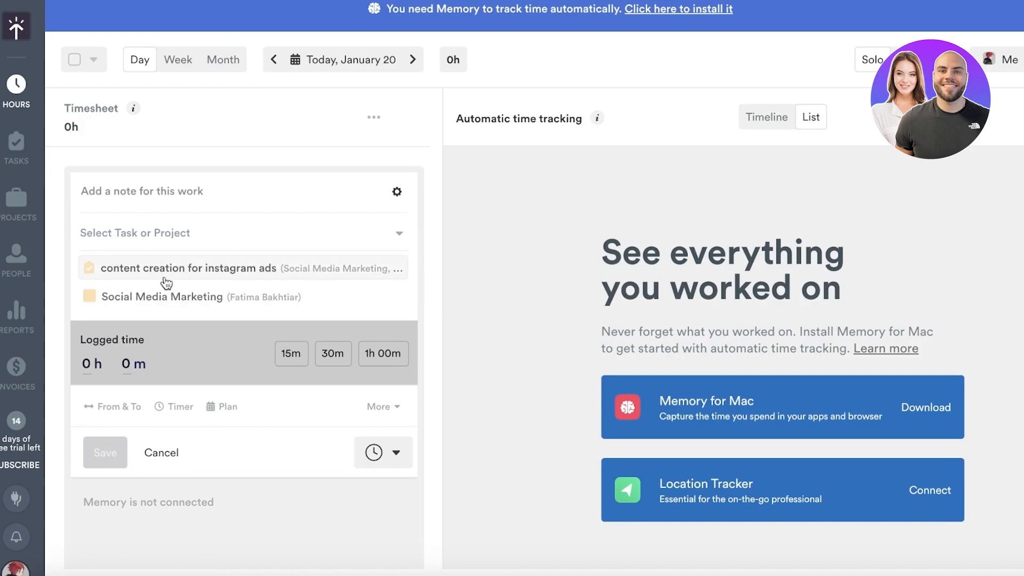
pyautogui.click(189, 268)
pyautogui.write('6')
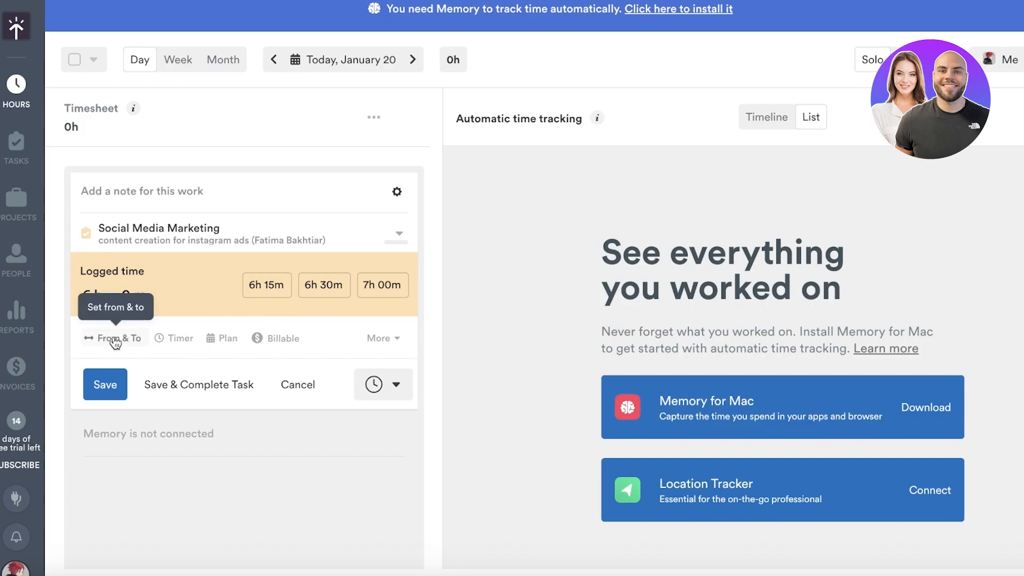
pyautogui.click(105, 384)
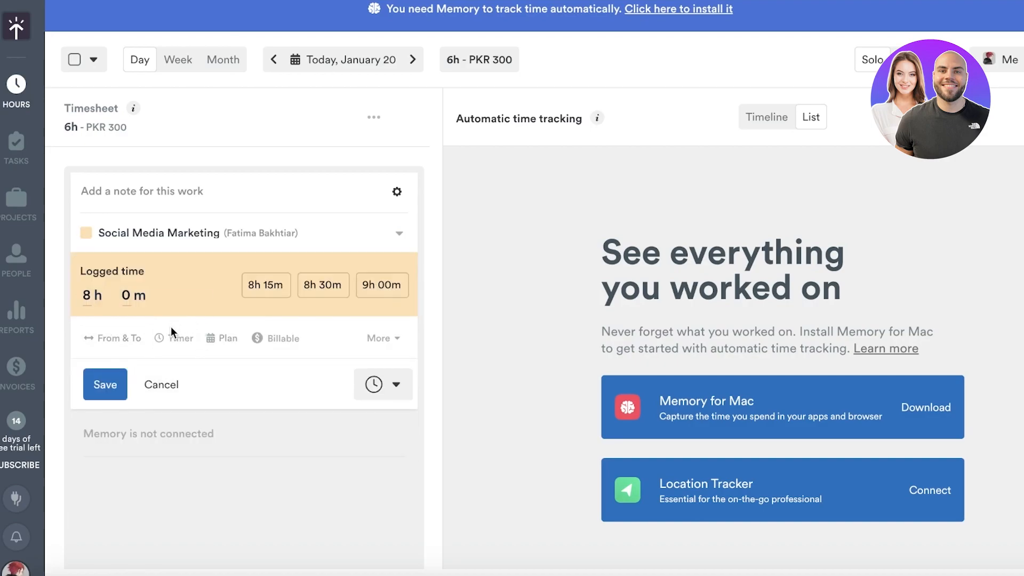
# Step: Save an 8-hour Social Media Marketing entry and go to the Invoices page
pyautogui.click(180, 338)
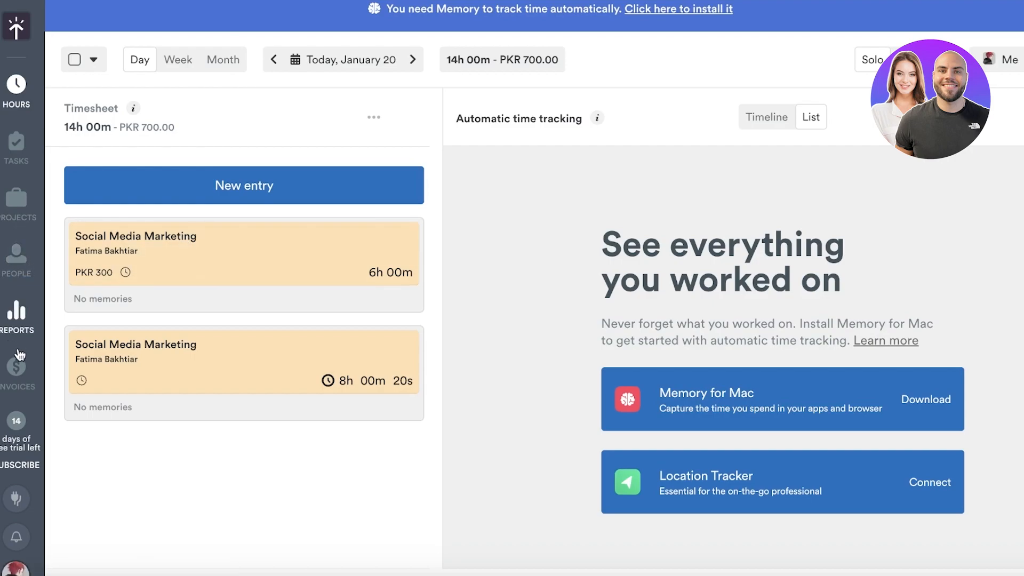
pyautogui.click(17, 366)
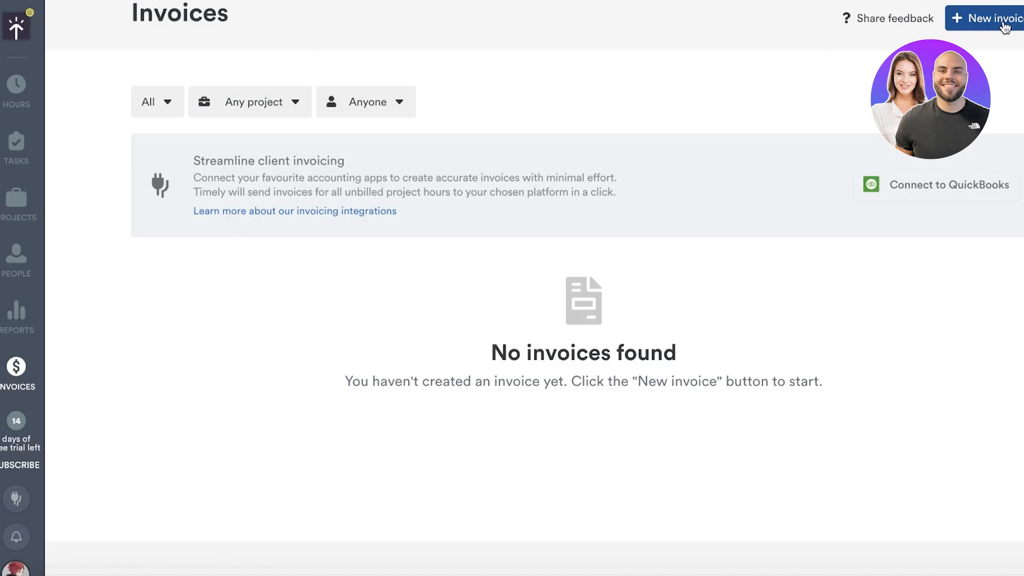
# Step: Start a new invoice and include the Social Media Marketing project in it
pyautogui.click(986, 17)
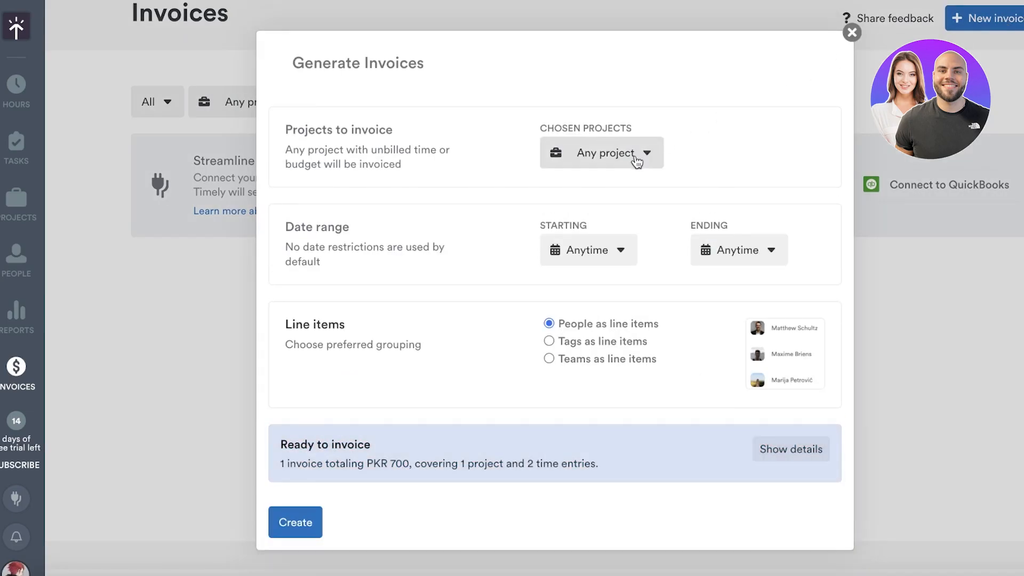
pyautogui.click(600, 153)
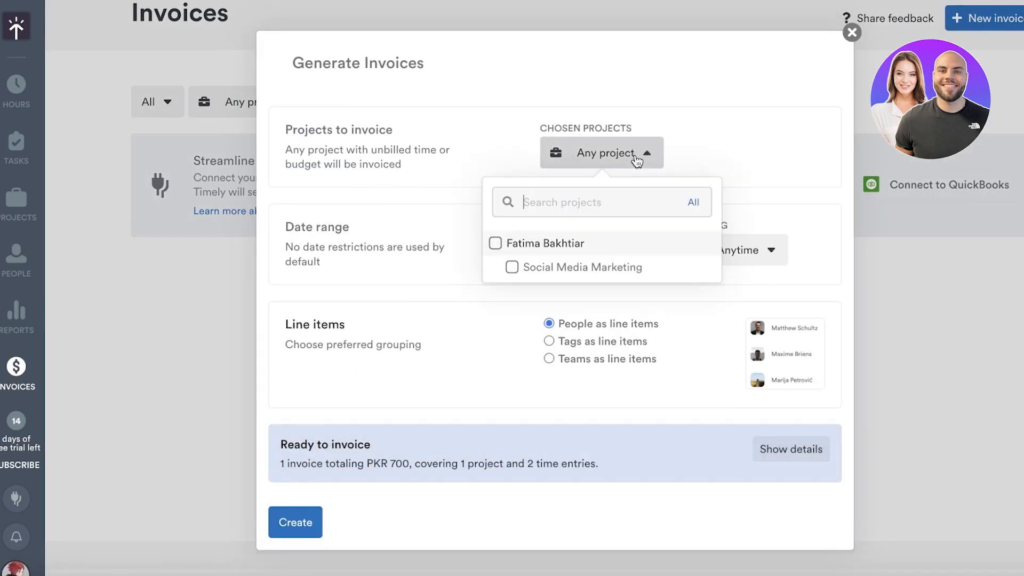
pyautogui.click(600, 152)
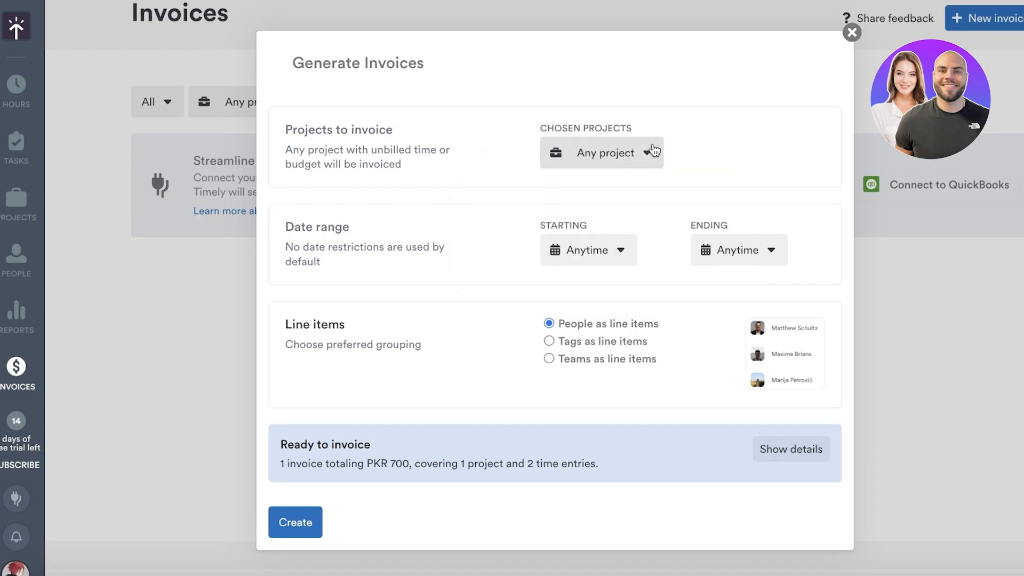
pyautogui.click(600, 152)
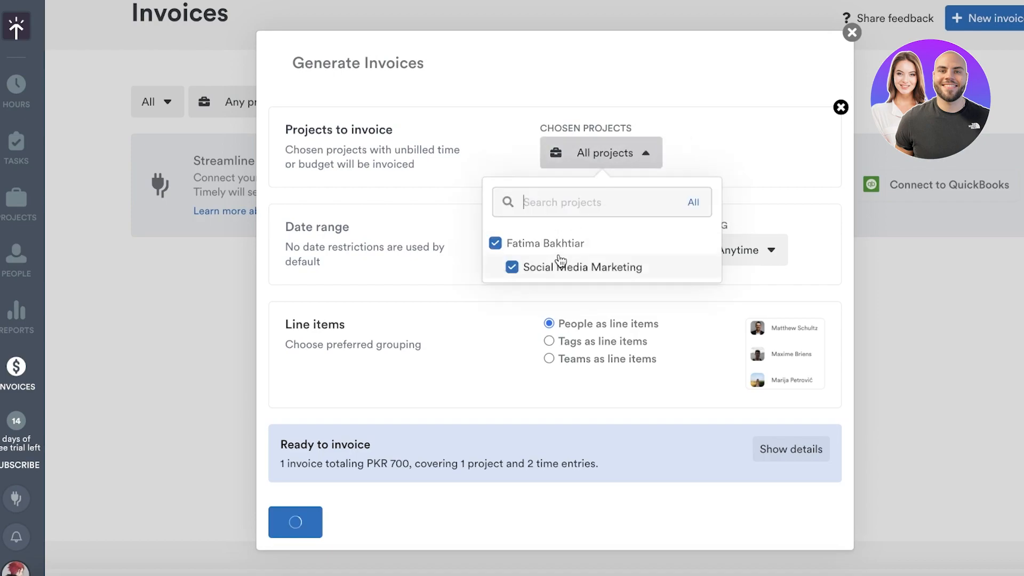
pyautogui.click(600, 153)
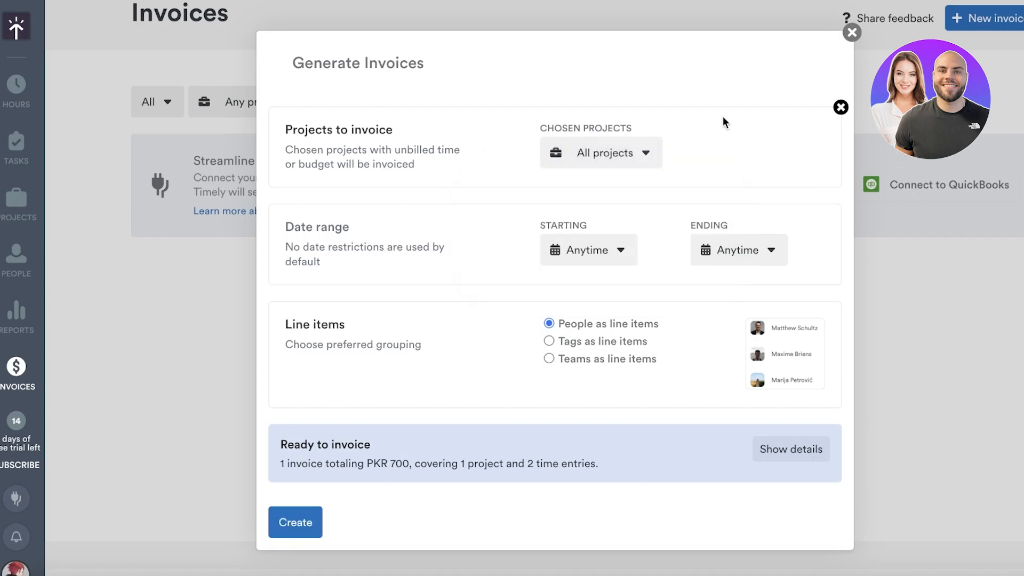
# Step: Cover January 19 to today, January 20, keep People as line items, and create the PKR 700 draft invoice
pyautogui.click(587, 249)
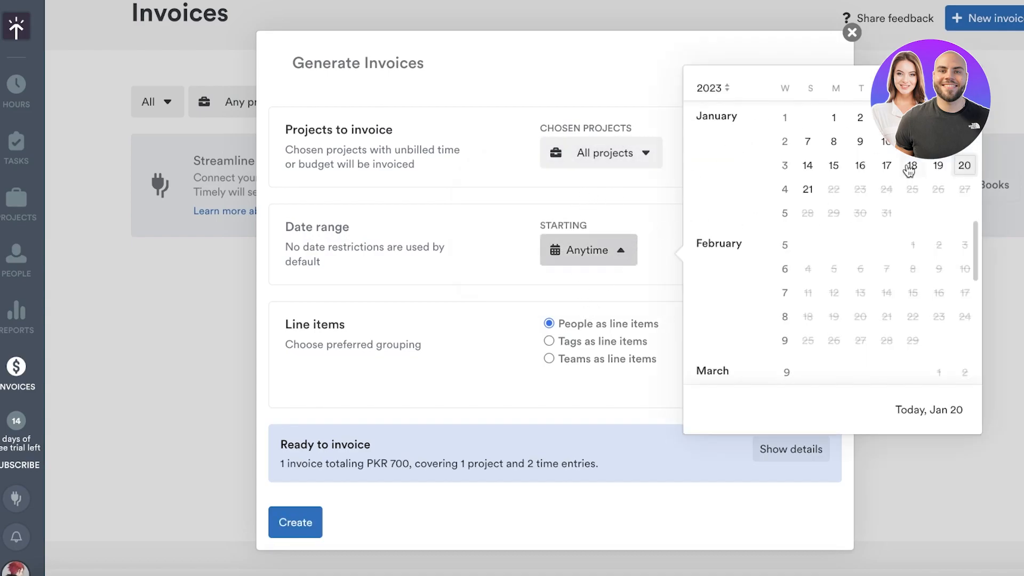
pyautogui.click(938, 165)
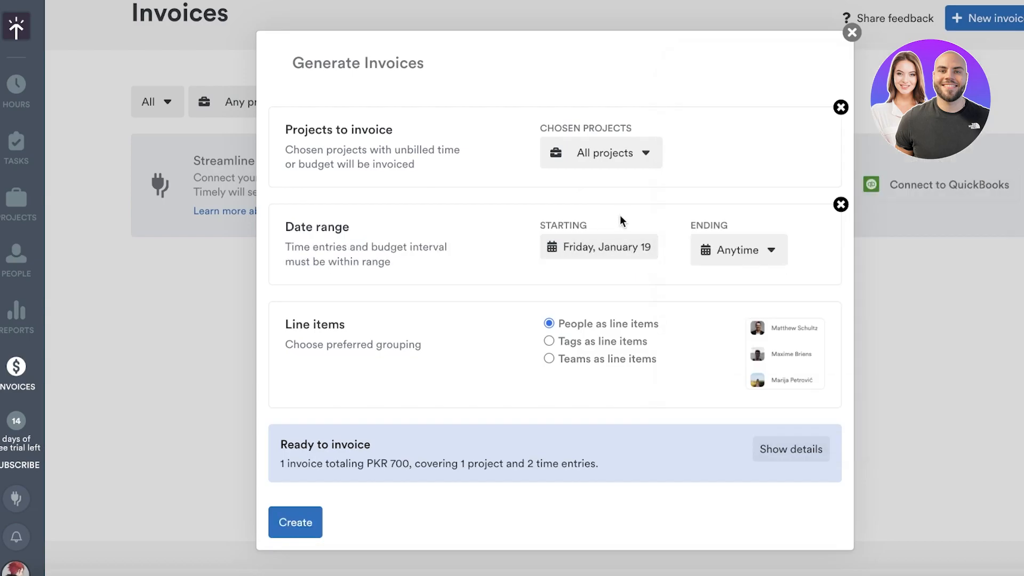
pyautogui.click(737, 250)
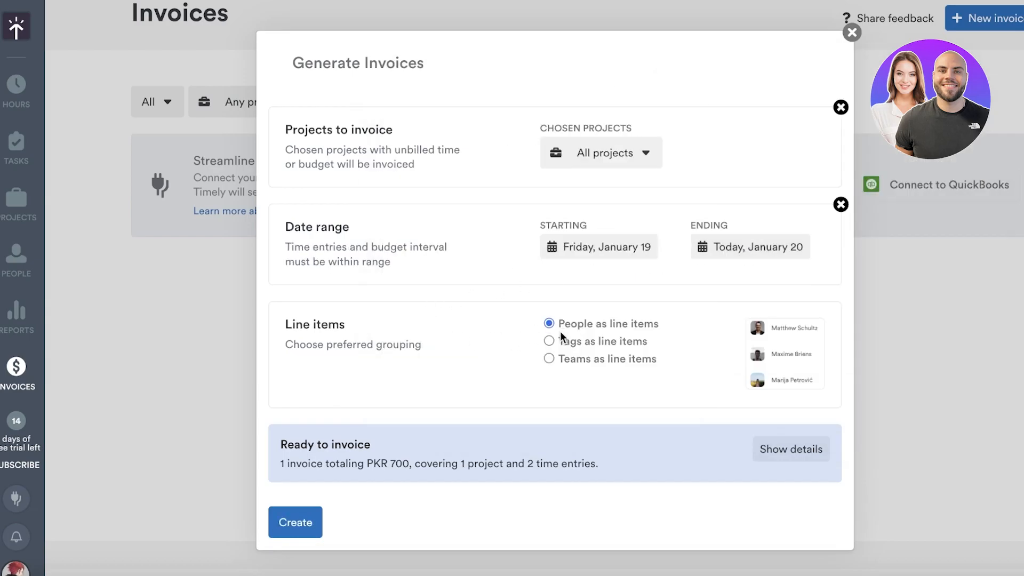
pyautogui.moveTo(384, 307)
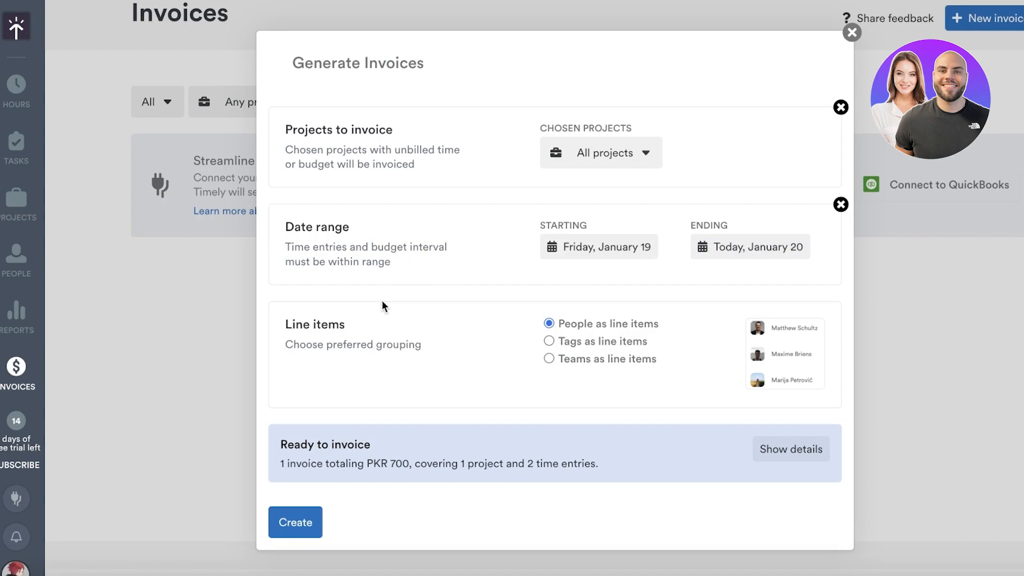
pyautogui.moveTo(596, 356)
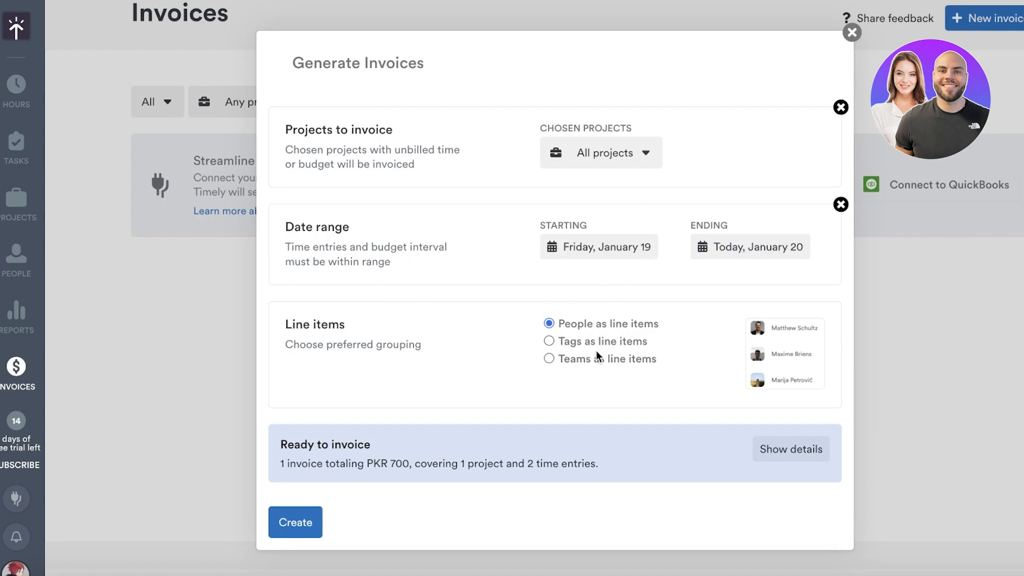
pyautogui.click(549, 341)
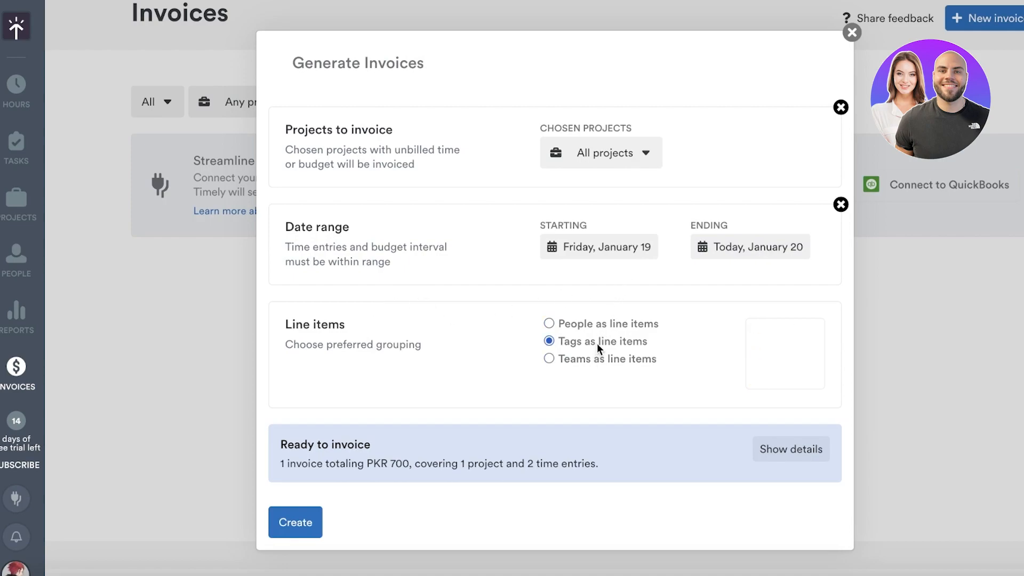
pyautogui.click(547, 323)
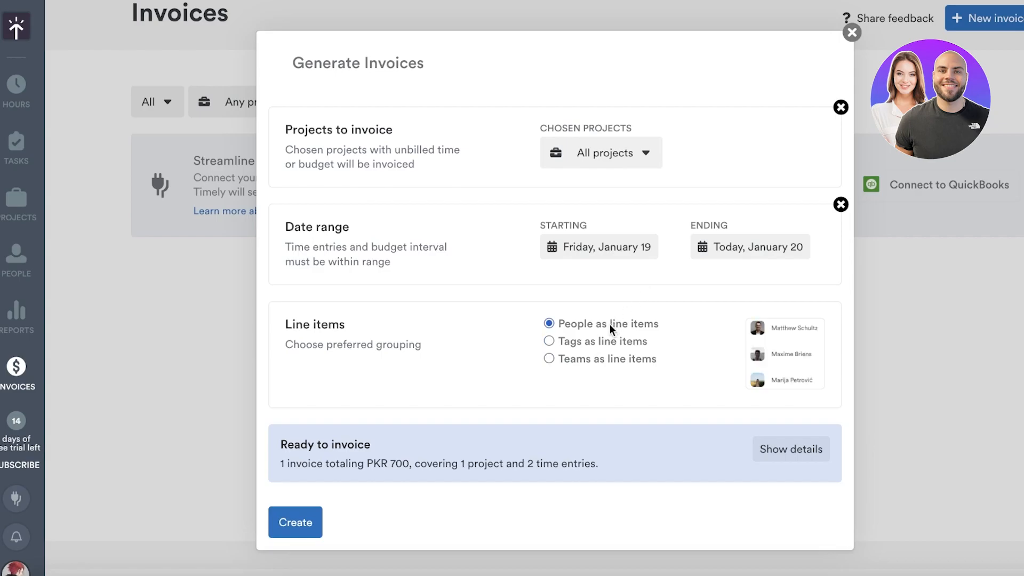
pyautogui.click(294, 522)
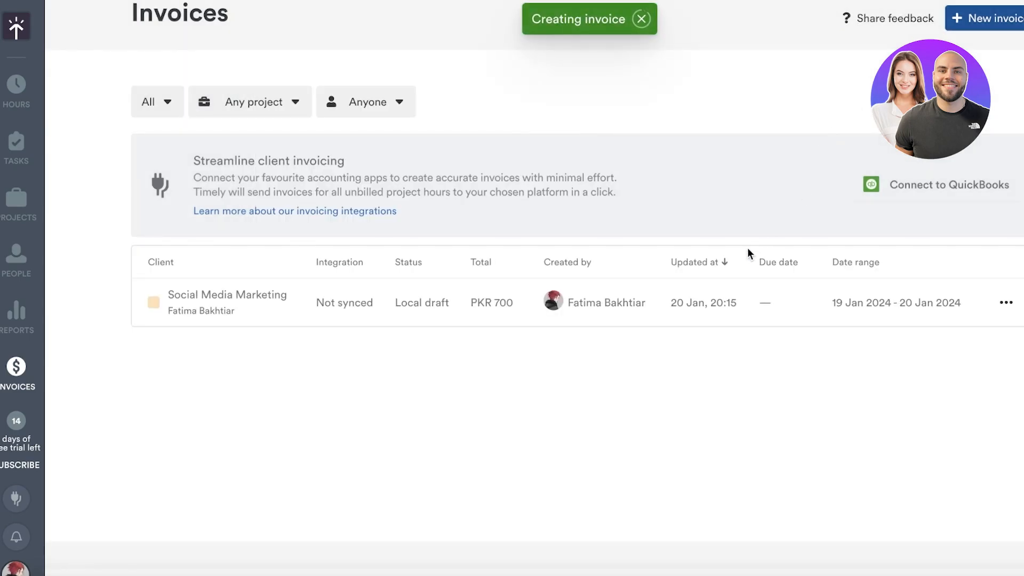
# Step: Sort the invoices by date range and return to today's timesheet showing both Social Media Marketing entries
pyautogui.click(857, 262)
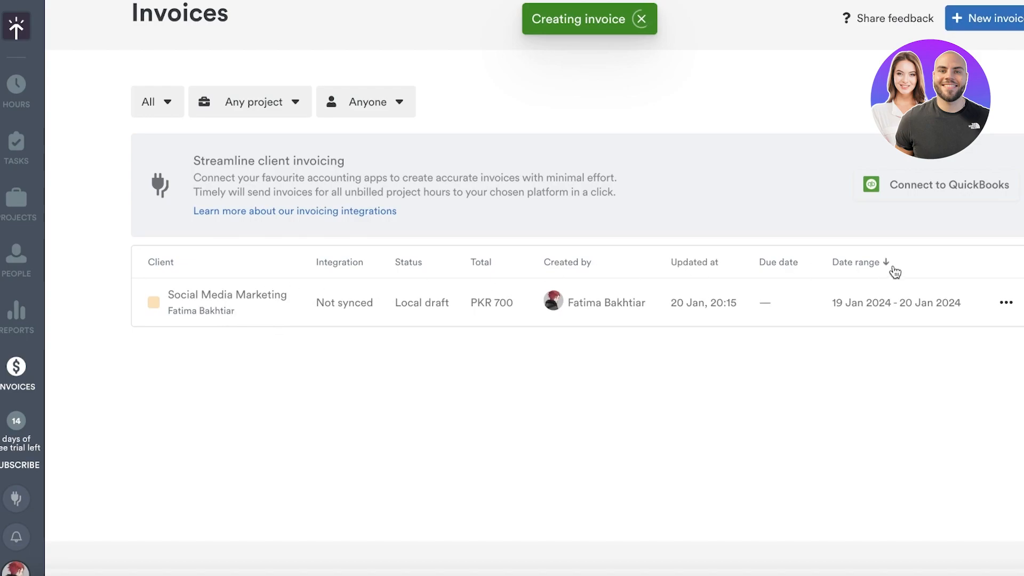
pyautogui.moveTo(270, 296)
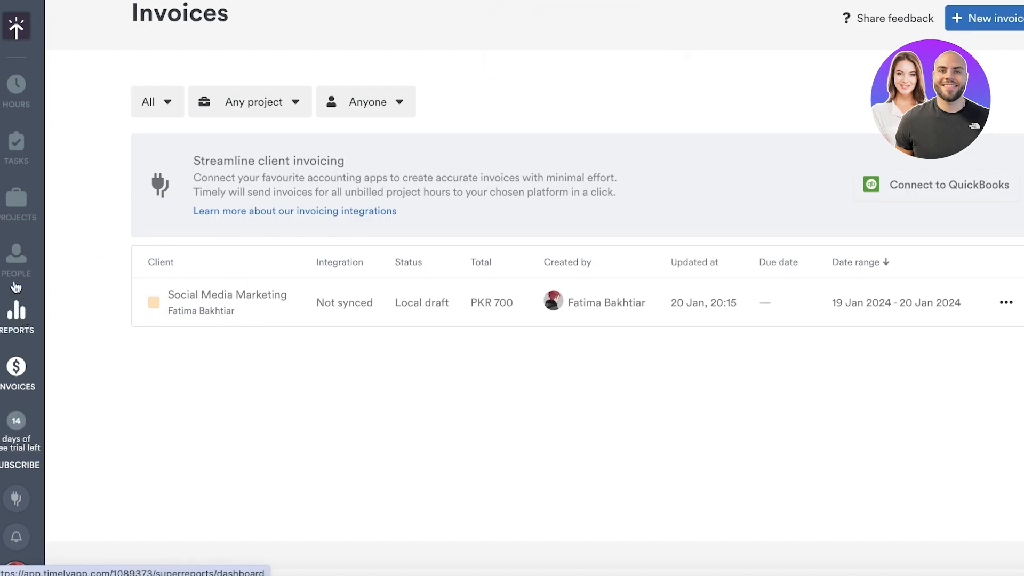
pyautogui.click(15, 84)
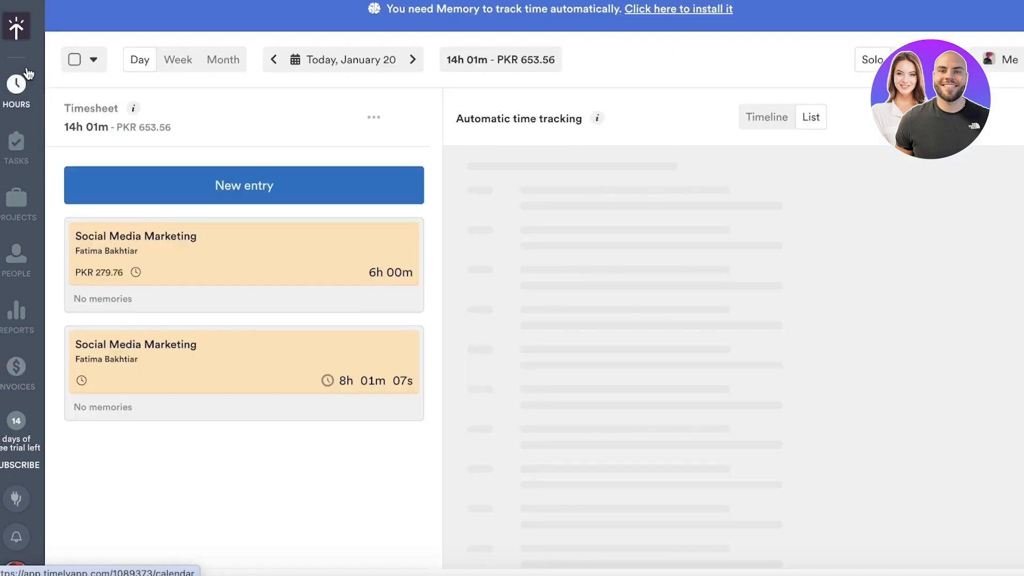